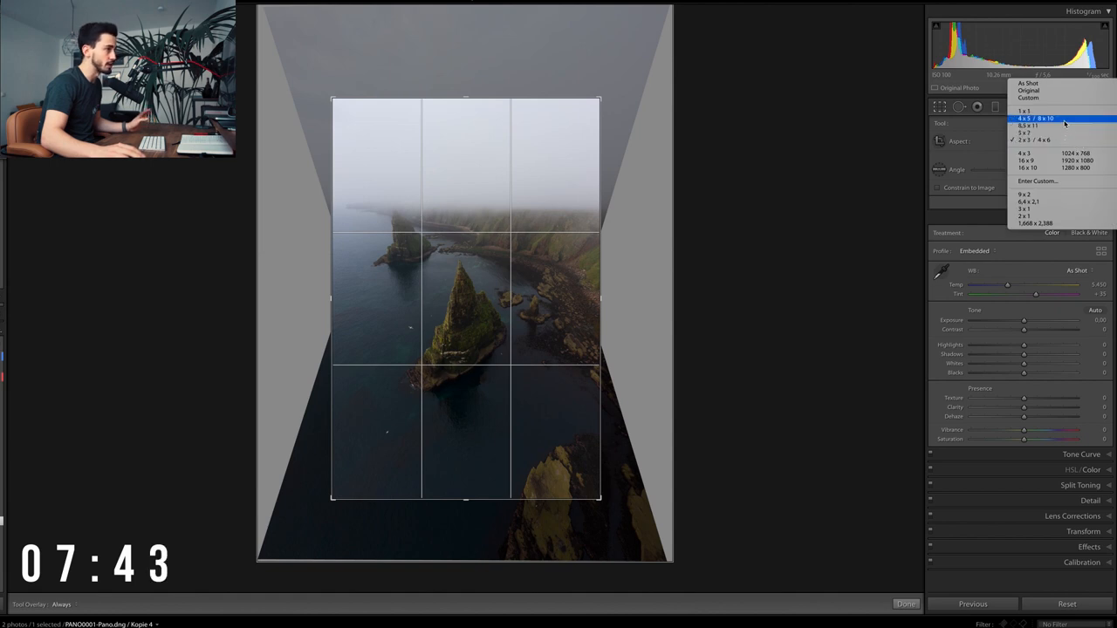
Set the crop aspect to 4 x 5 / 8 x 10 in portrait orientation
left_click(1035, 119)
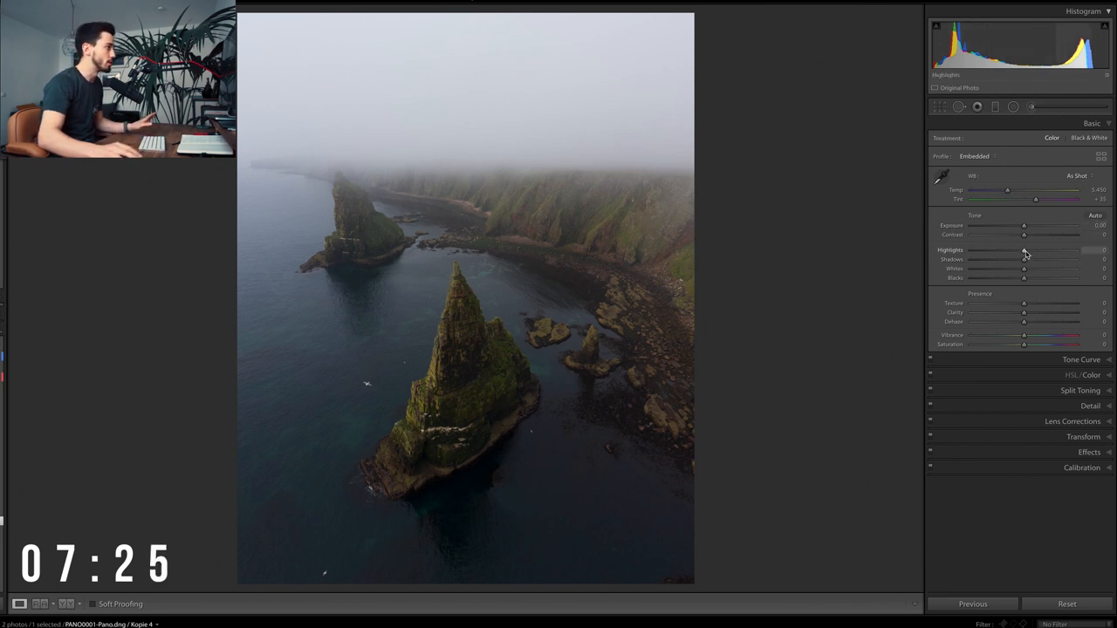
Lower Highlights to -21 and lift Shadows to +100
left_click_drag(1024, 250, 1013, 251)
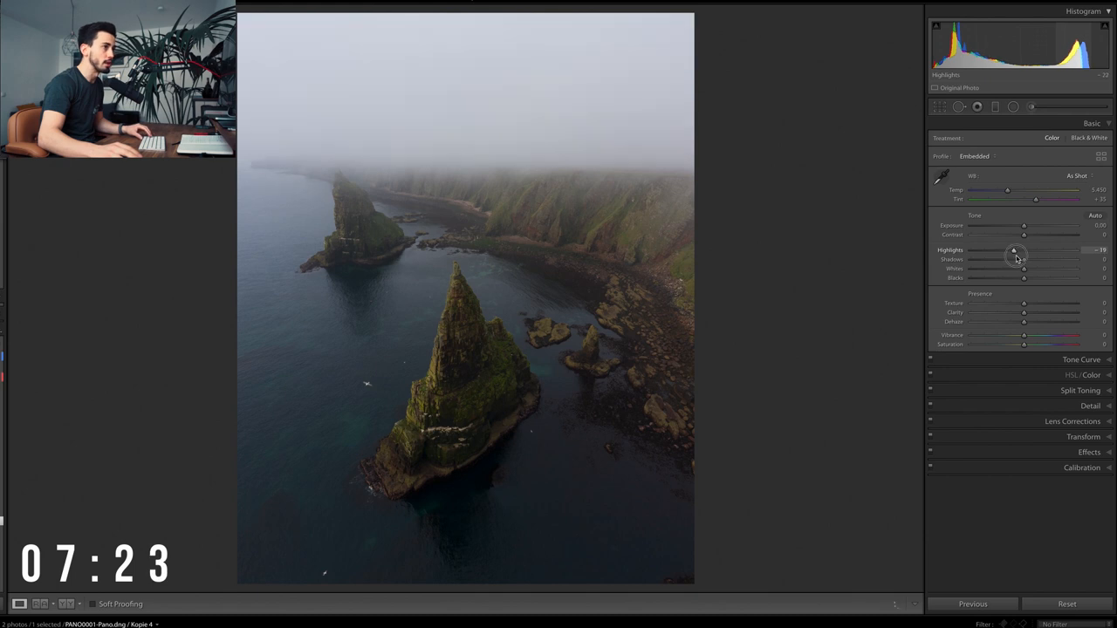
left_click_drag(1014, 251, 1012, 251)
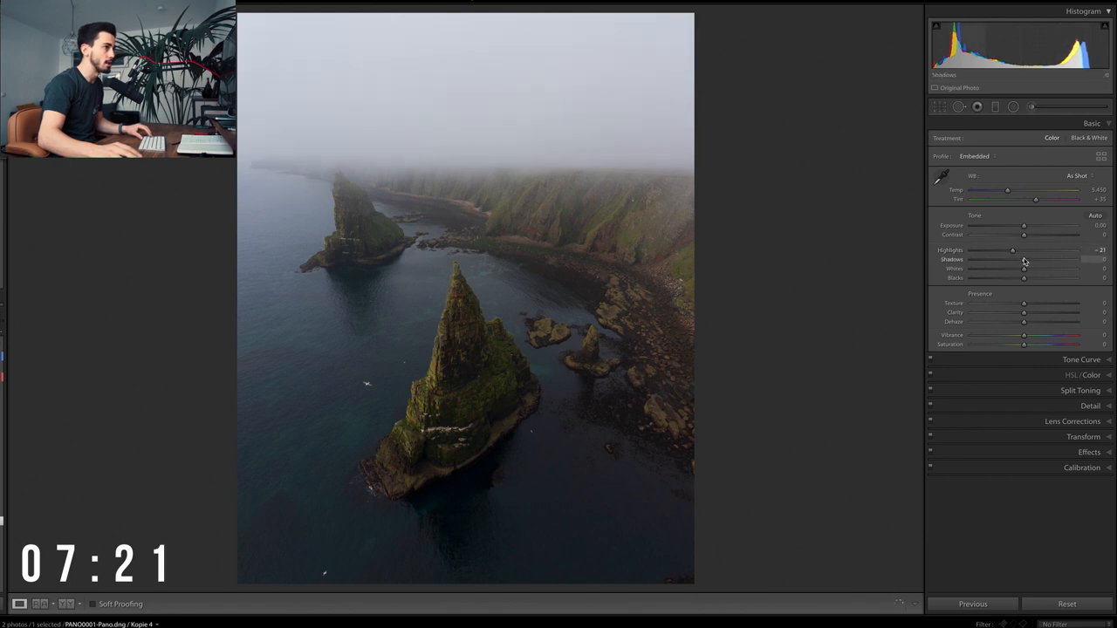
left_click_drag(1024, 259, 1079, 259)
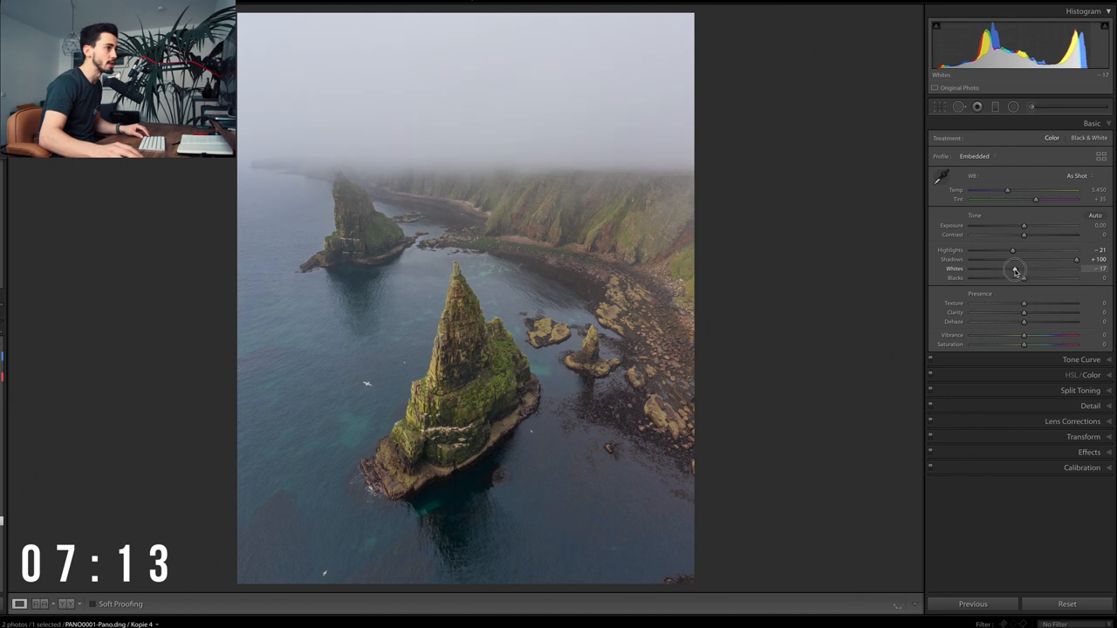
Raise Whites to +46, deepen Blacks to -45, and experiment with Dehaze
left_click_drag(1021, 269, 1029, 269)
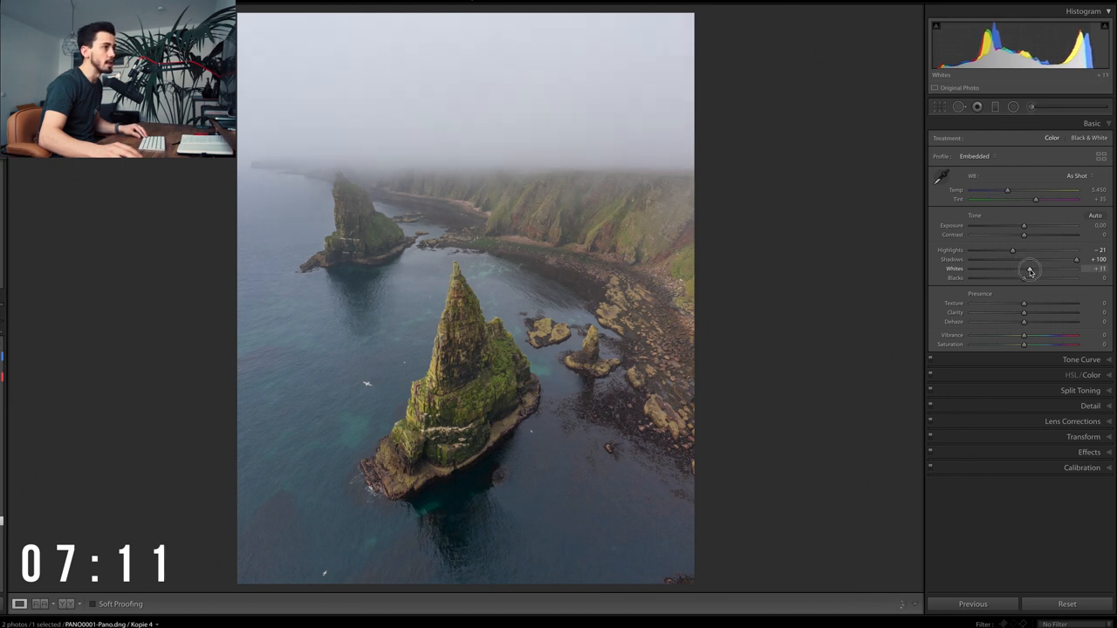
left_click_drag(1025, 269, 1043, 269)
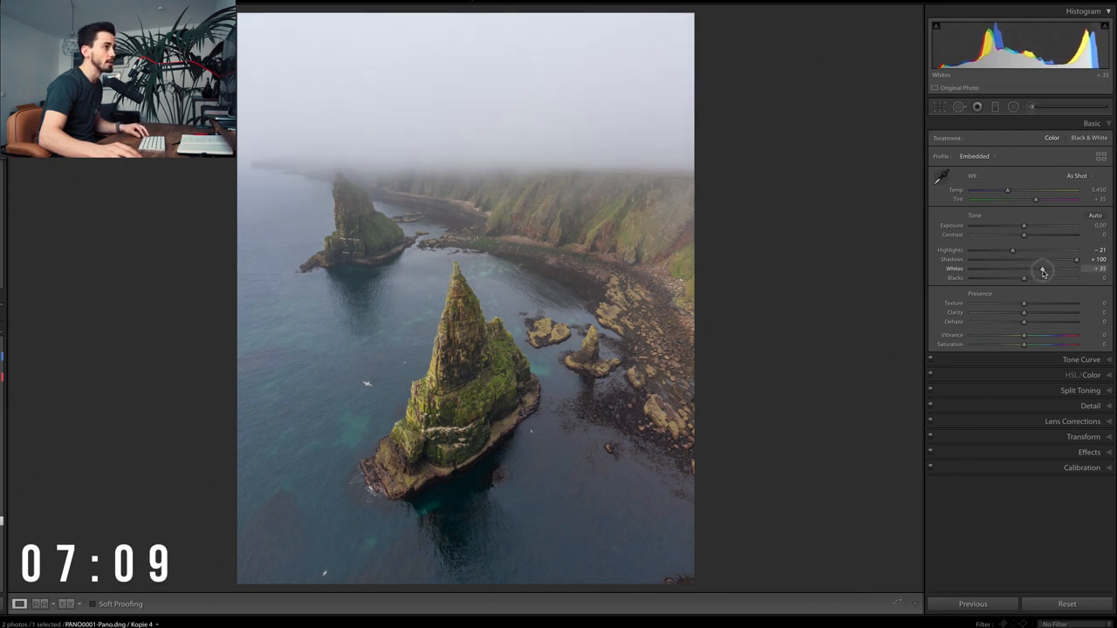
left_click_drag(1042, 269, 1055, 269)
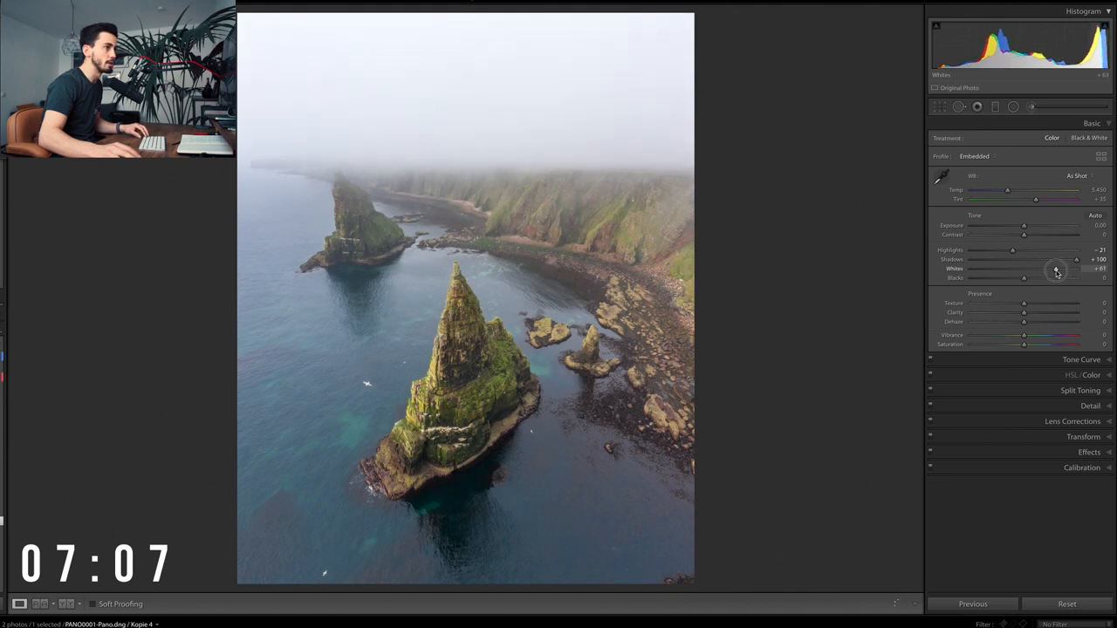
left_click_drag(1076, 269, 1047, 268)
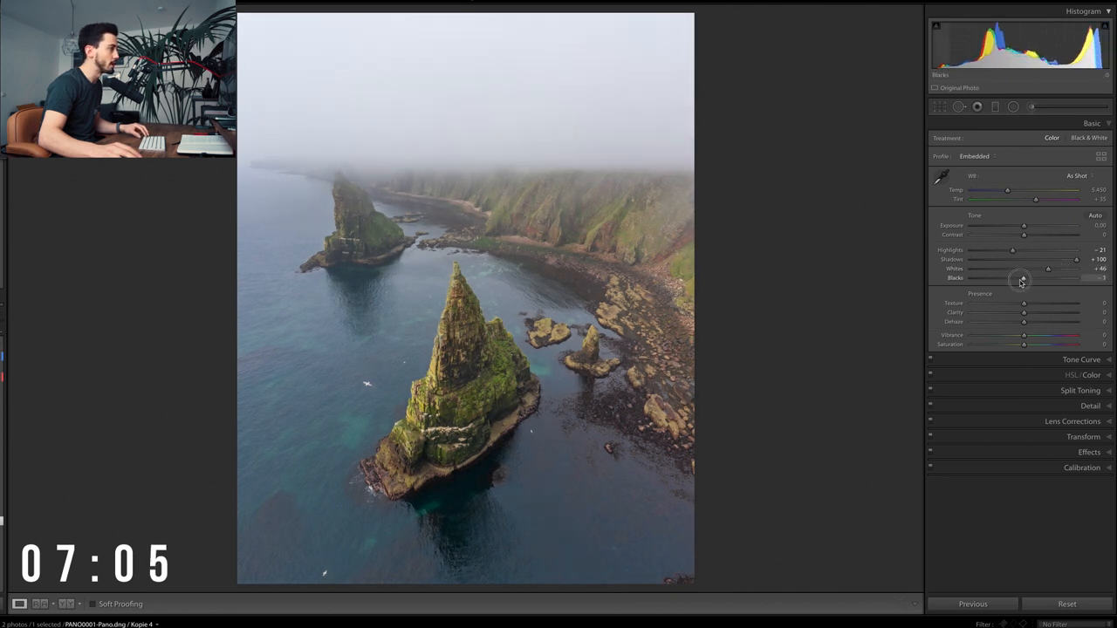
left_click_drag(1022, 278, 1006, 278)
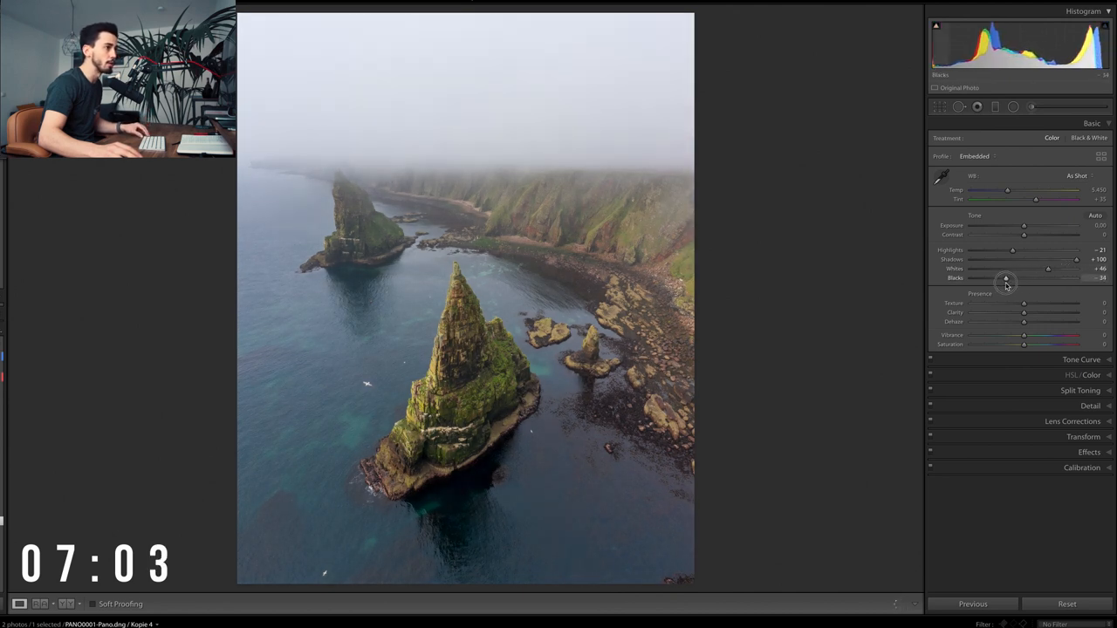
left_click_drag(1006, 279, 1000, 279)
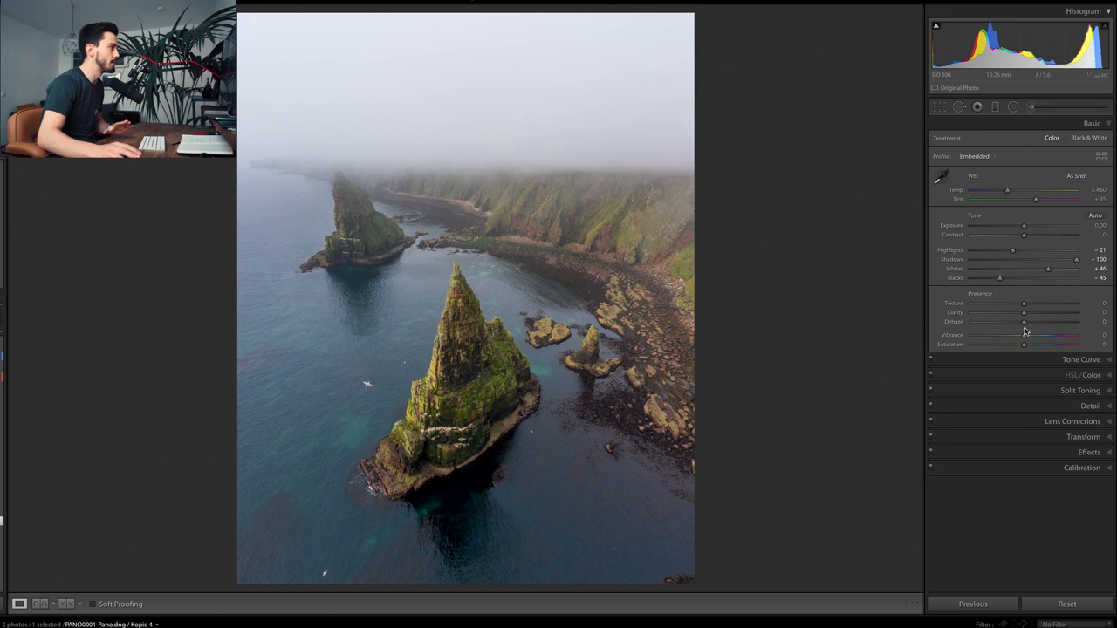
mouse_move(866, 324)
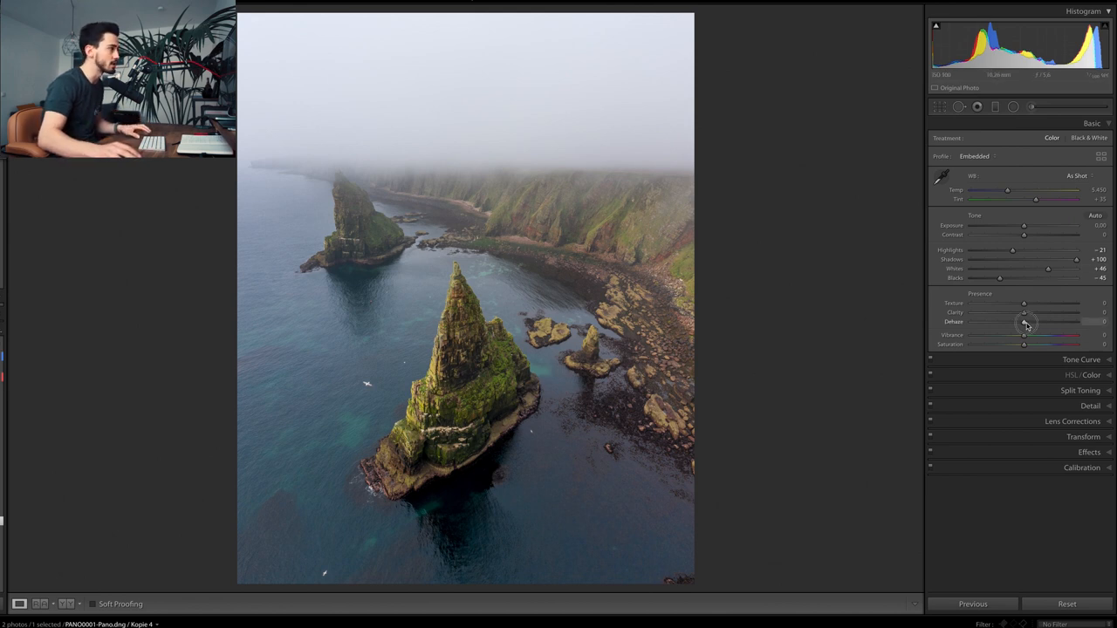
left_click_drag(1024, 321, 1047, 321)
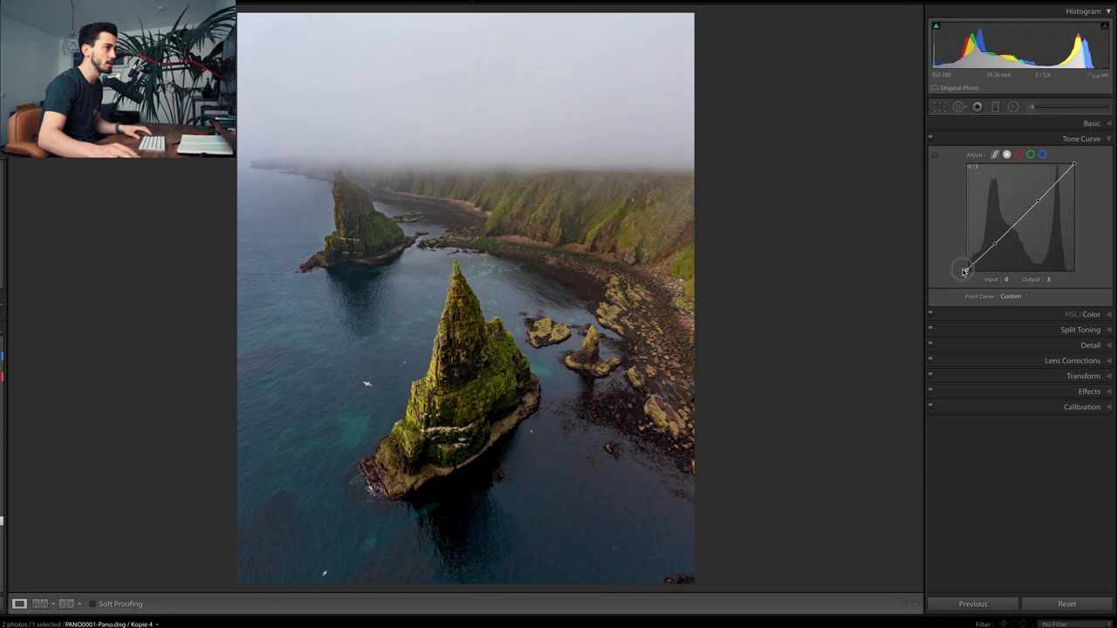
Raise the tone curve's bottom-left black point to an output of about 3
left_click_drag(964, 271, 967, 265)
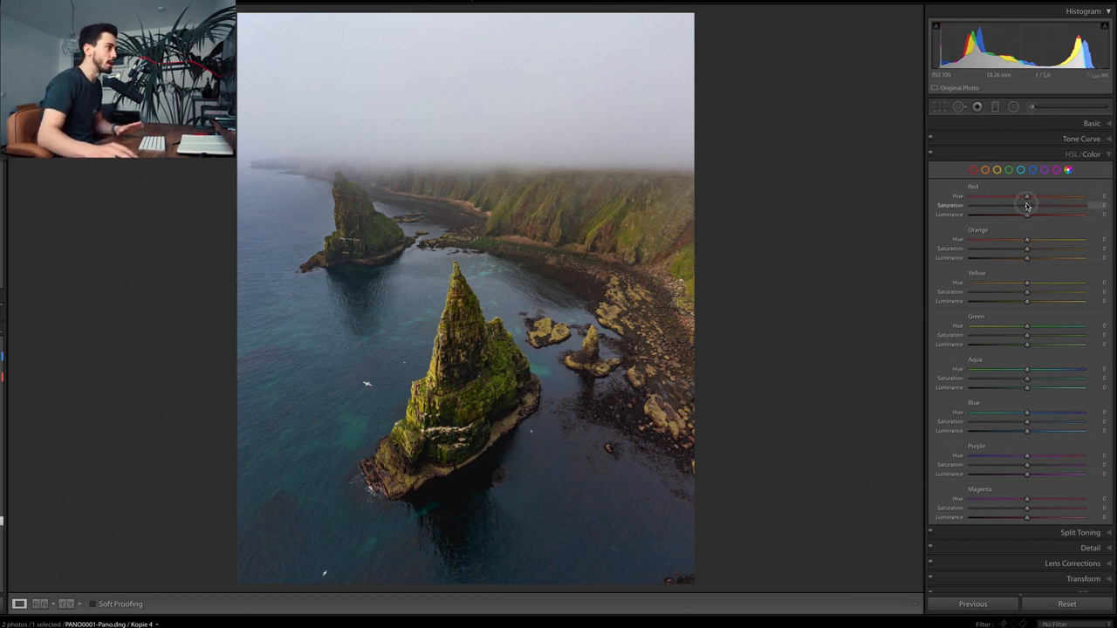
Set Red Saturation to -100 and Red Hue to -42
left_click_drag(1027, 205, 977, 205)
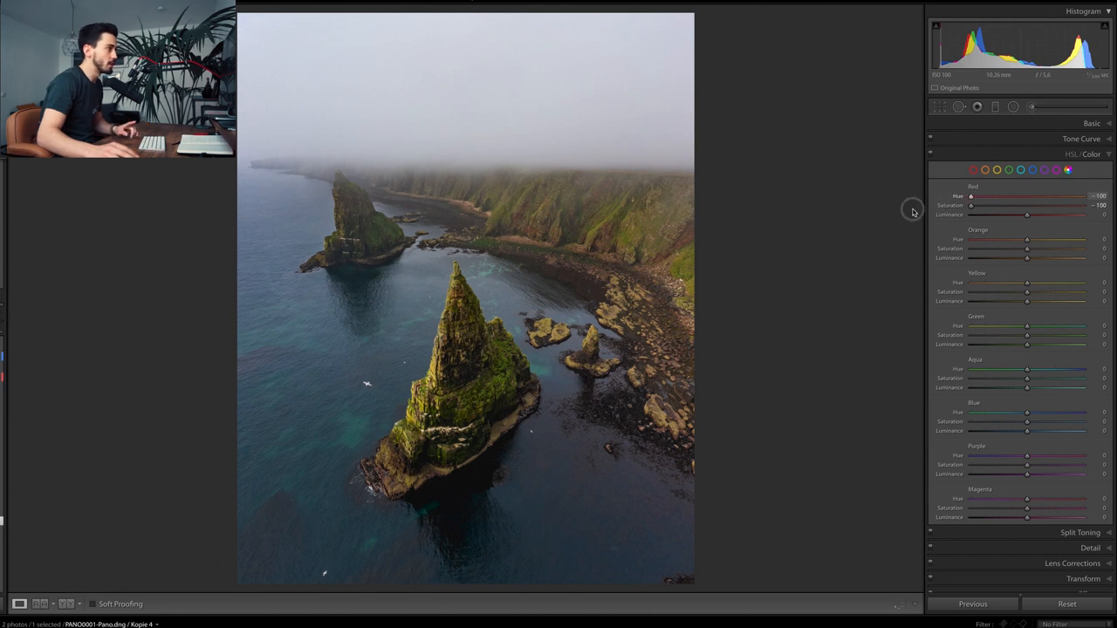
left_click_drag(970, 195, 1026, 195)
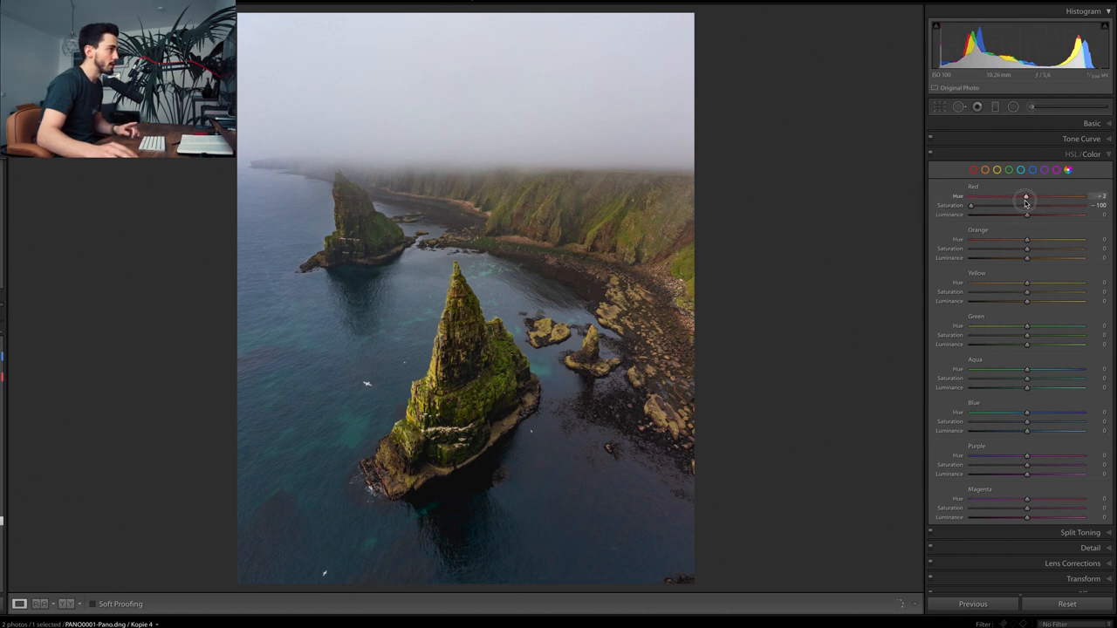
left_click_drag(1026, 198, 1018, 198)
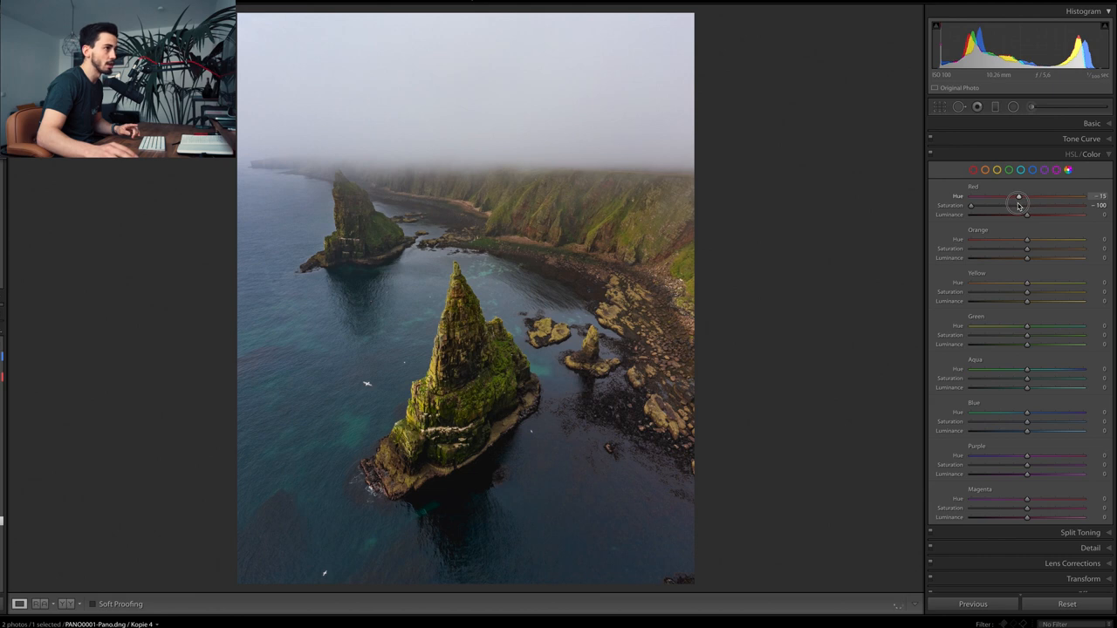
left_click_drag(1018, 195, 1005, 195)
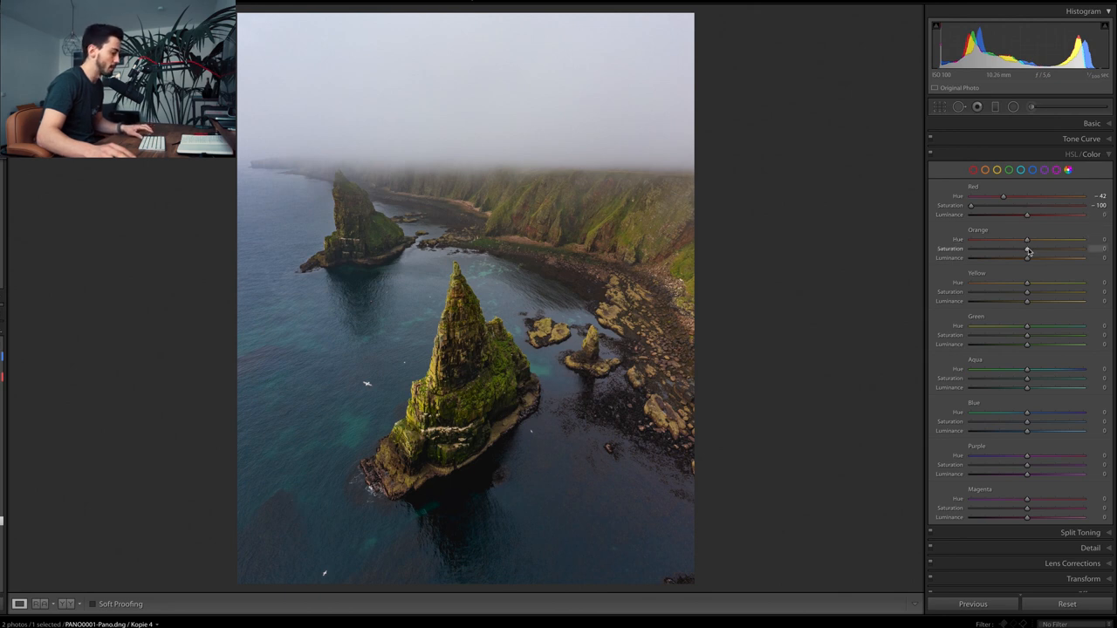
Boost Orange Saturation to +21 and Orange Luminance to about +29
left_click_drag(1027, 248, 1039, 249)
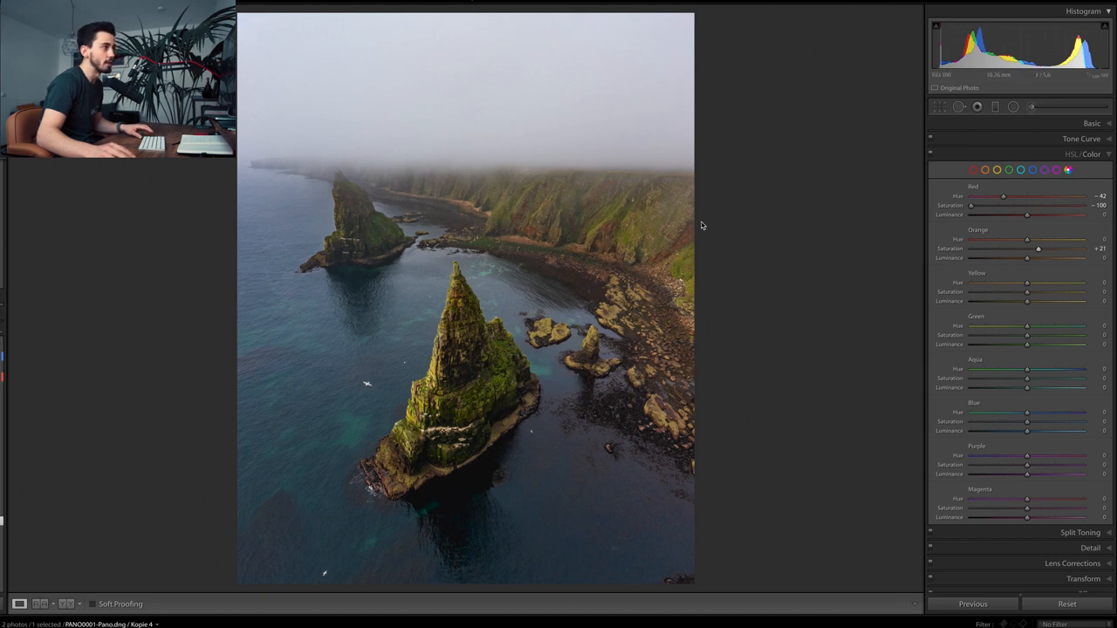
mouse_move(588, 247)
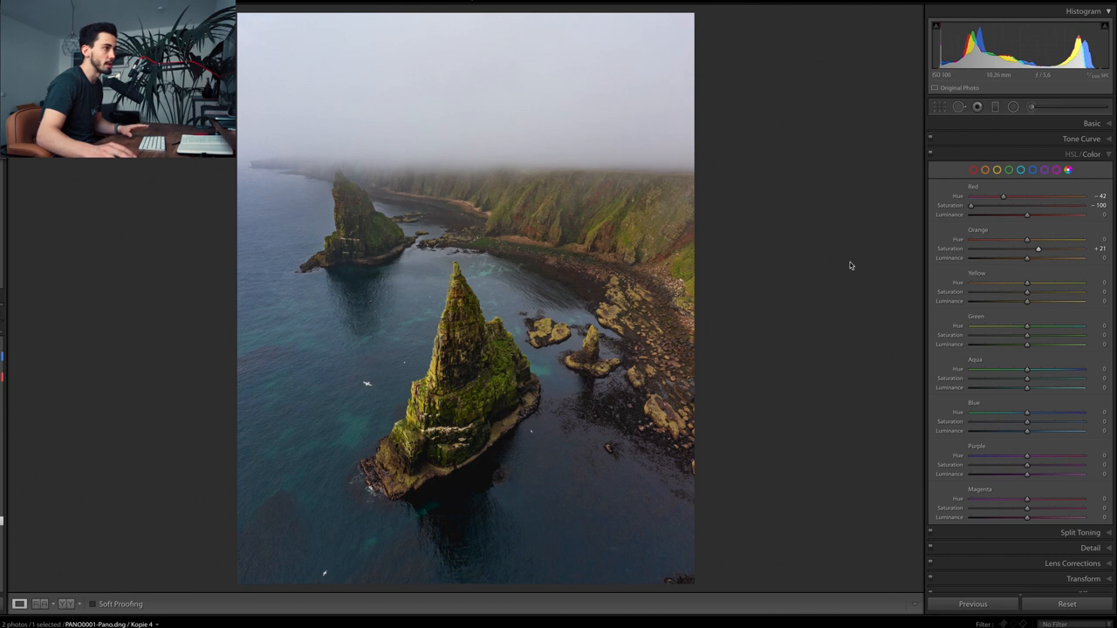
left_click_drag(1027, 258, 1038, 257)
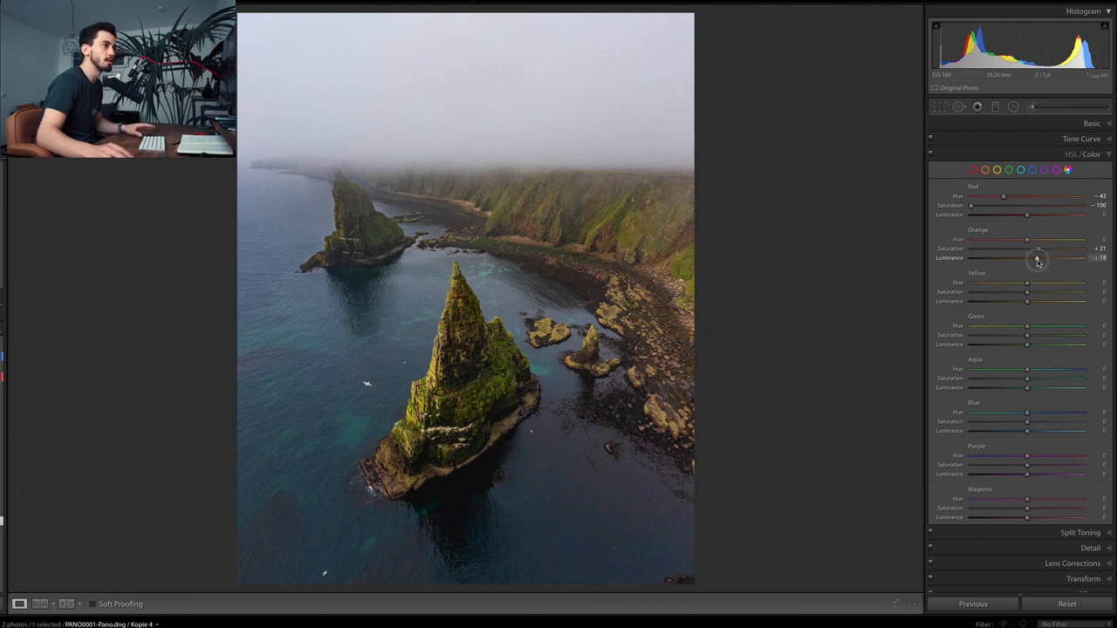
left_click_drag(1038, 258, 1058, 258)
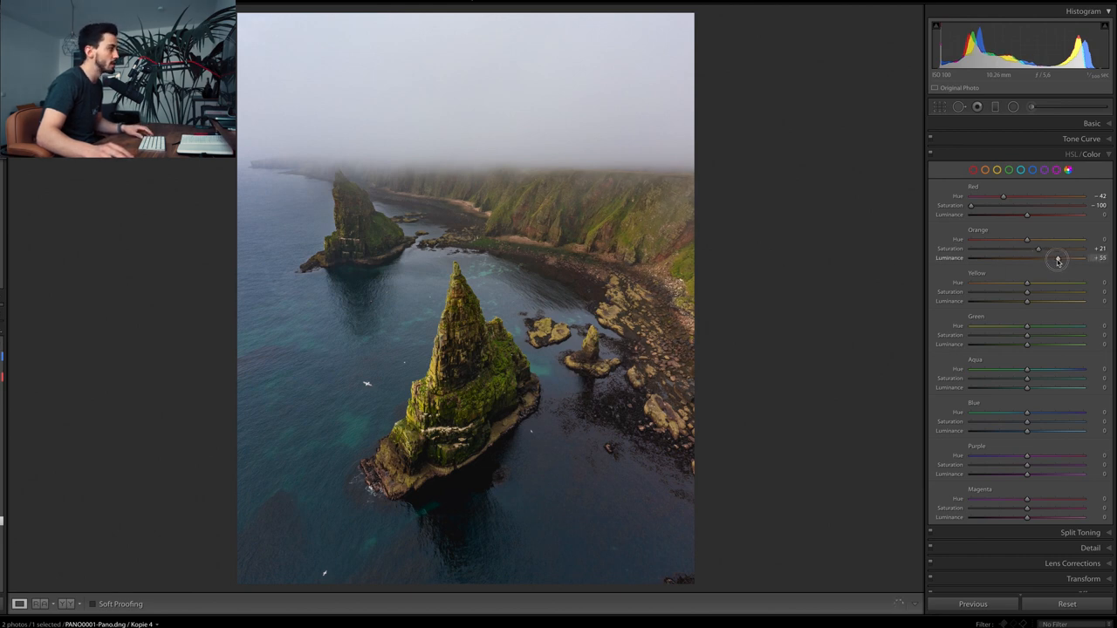
left_click_drag(1056, 258, 1045, 259)
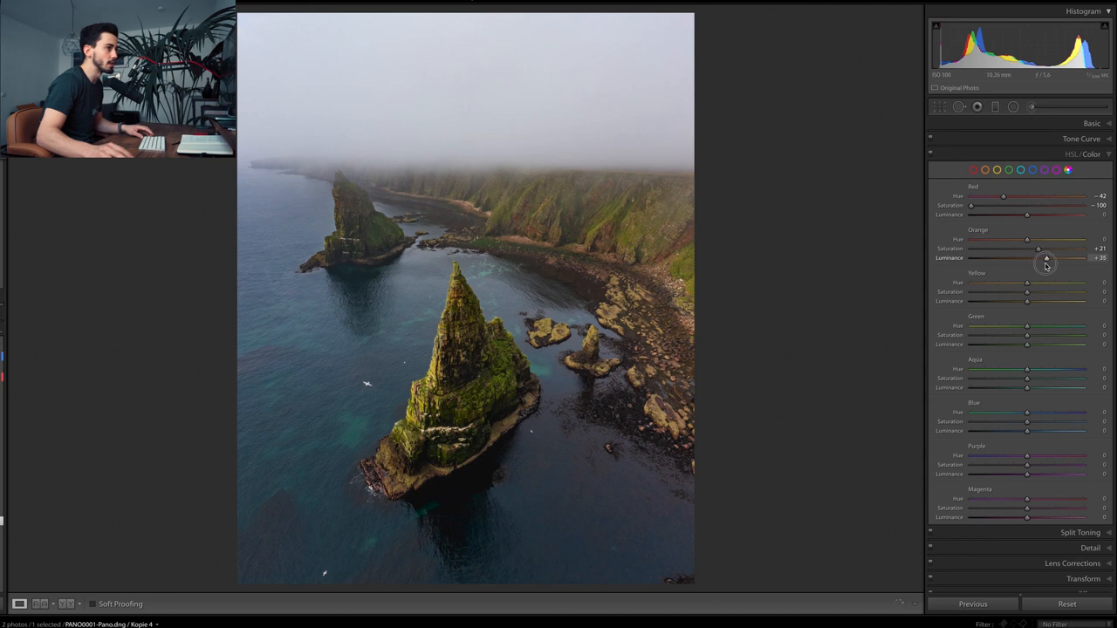
left_click_drag(1045, 258, 1043, 258)
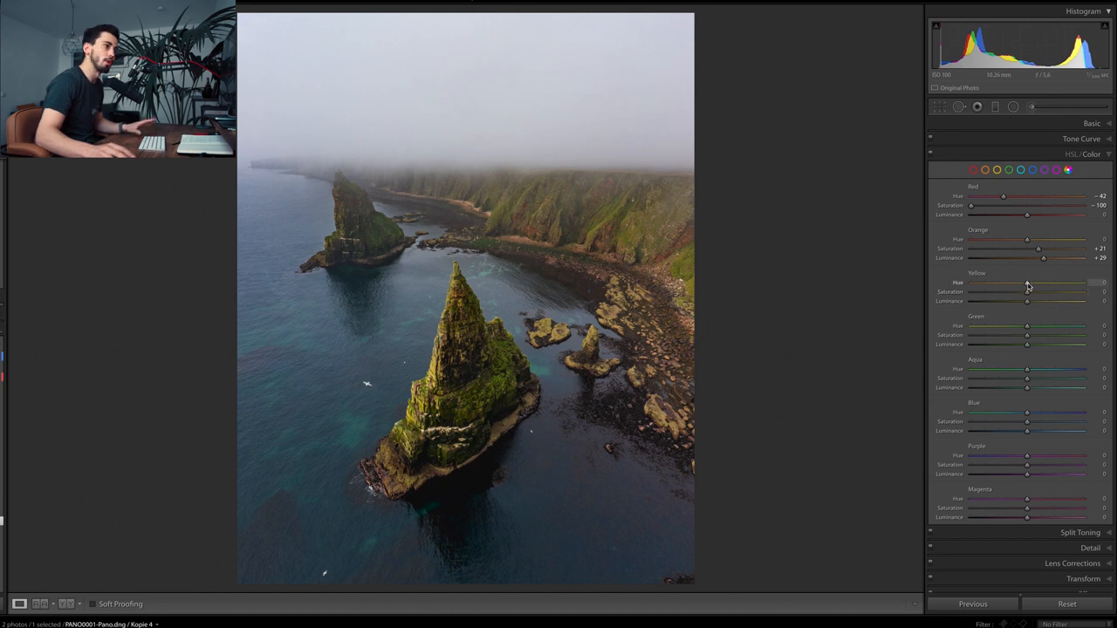
Set Yellow Hue to -23, Saturation to -35 and Luminance to +35
left_click_drag(1027, 283, 1014, 282)
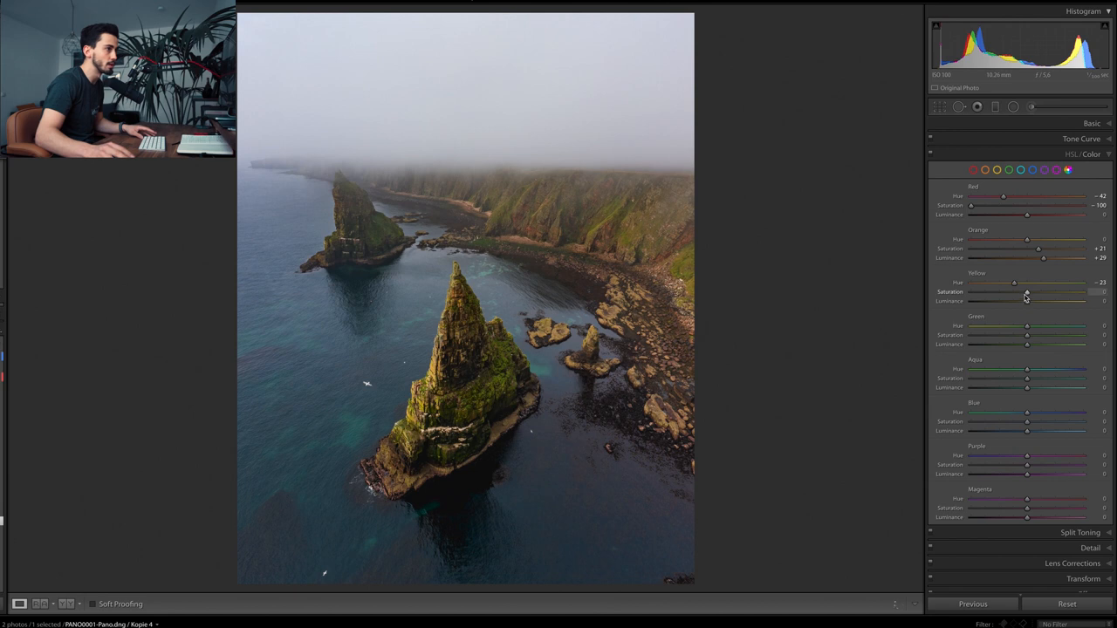
left_click_drag(1027, 292, 1007, 292)
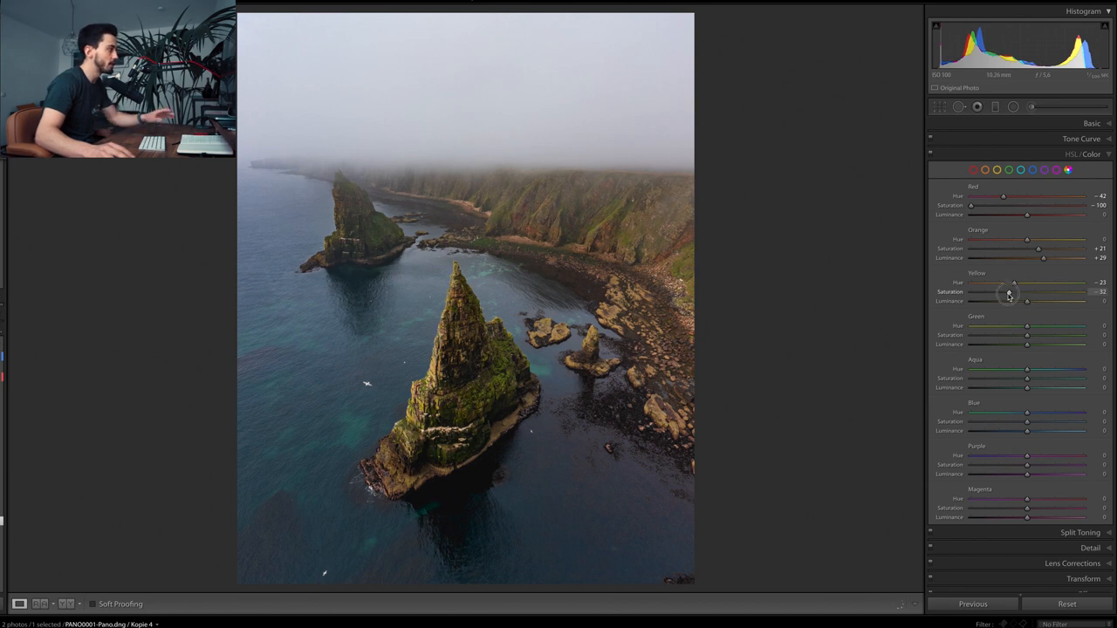
left_click_drag(1008, 291, 1001, 291)
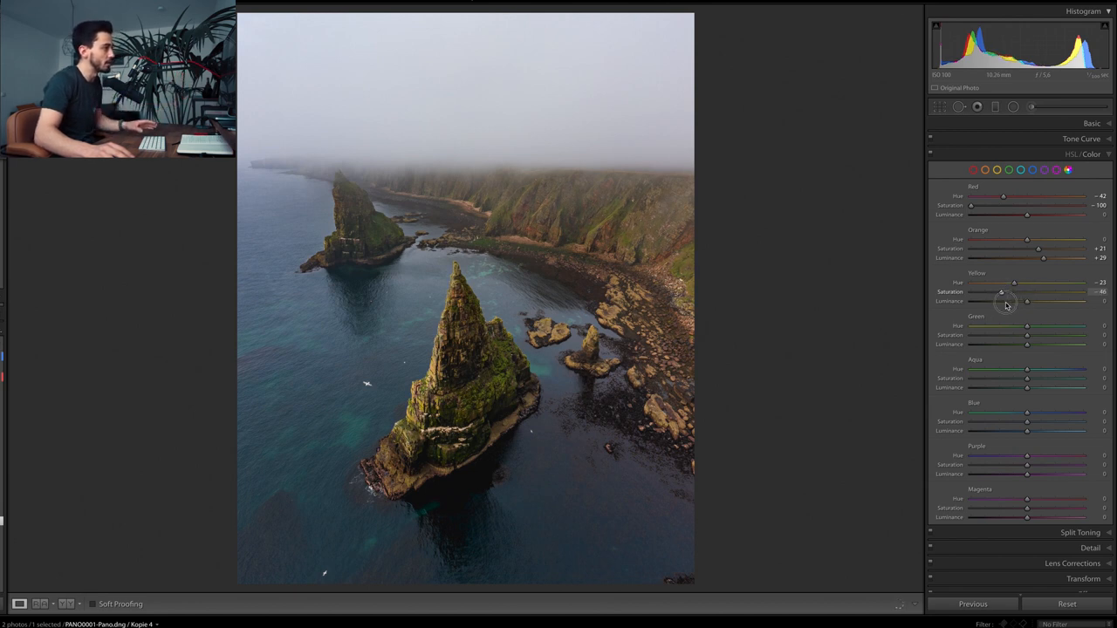
left_click_drag(1001, 292, 1006, 291)
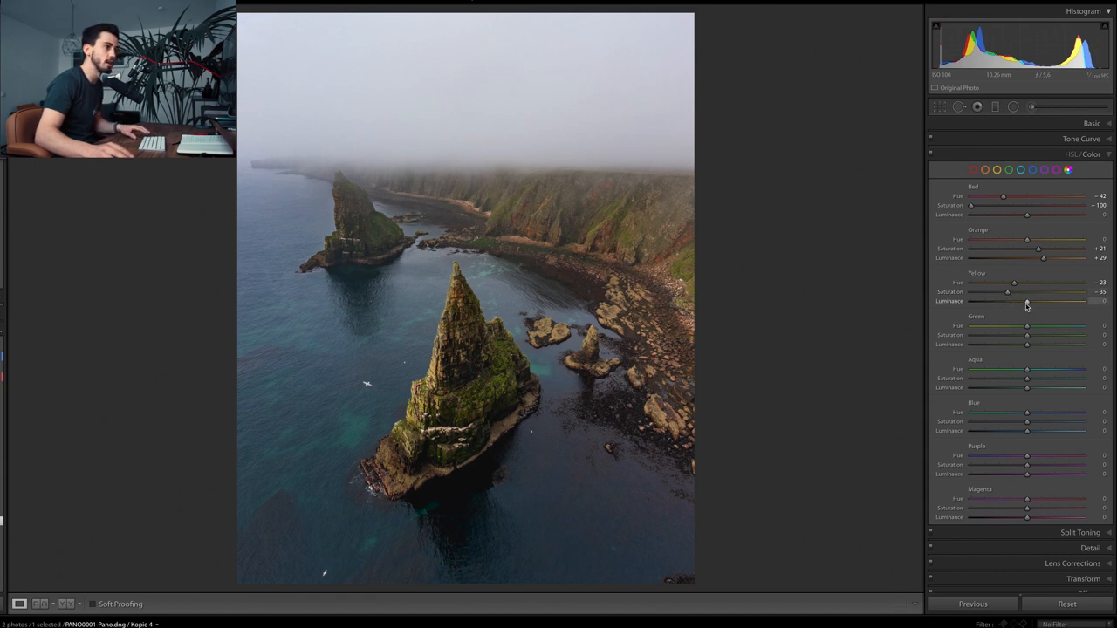
left_click_drag(1027, 301, 1047, 301)
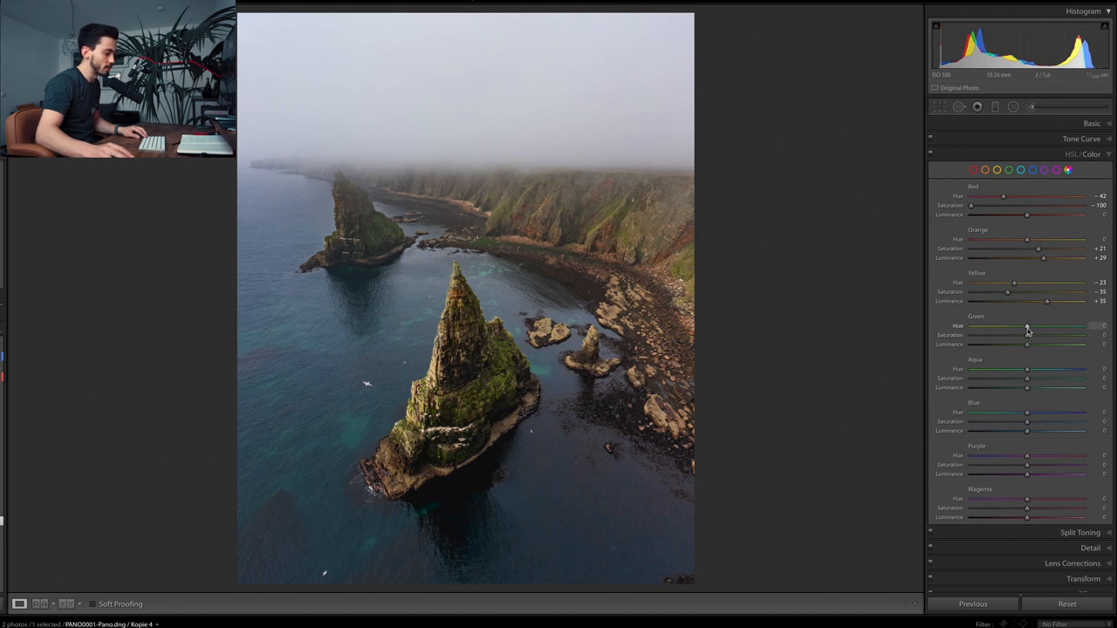
Set Green Hue -68, Saturation +77 and Luminance +21
left_click_drag(1027, 325, 992, 325)
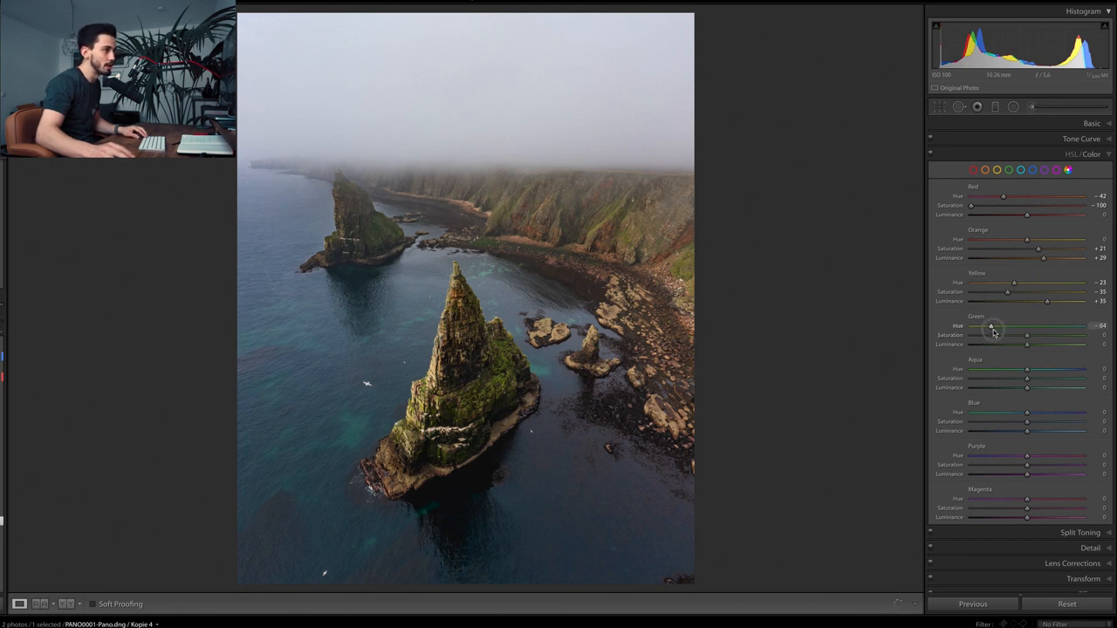
left_click_drag(992, 326, 989, 326)
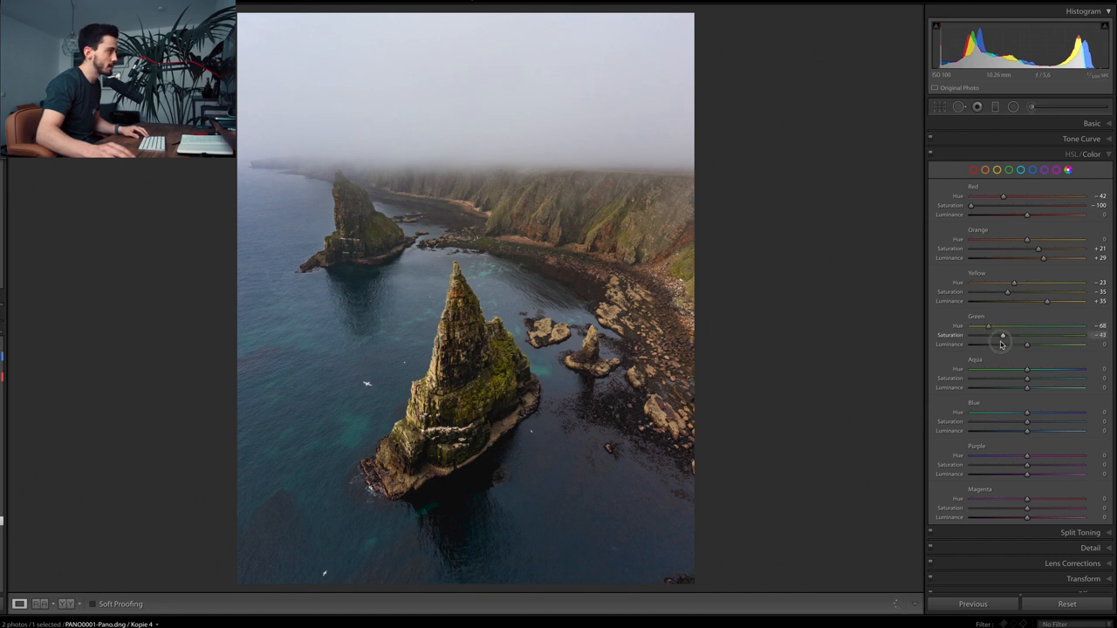
left_click_drag(1003, 335, 1060, 335)
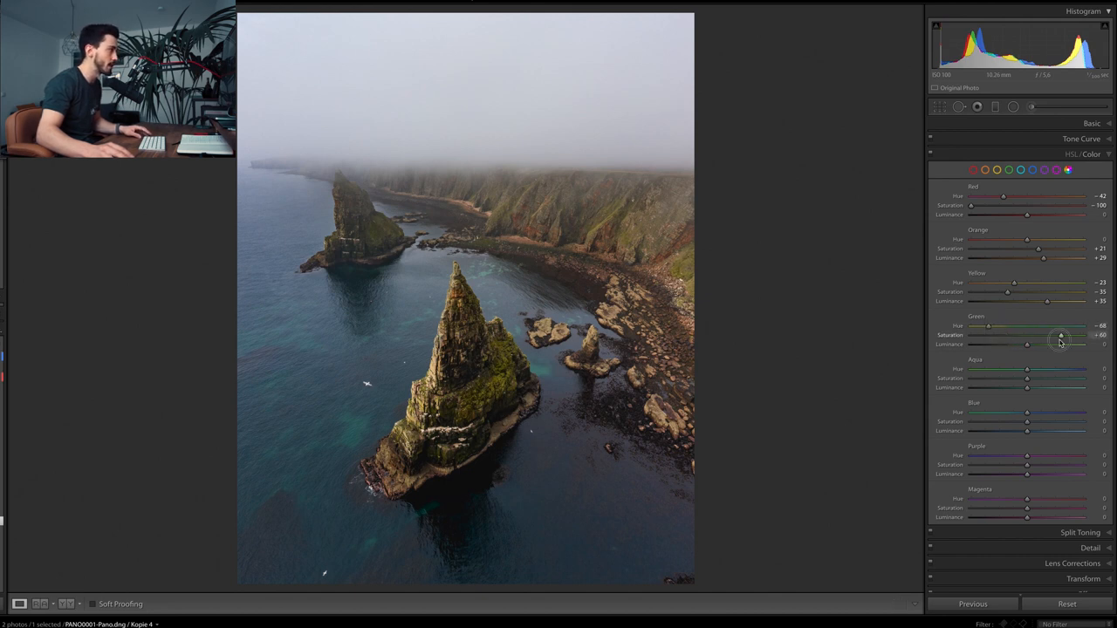
left_click_drag(1060, 335, 1066, 335)
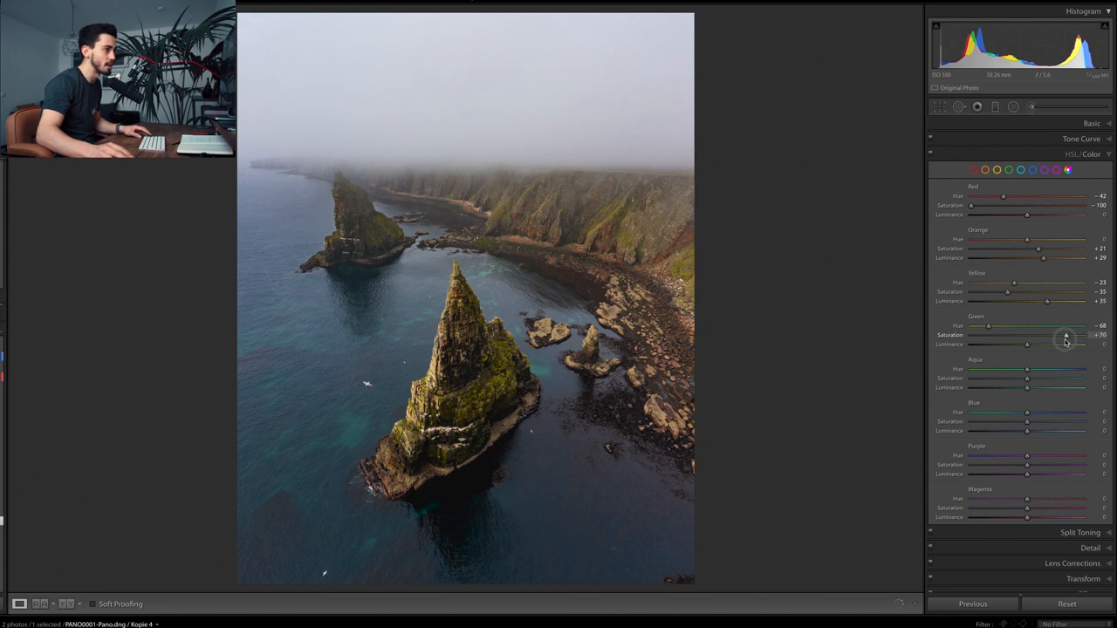
left_click_drag(1065, 338, 1071, 339)
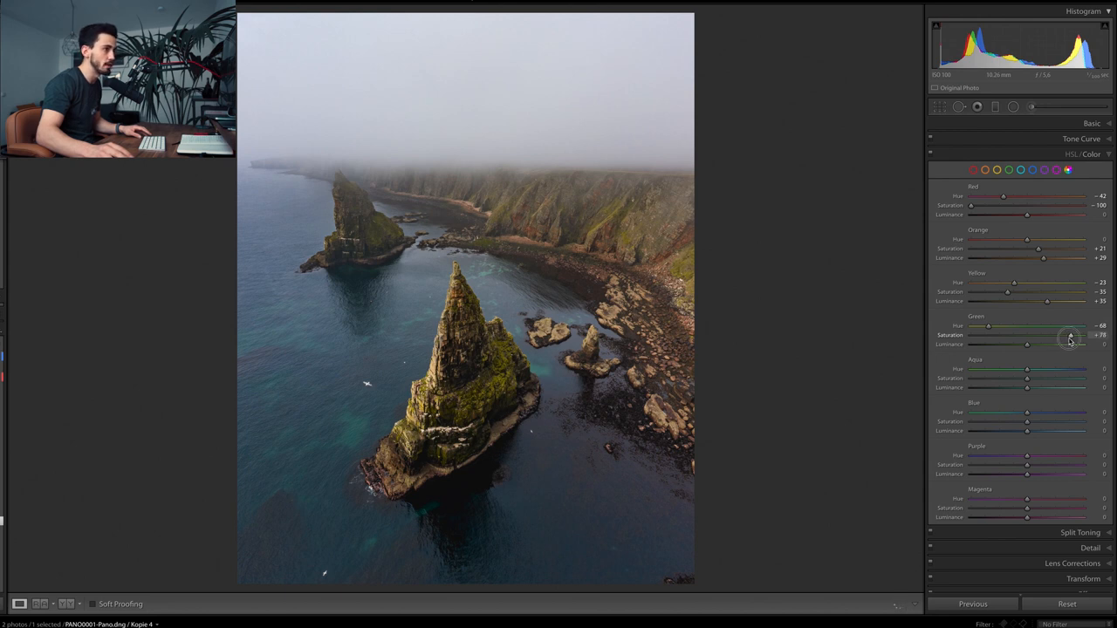
left_click_drag(1070, 336, 1068, 336)
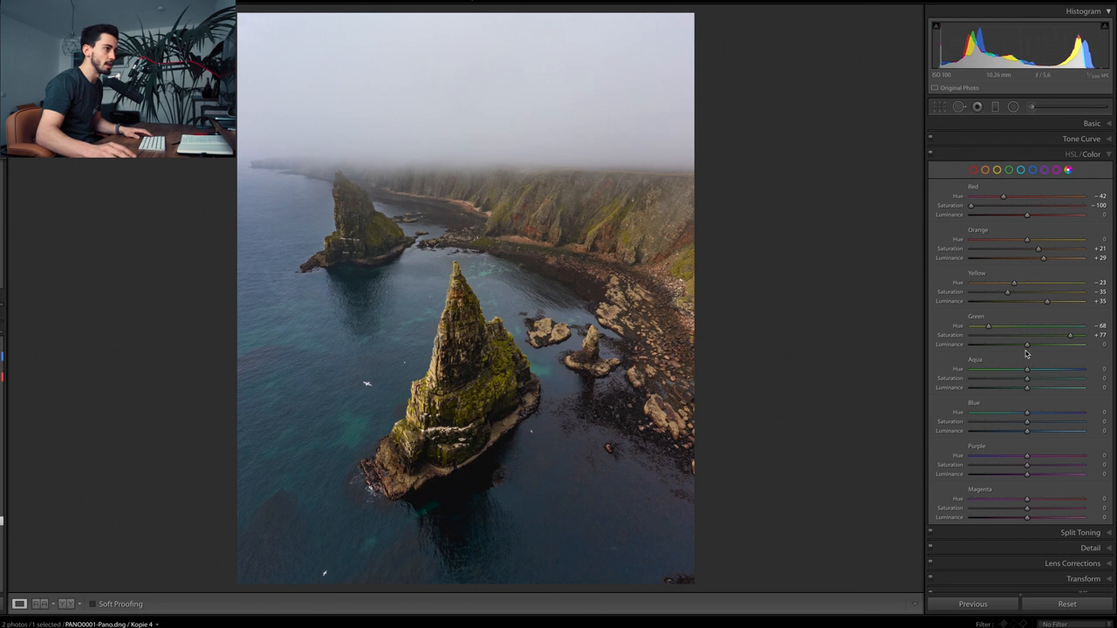
left_click_drag(1027, 343, 1038, 343)
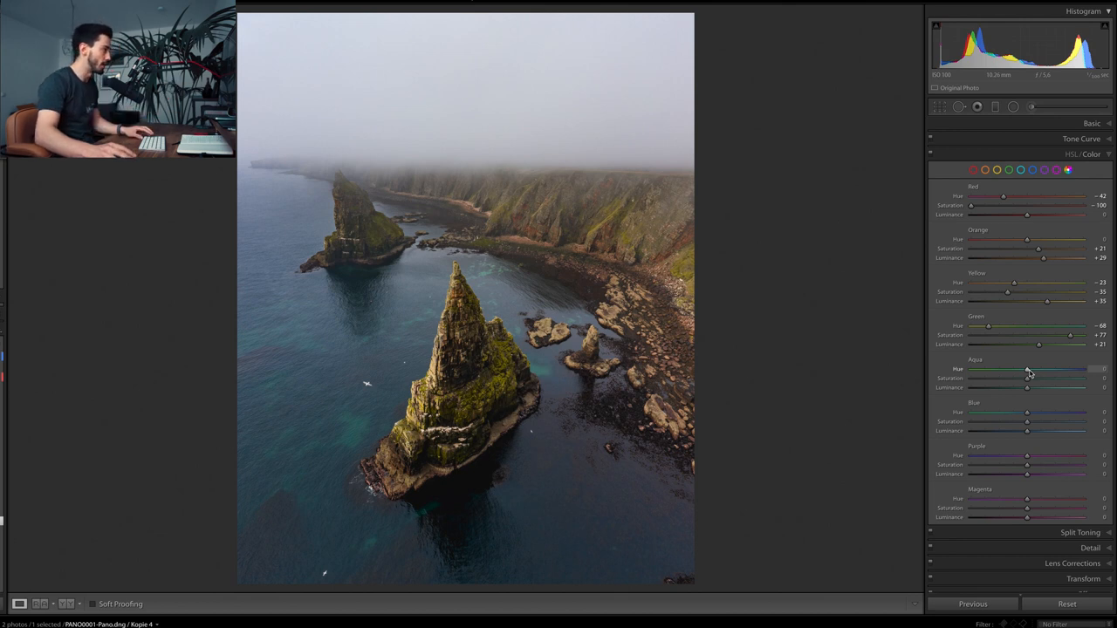
Set Aqua Hue -75, Saturation +41 and Luminance +39
left_click_drag(1028, 369, 997, 368)
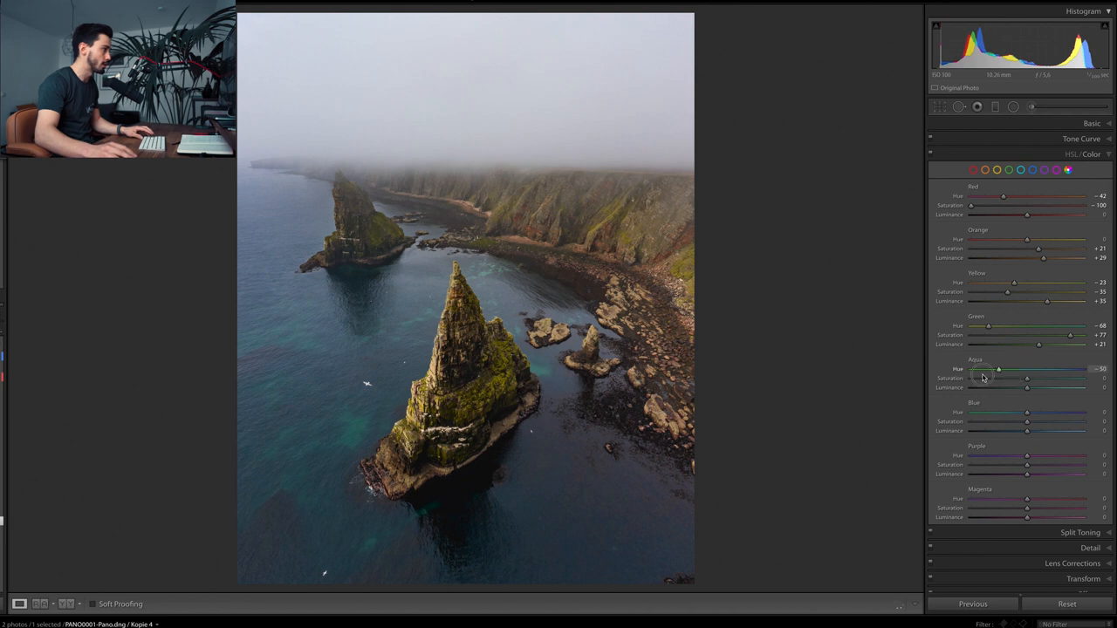
left_click_drag(998, 368, 979, 369)
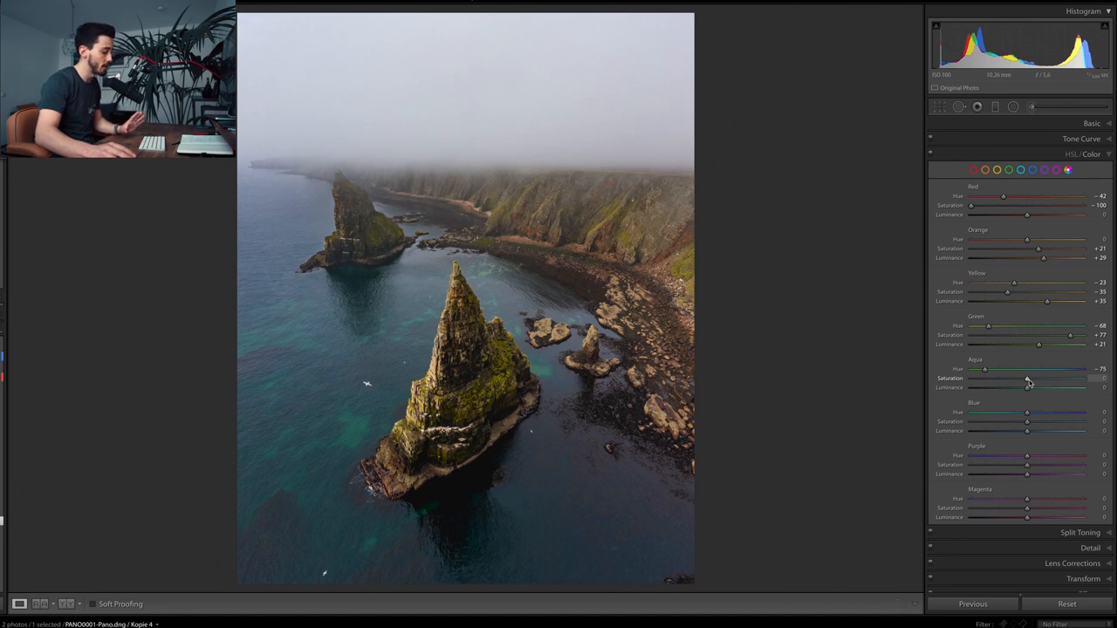
left_click_drag(1027, 379, 1040, 378)
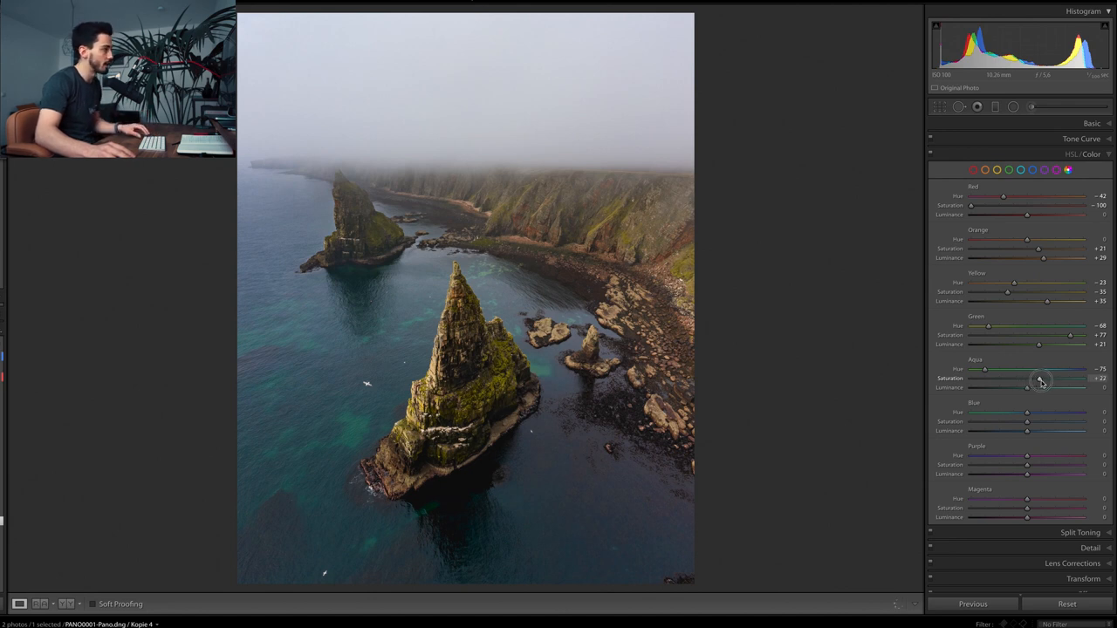
left_click_drag(1039, 378, 1050, 378)
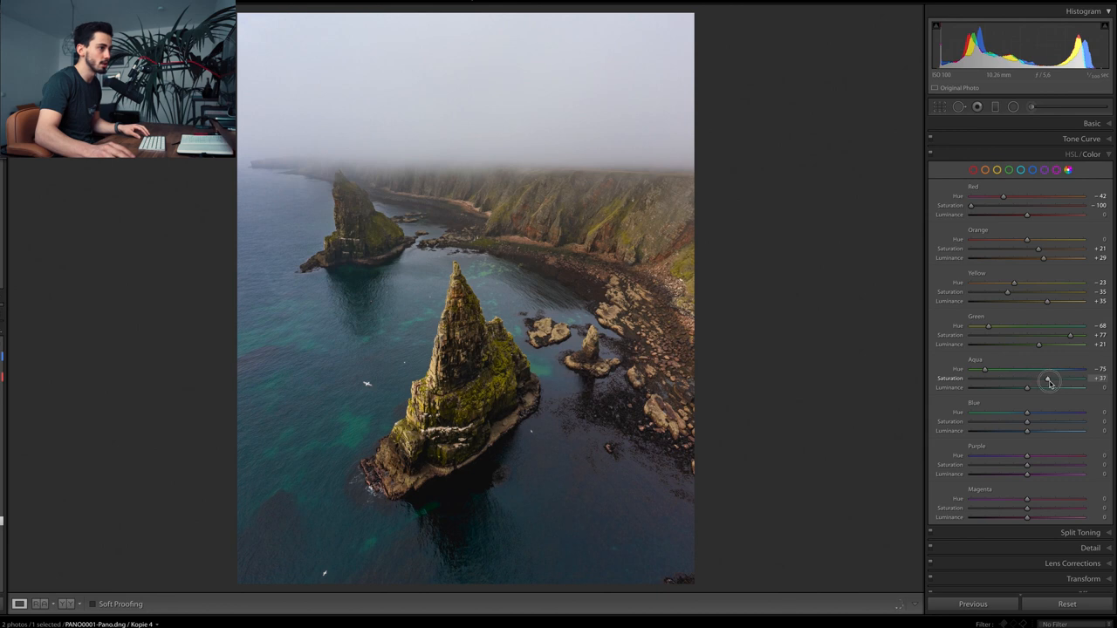
left_click_drag(1026, 387, 1052, 387)
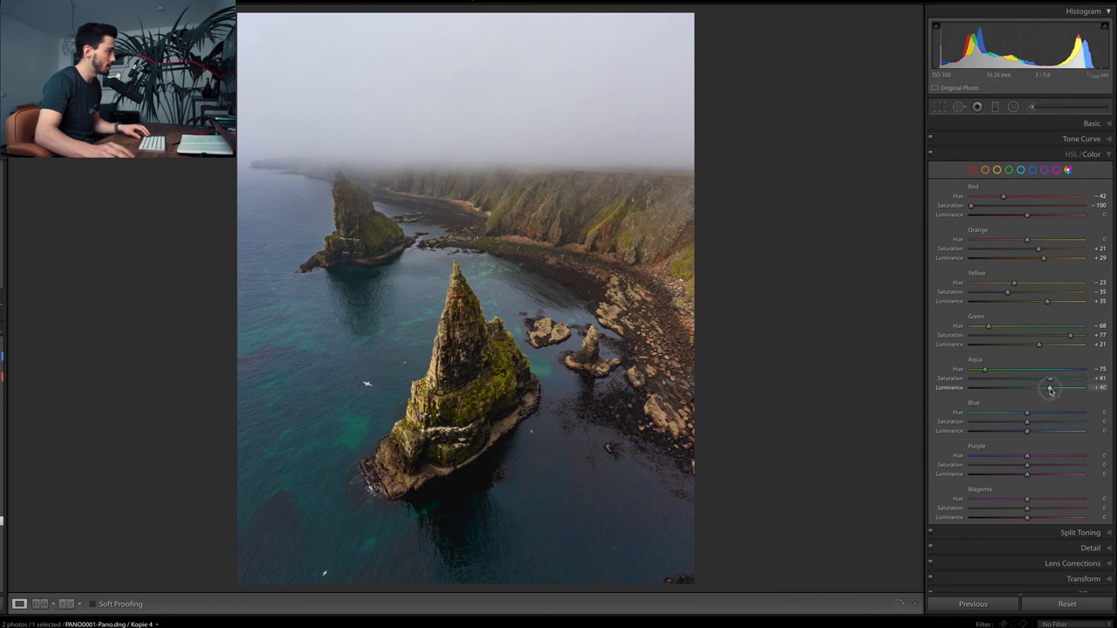
left_click_drag(1049, 387, 1058, 387)
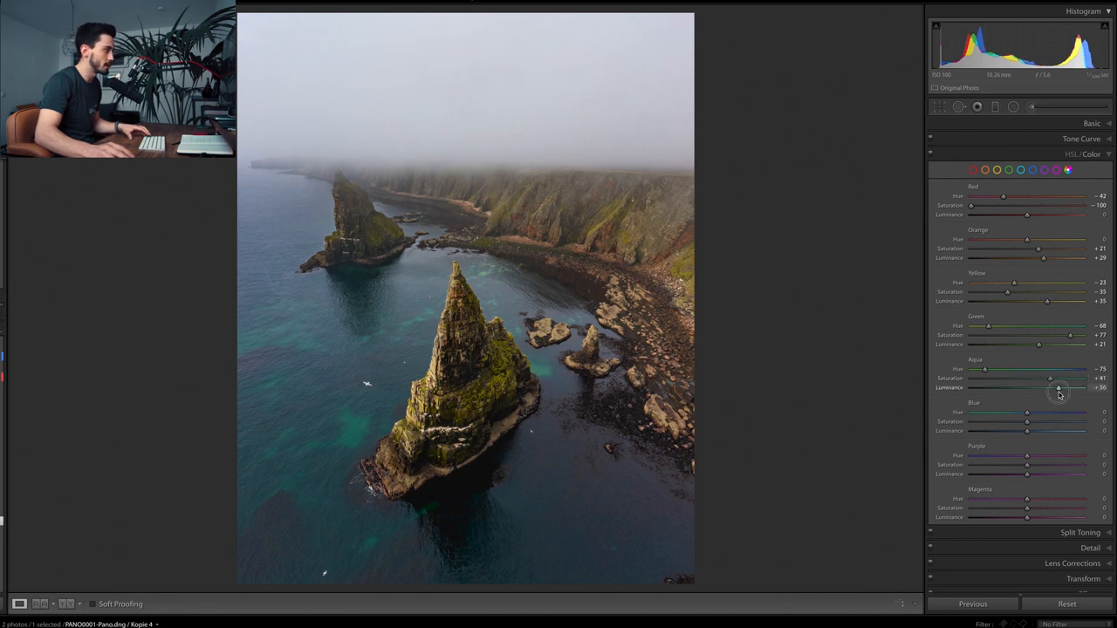
left_click_drag(1058, 387, 1050, 388)
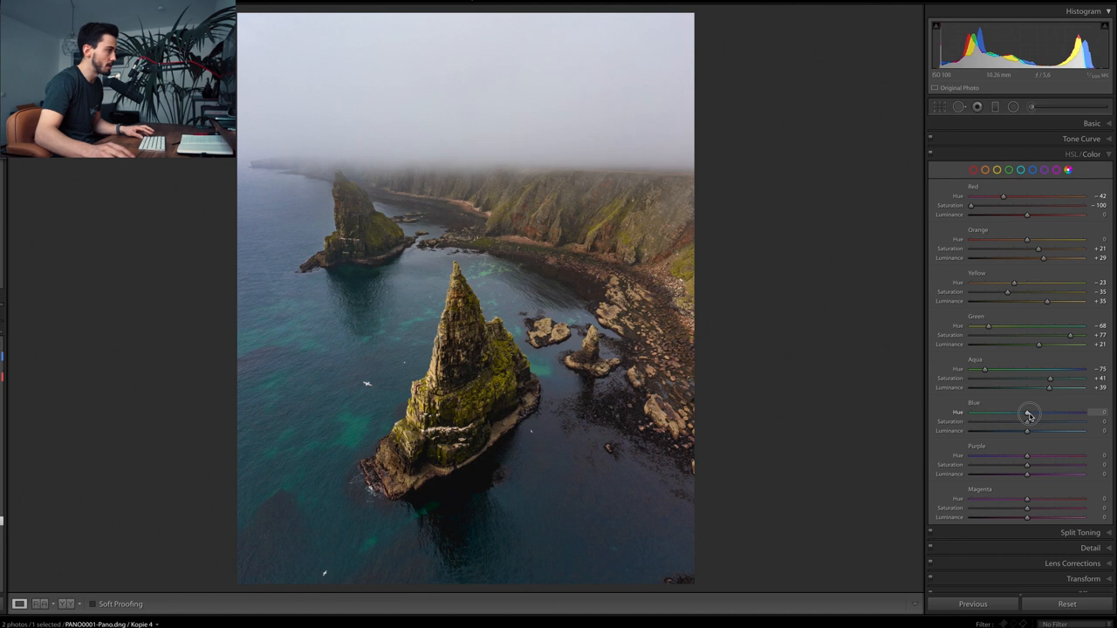
Set Blue to Hue +21, Saturation -60, Luminance -11; desaturate purples and magentas
left_click_drag(1028, 413, 1047, 413)
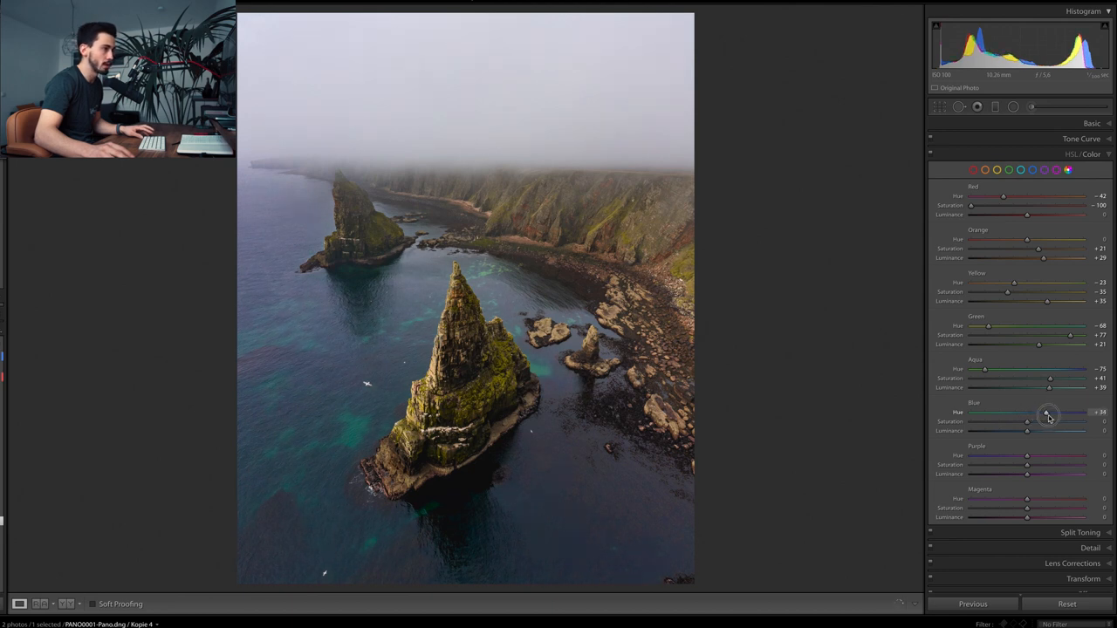
left_click_drag(1047, 412, 1042, 413)
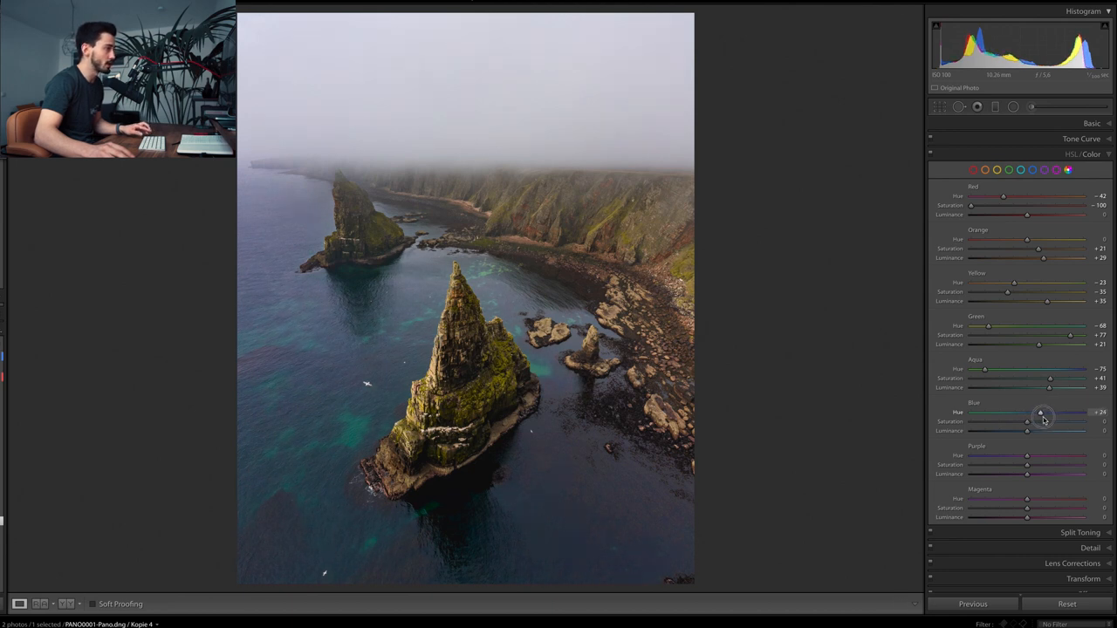
left_click_drag(1042, 413, 1039, 412)
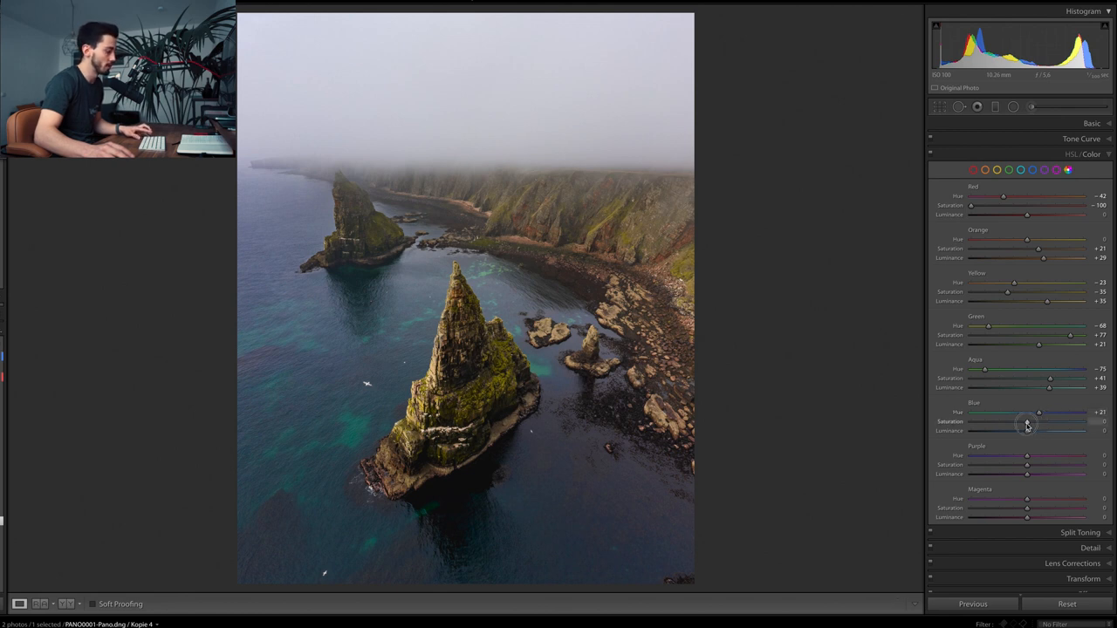
left_click_drag(1027, 423, 997, 422)
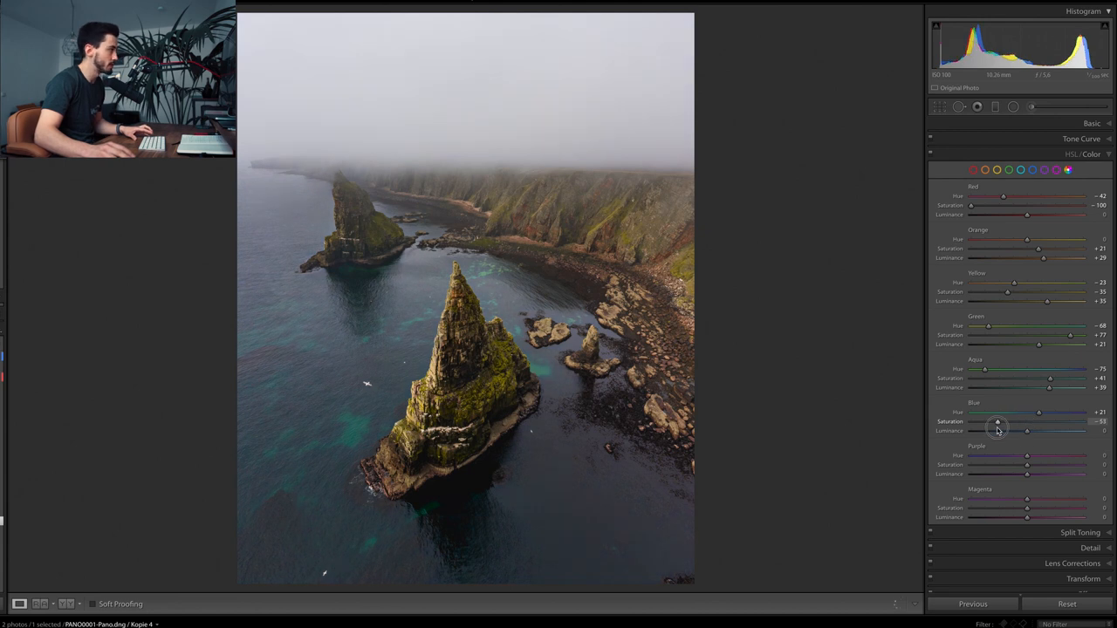
left_click_drag(1027, 431, 1012, 431)
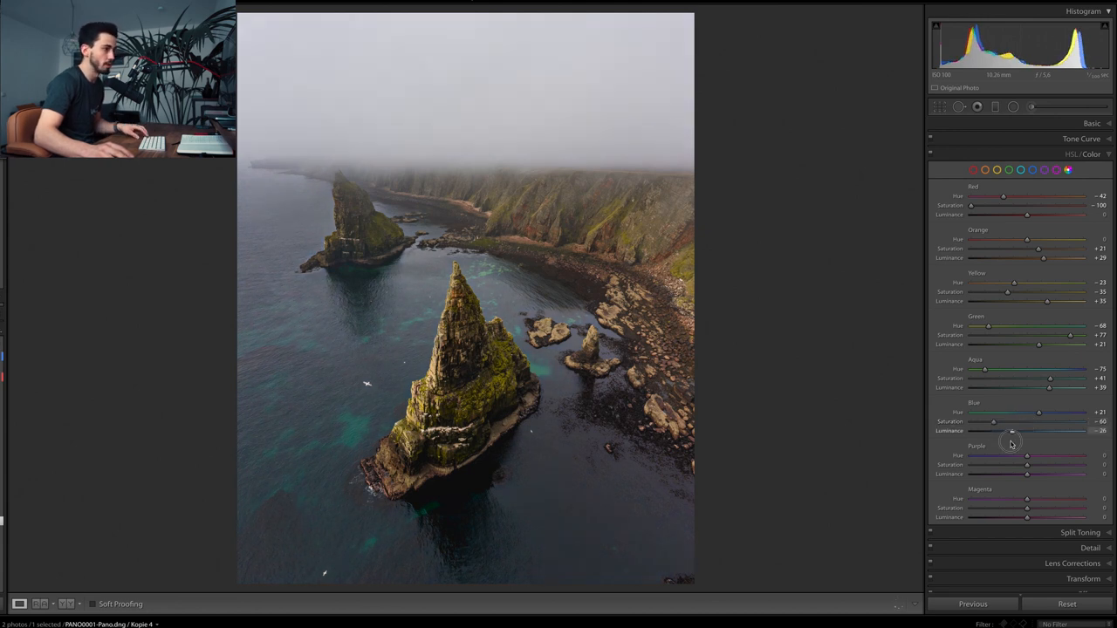
left_click_drag(1012, 431, 1021, 430)
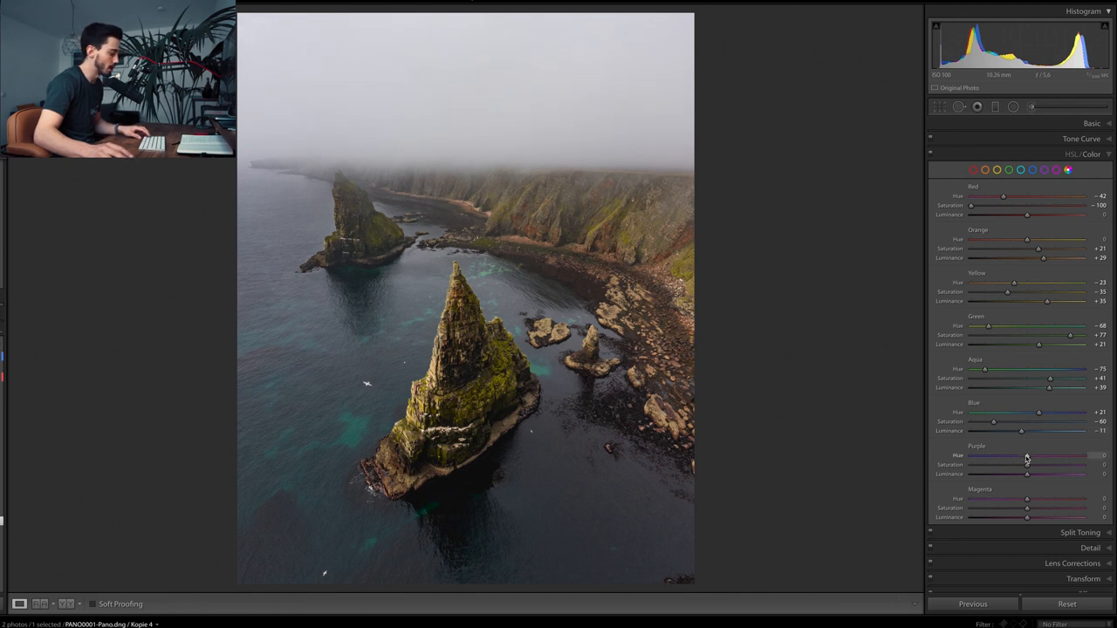
left_click_drag(1027, 455, 990, 455)
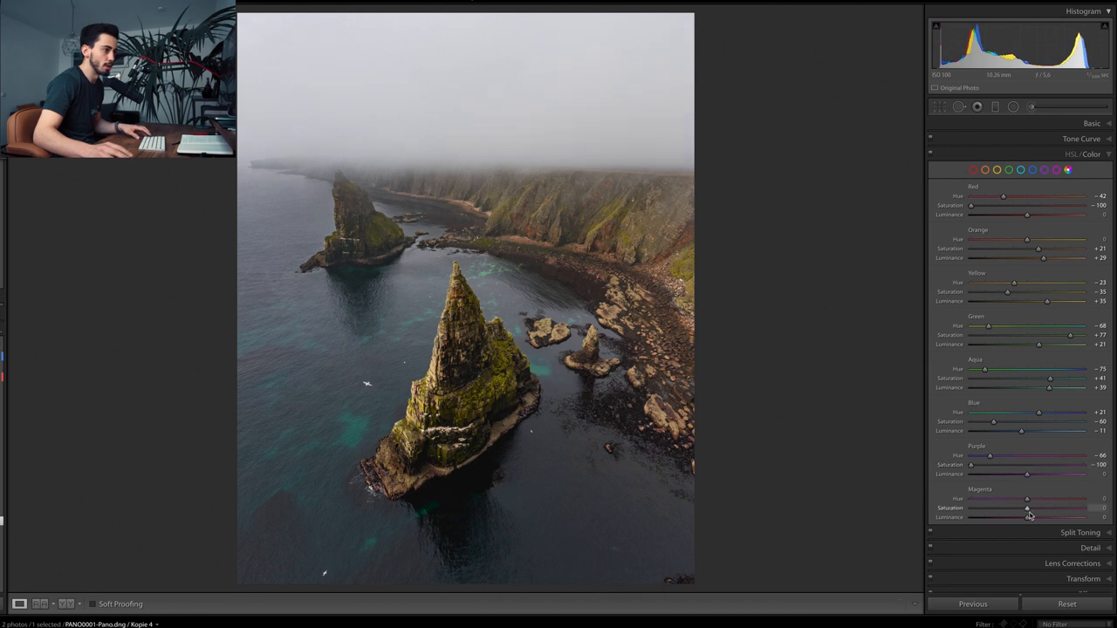
left_click_drag(1027, 508, 971, 508)
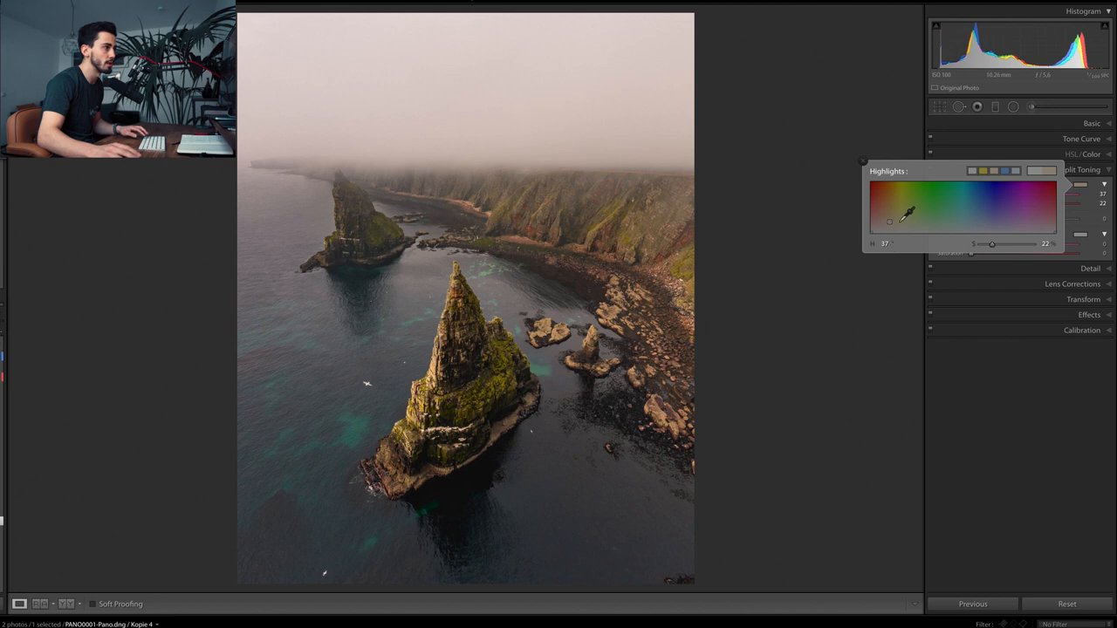
Set split-toning highlights to hue 50, saturation 9, and shadows to hue 210, saturation 15
left_click_drag(888, 221, 897, 217)
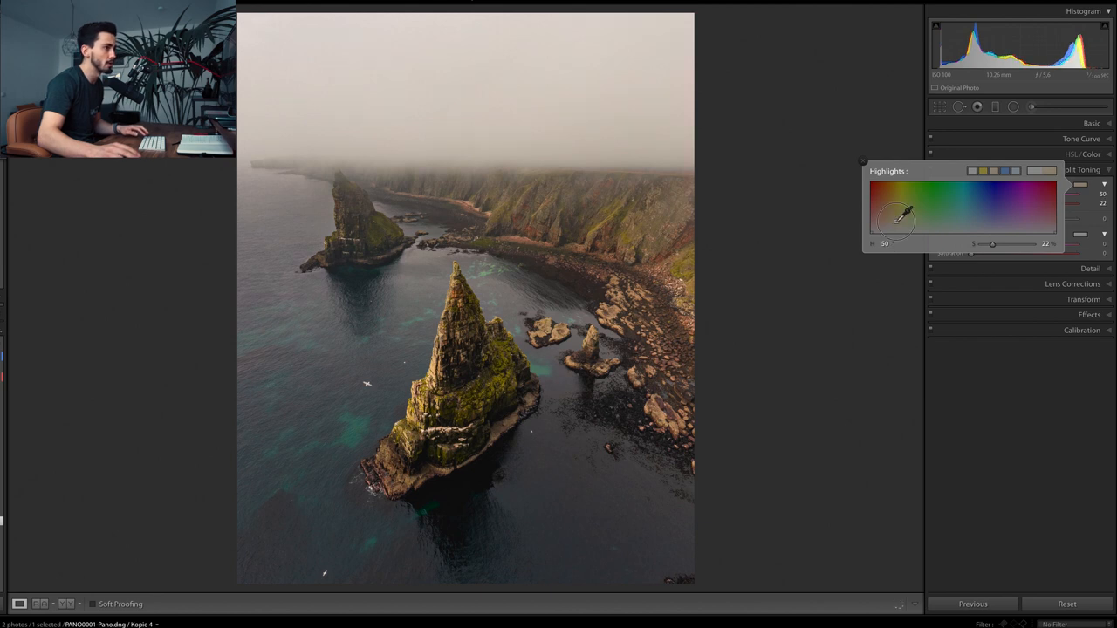
left_click_drag(992, 244, 984, 245)
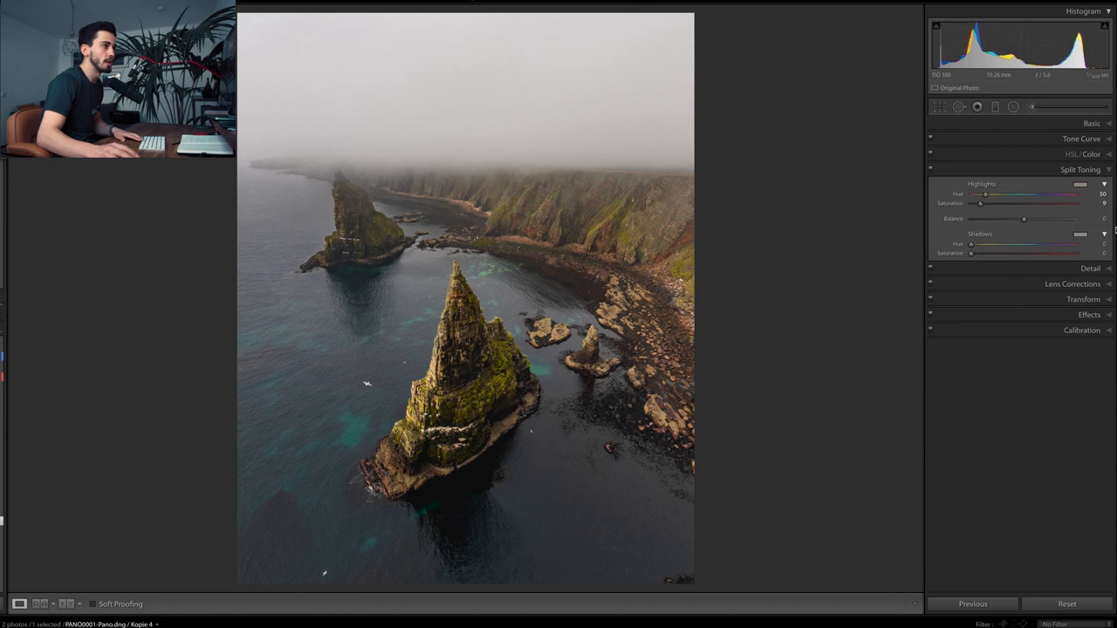
left_click_drag(970, 244, 1032, 244)
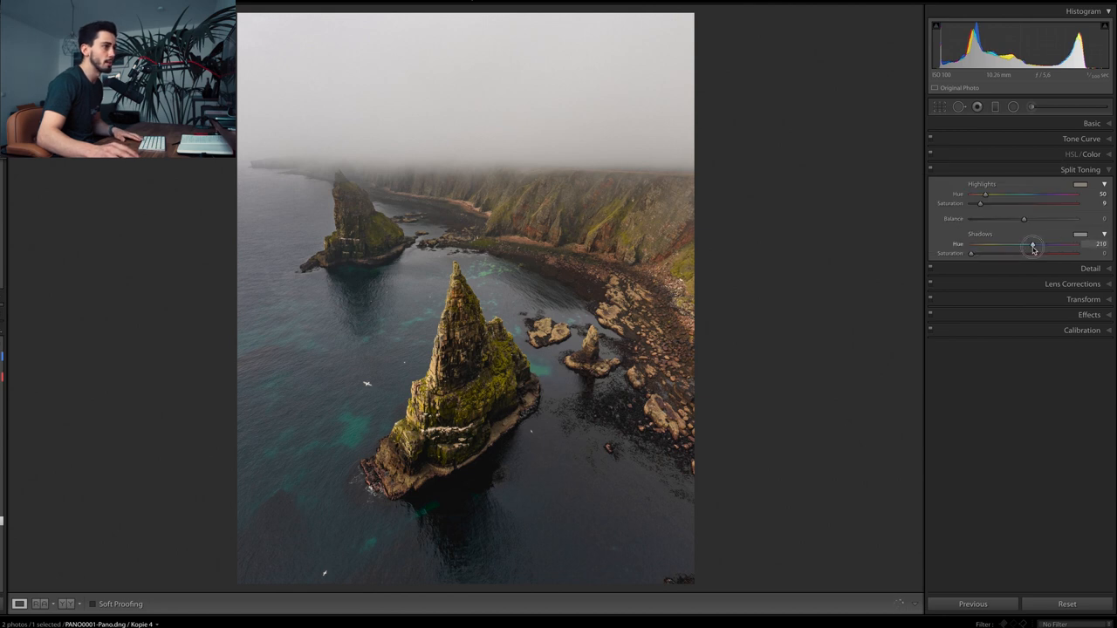
left_click_drag(972, 253, 975, 253)
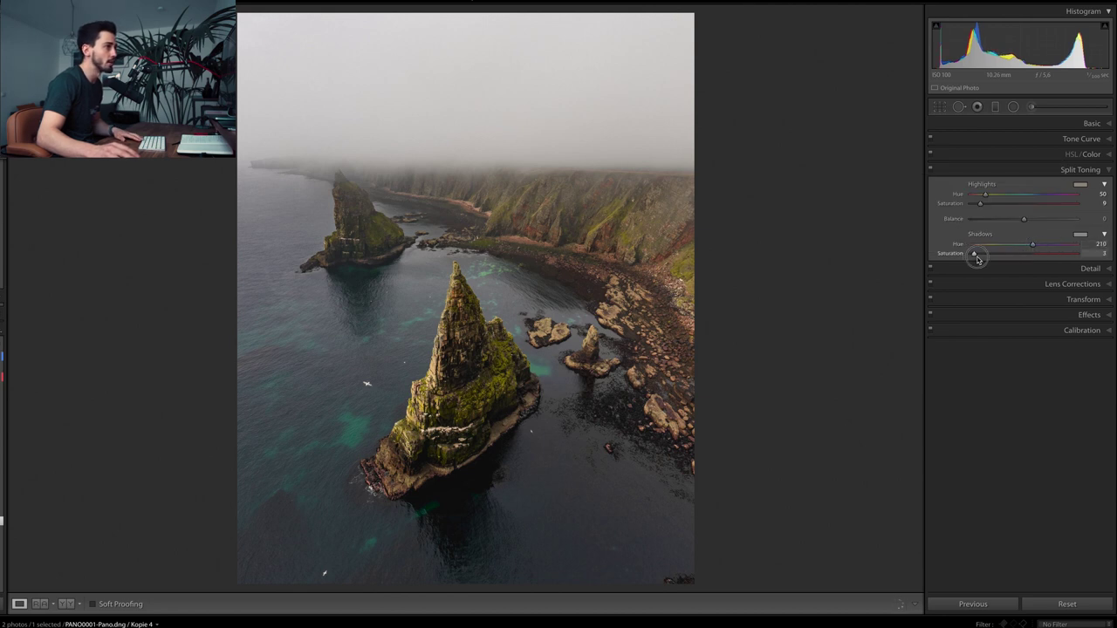
left_click_drag(974, 253, 986, 254)
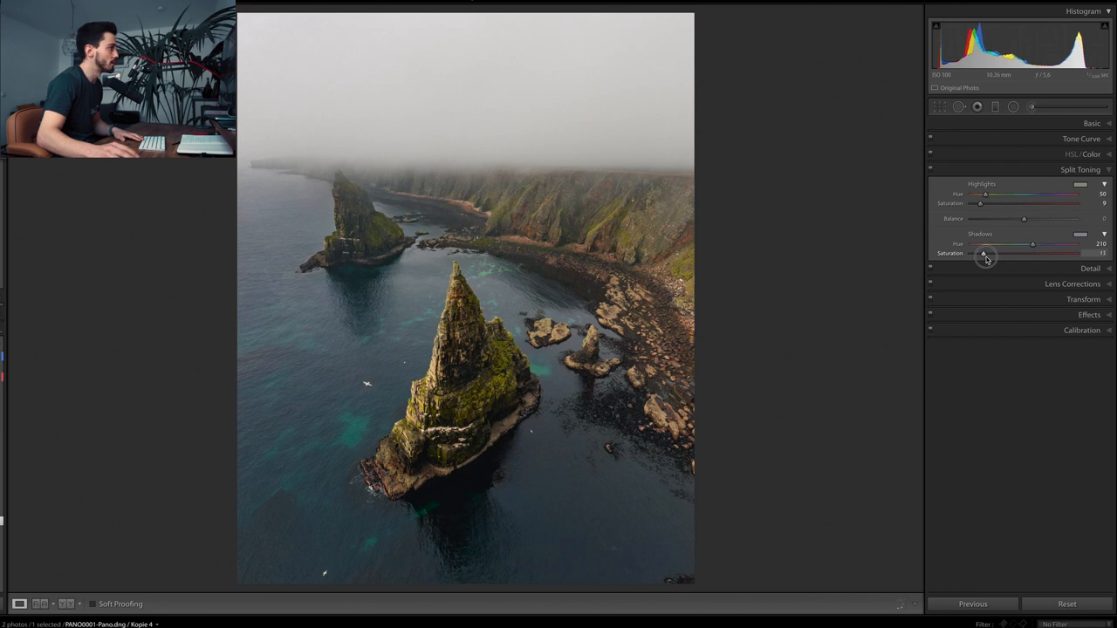
left_click_drag(982, 253, 987, 253)
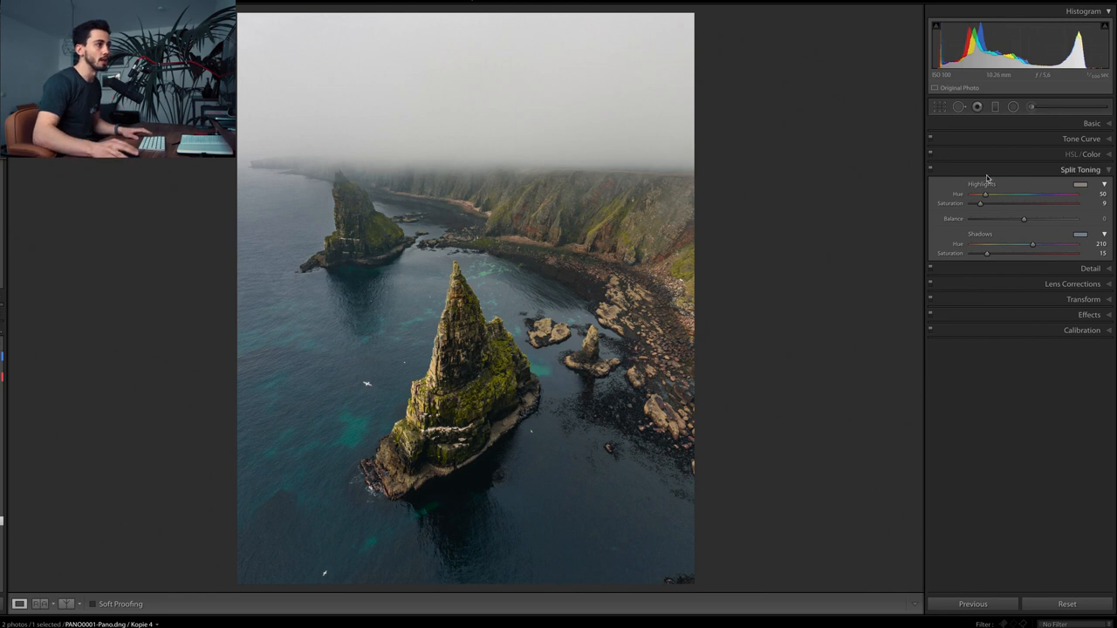
Enable Remove Chromatic Aberration in Lens Corrections
left_click(1078, 184)
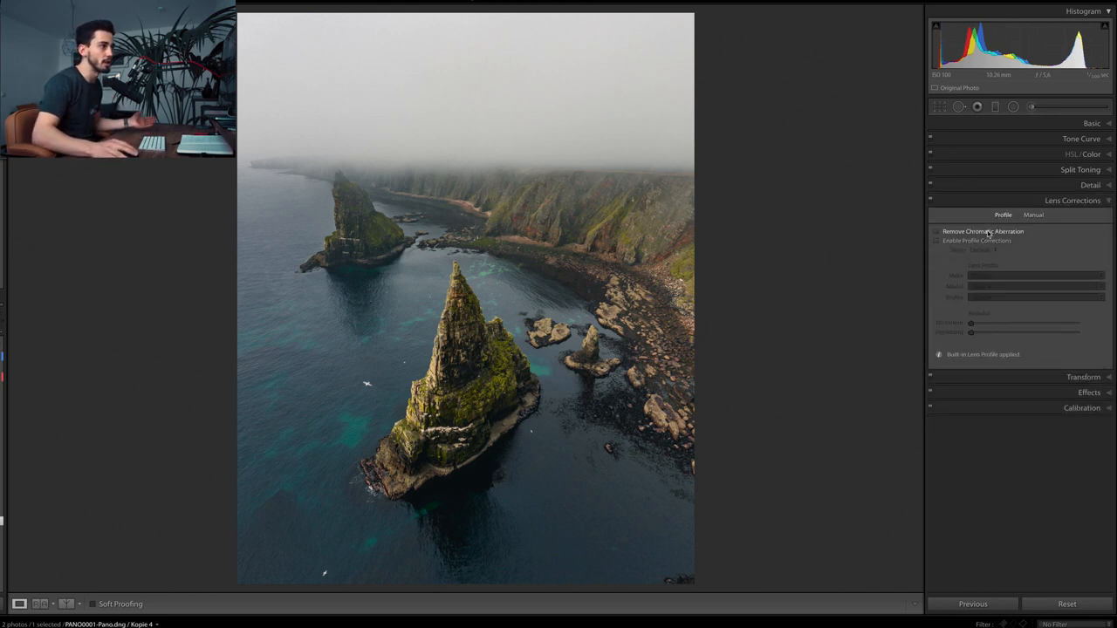
left_click(939, 231)
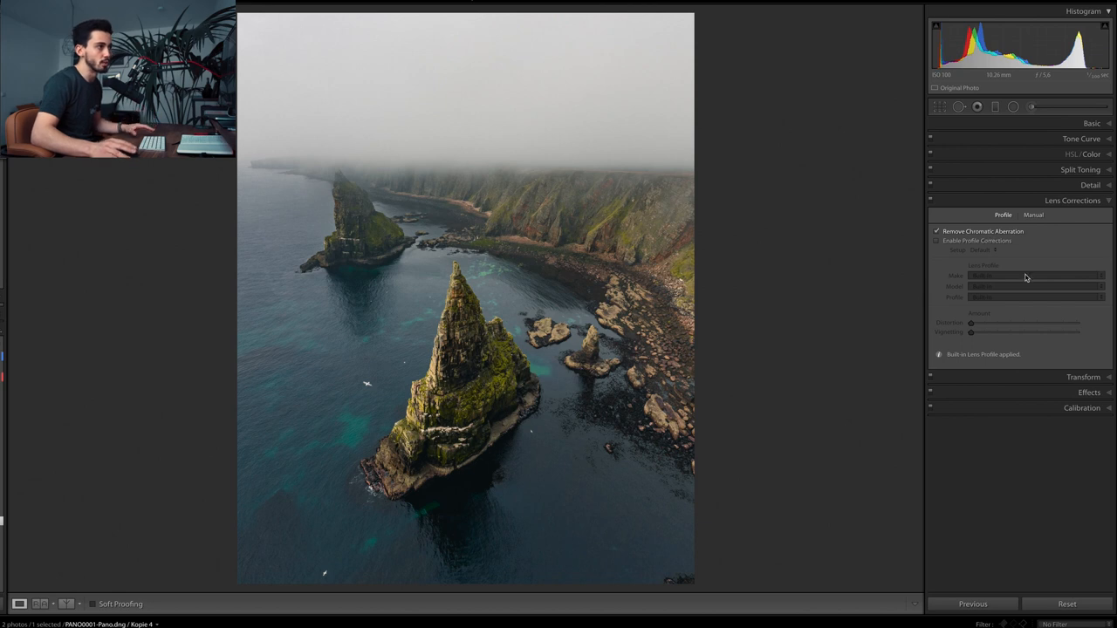
left_click(1082, 216)
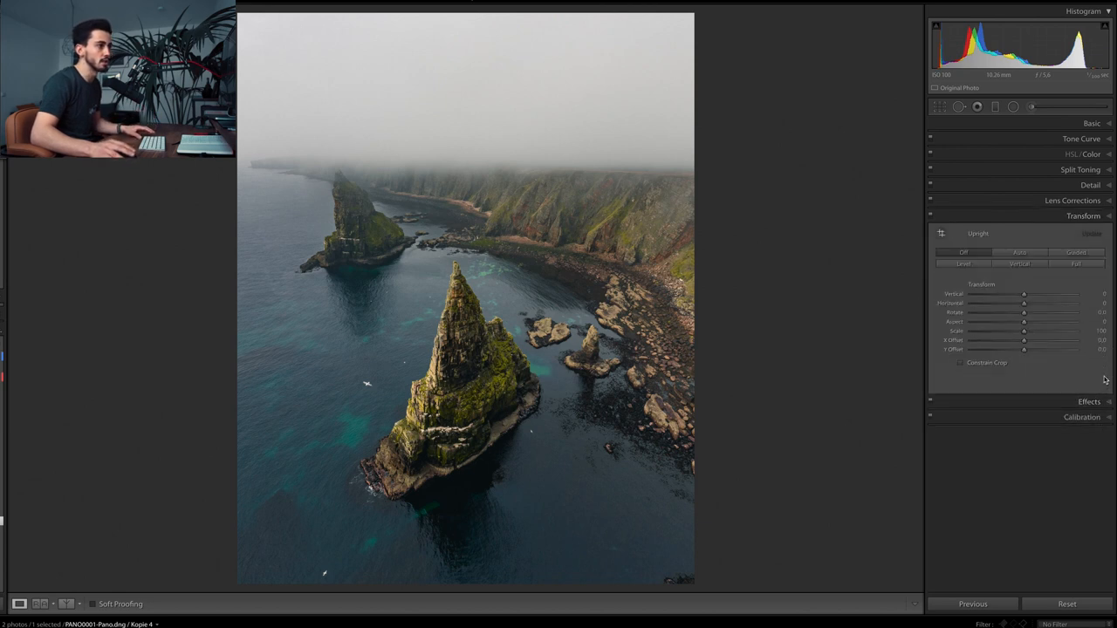
Set the Post-Crop Vignetting Amount to −25
left_click(1089, 231)
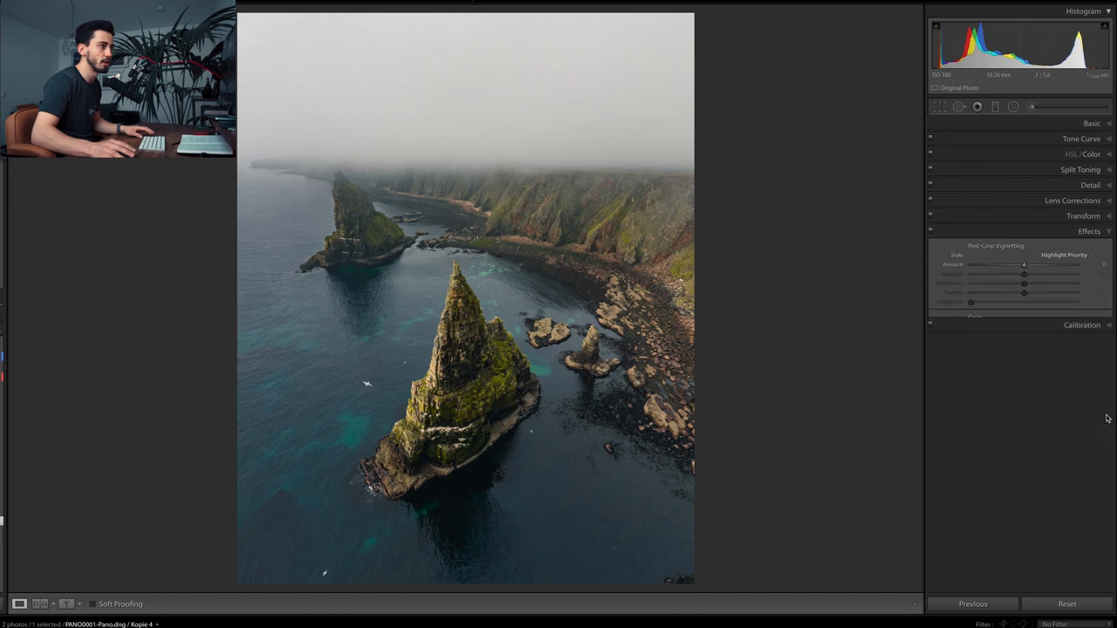
left_click_drag(1023, 264, 1017, 265)
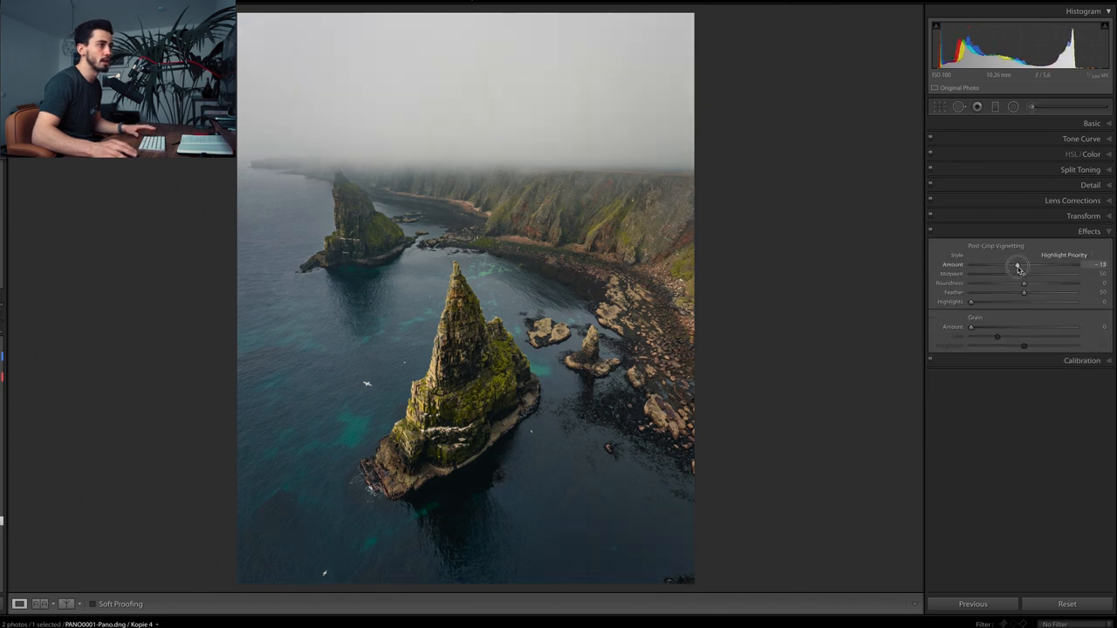
left_click_drag(1017, 266, 1010, 266)
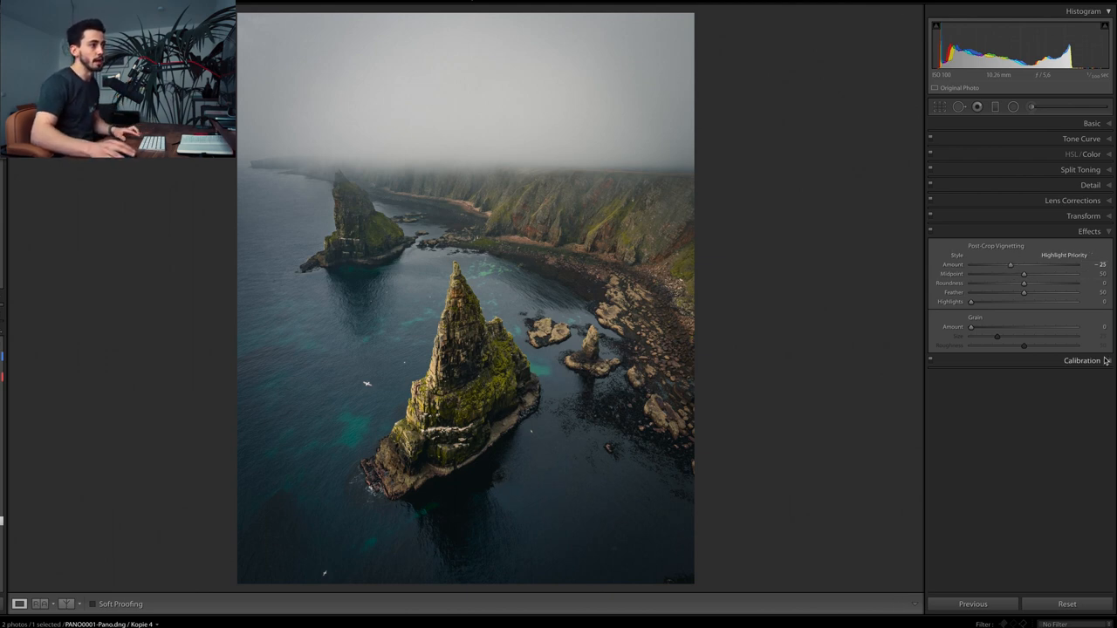
left_click(1073, 361)
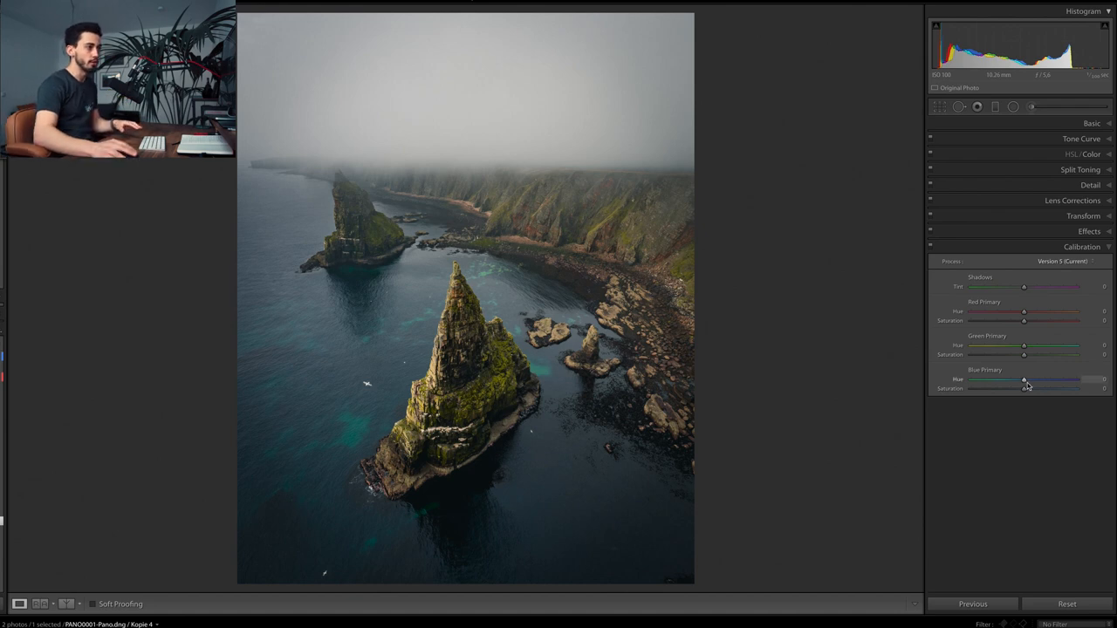
Push Blue Primary Hue to −100, Red Hue to +71, Red Saturation to −33, then test Green Hue
left_click_drag(1023, 379, 970, 379)
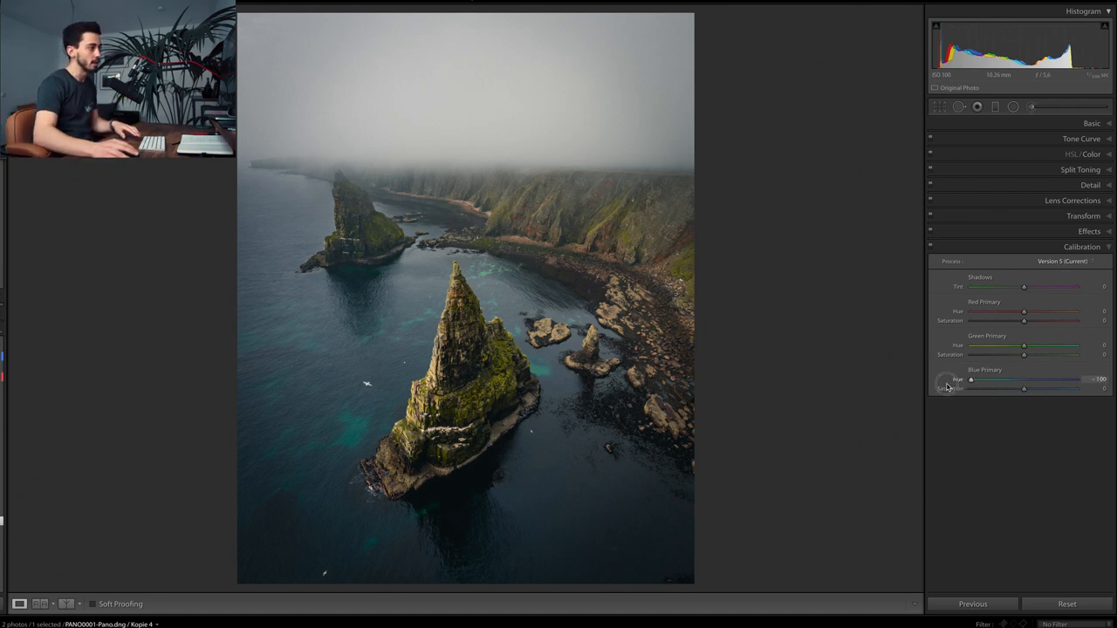
left_click_drag(1023, 312, 1023, 311)
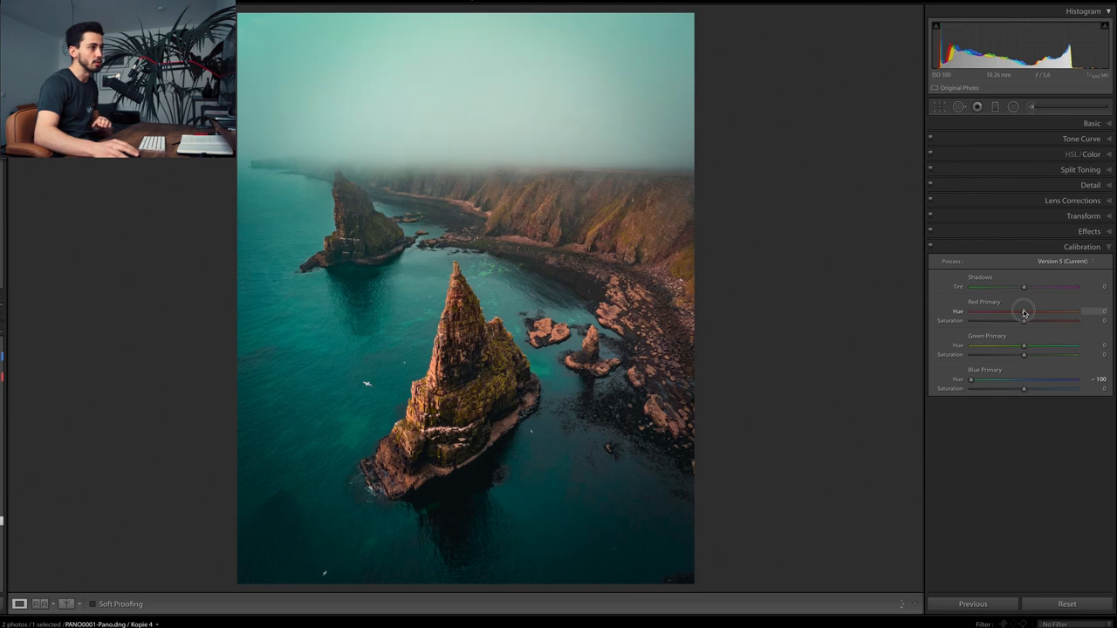
left_click_drag(1023, 311, 1033, 311)
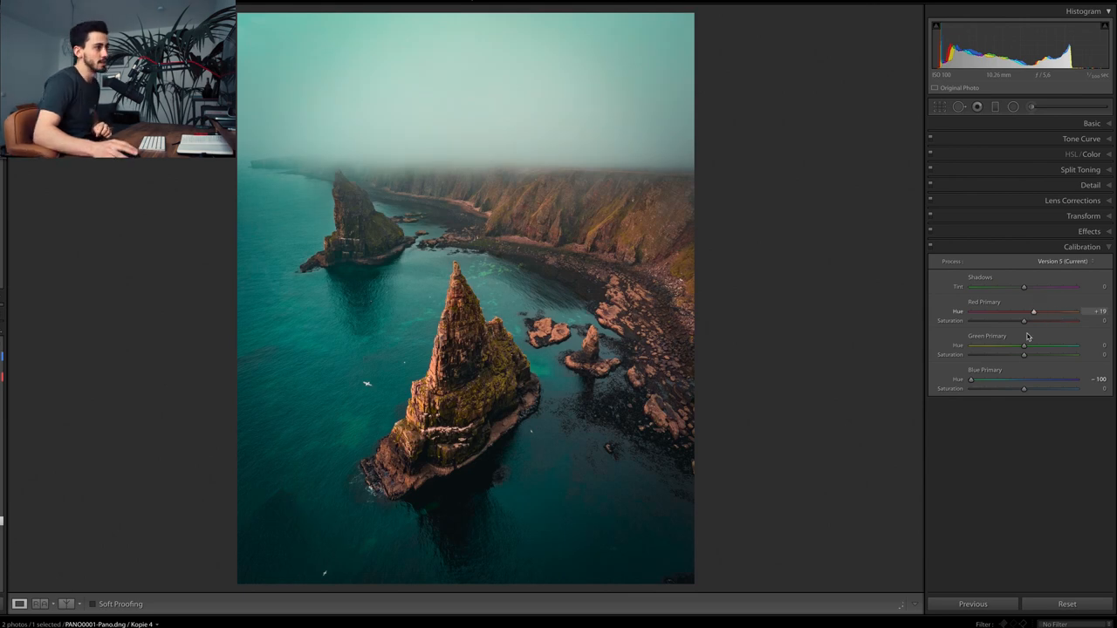
left_click_drag(1033, 320, 1005, 320)
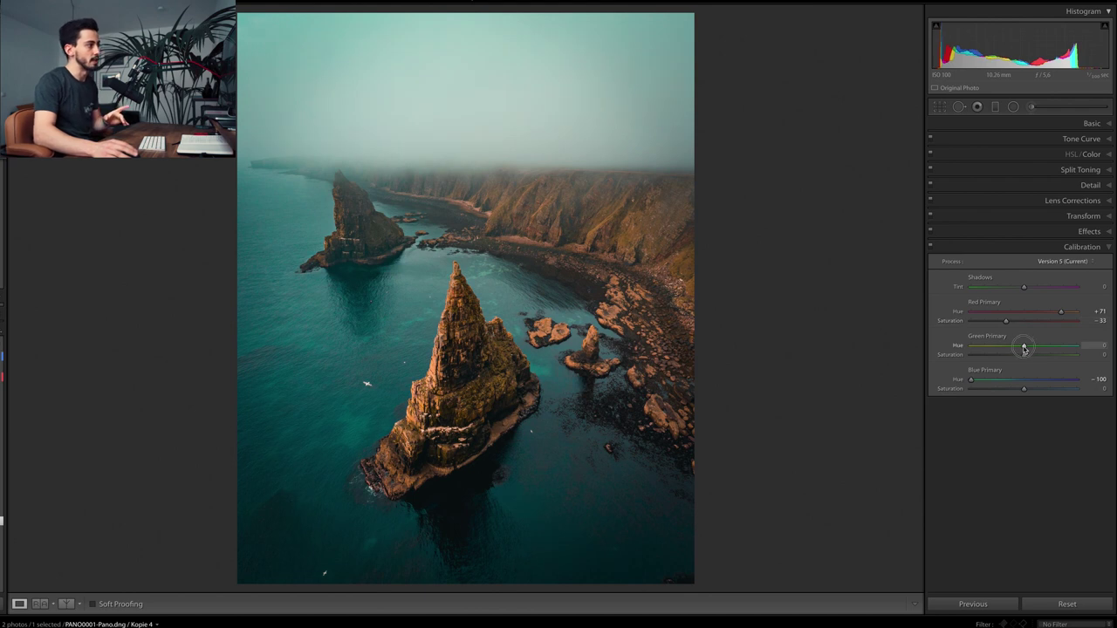
left_click_drag(1024, 346, 1059, 345)
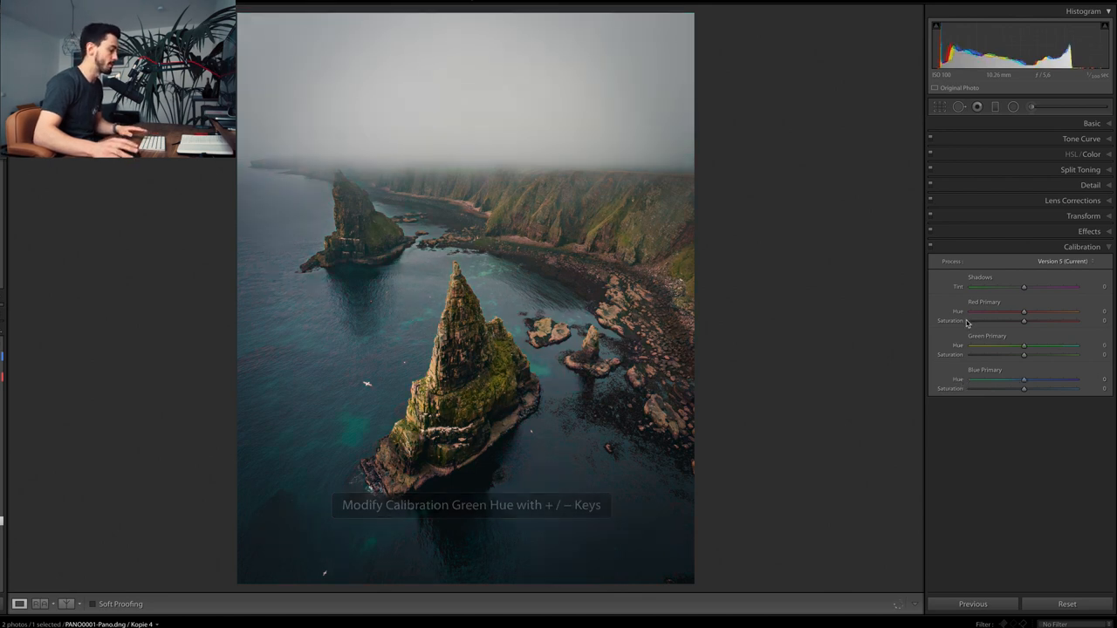
Set Red Primary Hue to −31 and Red Saturation to +20
left_click_drag(1023, 312, 1015, 311)
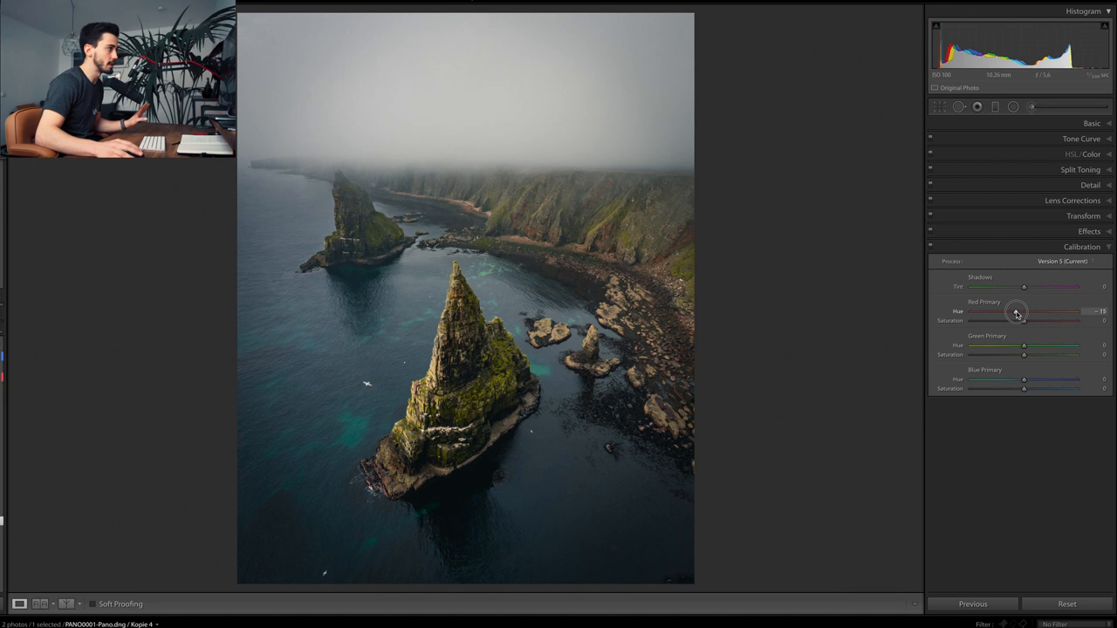
left_click_drag(1019, 312, 1009, 311)
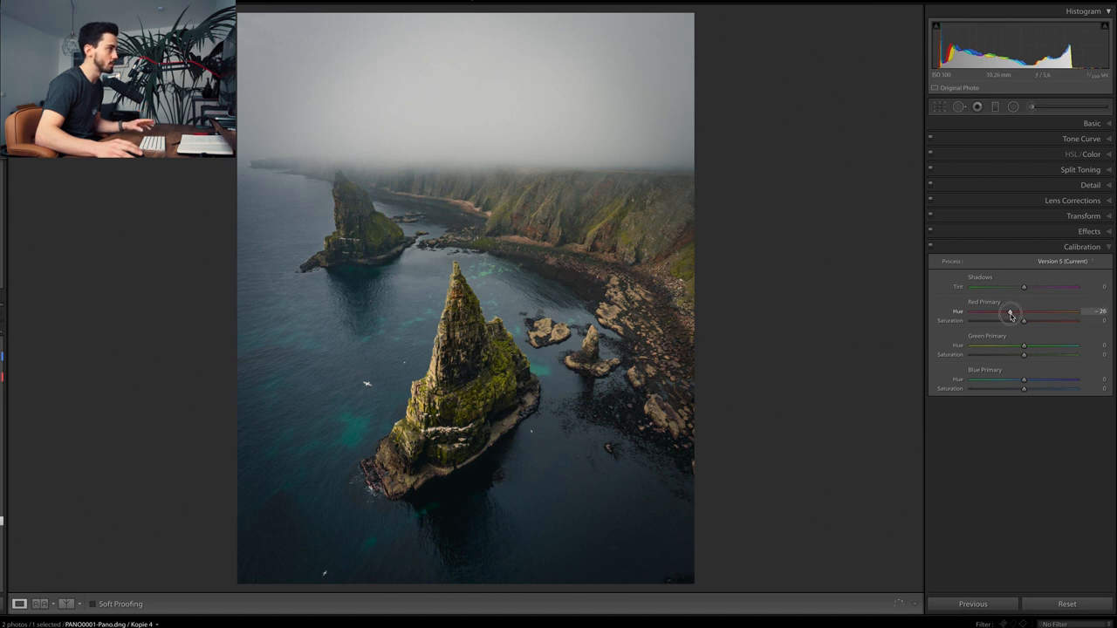
left_click_drag(1011, 311, 1006, 312)
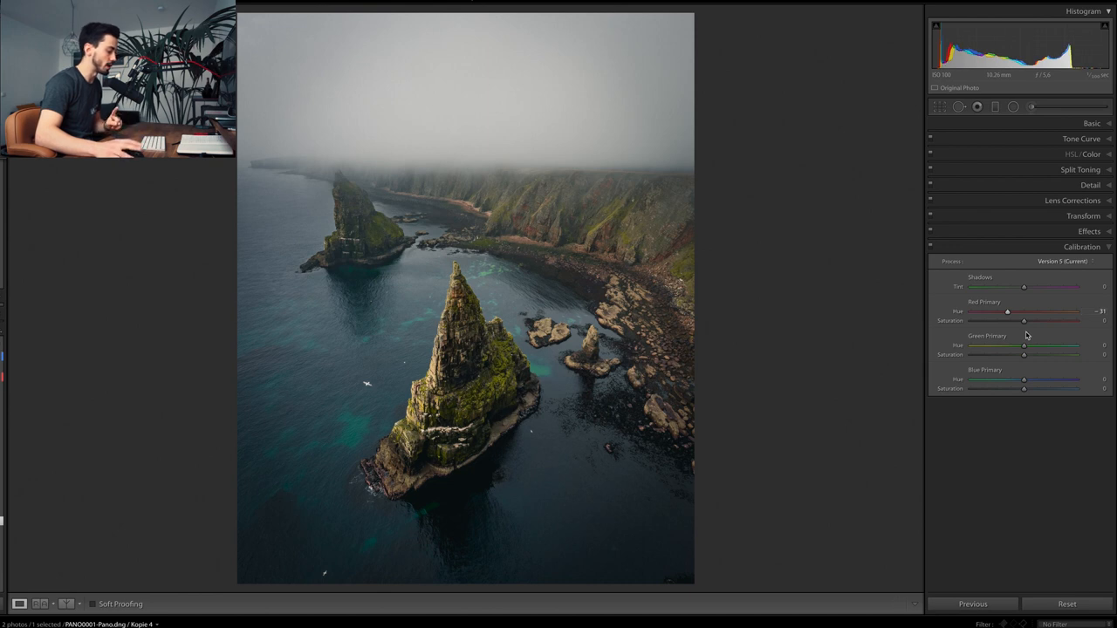
left_click_drag(1023, 320, 1026, 320)
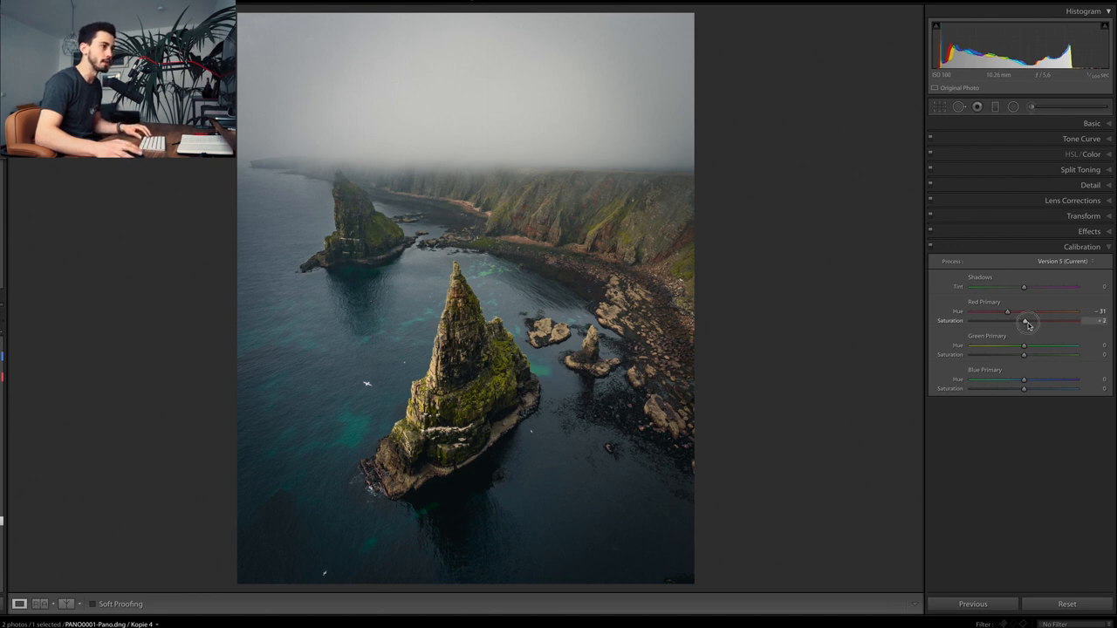
left_click_drag(1025, 320, 1035, 320)
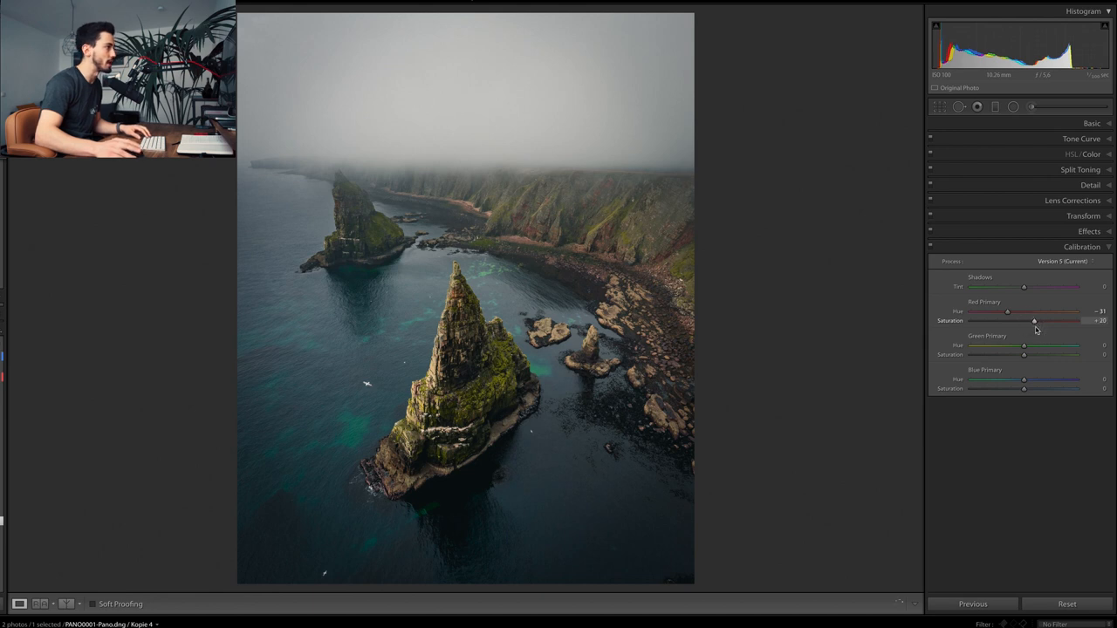
Set Green Primary to −19/−16 and Blue Primary to −12/+41
left_click_drag(1024, 345, 1019, 345)
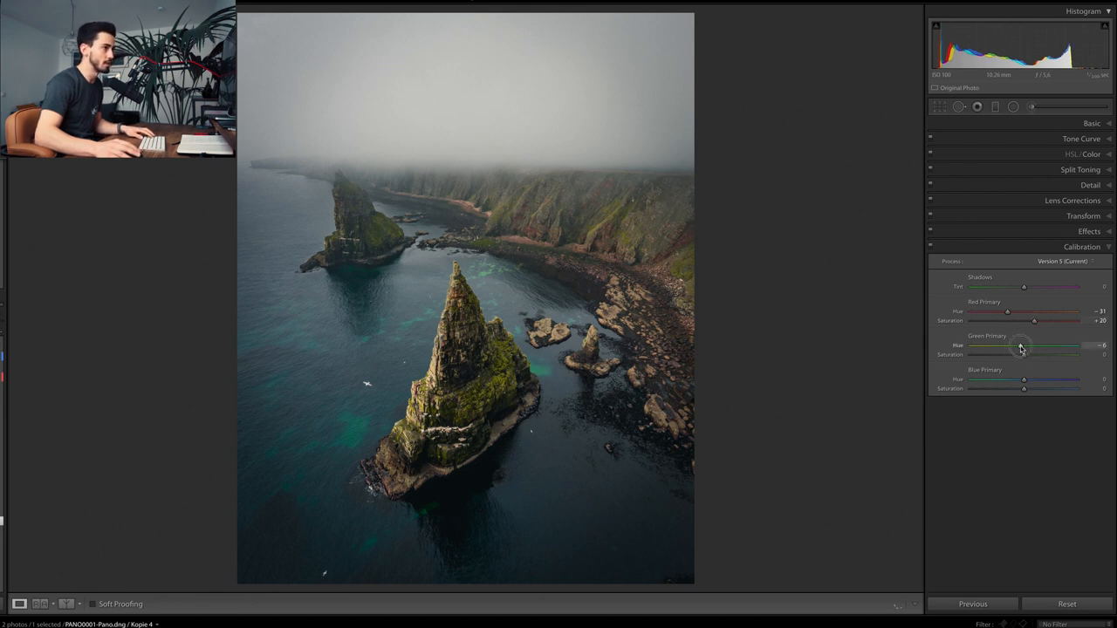
left_click_drag(1021, 345, 1013, 345)
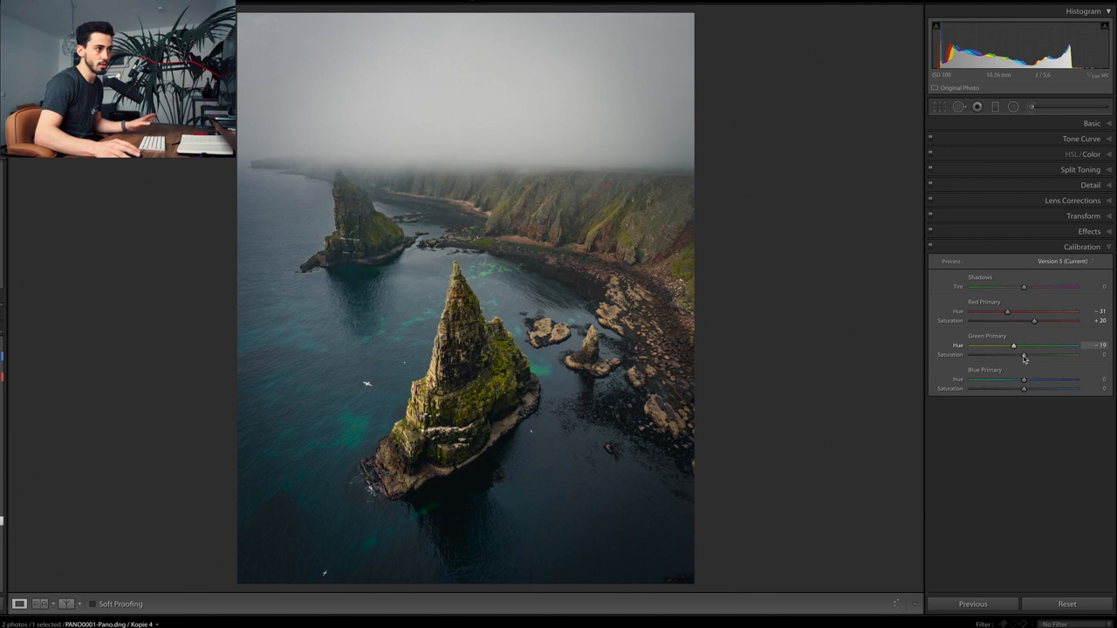
left_click_drag(1024, 354, 1012, 354)
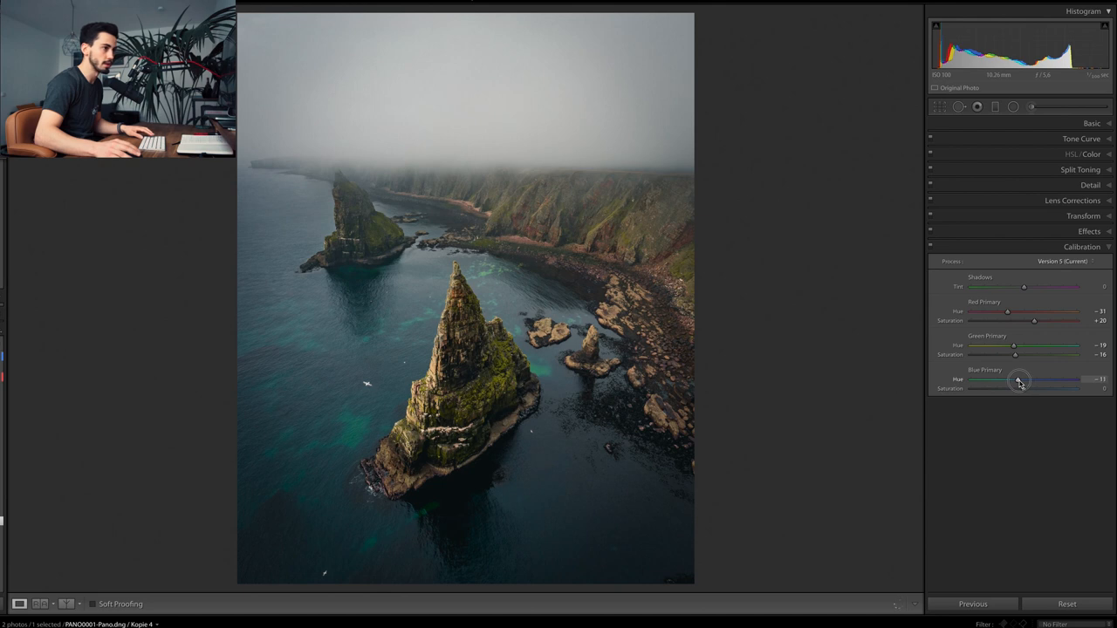
left_click_drag(1019, 379, 1016, 379)
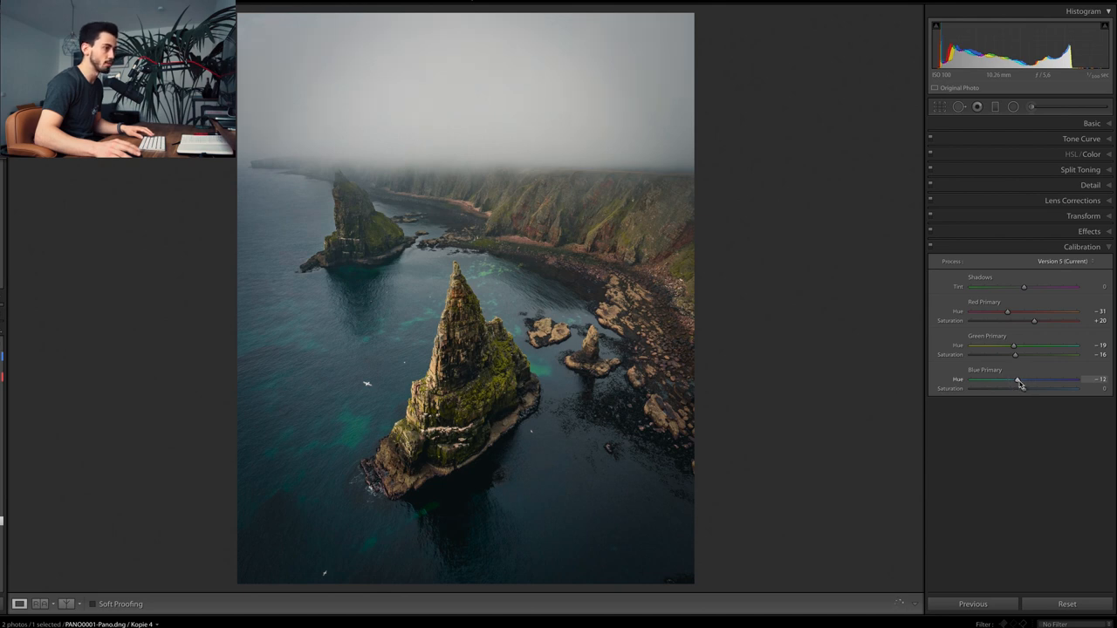
left_click_drag(1022, 388, 1027, 388)
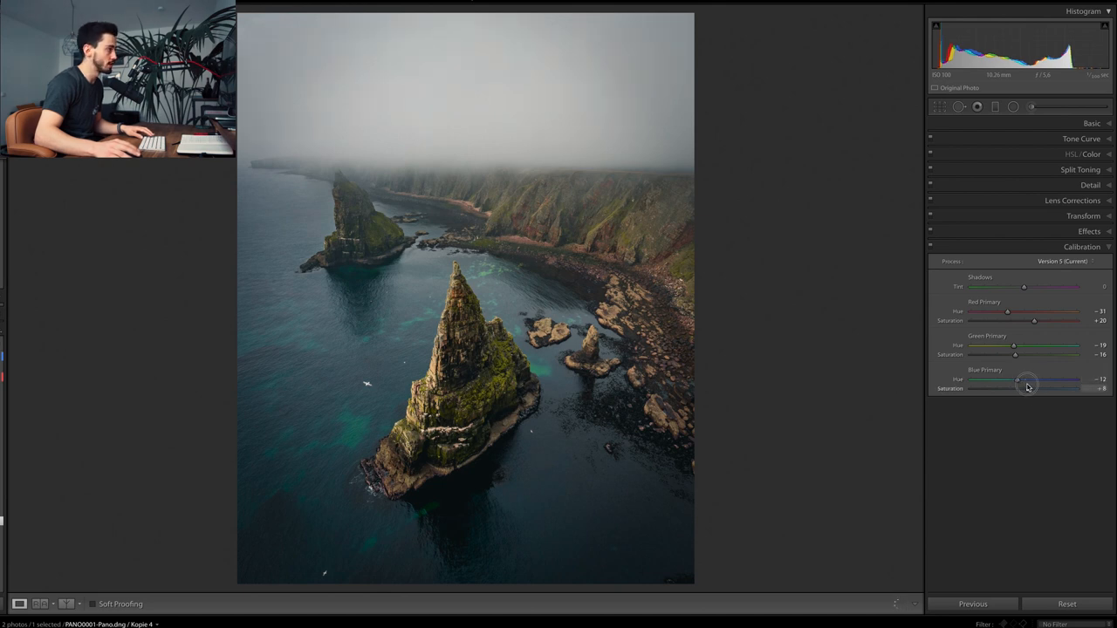
left_click_drag(1028, 388, 1044, 388)
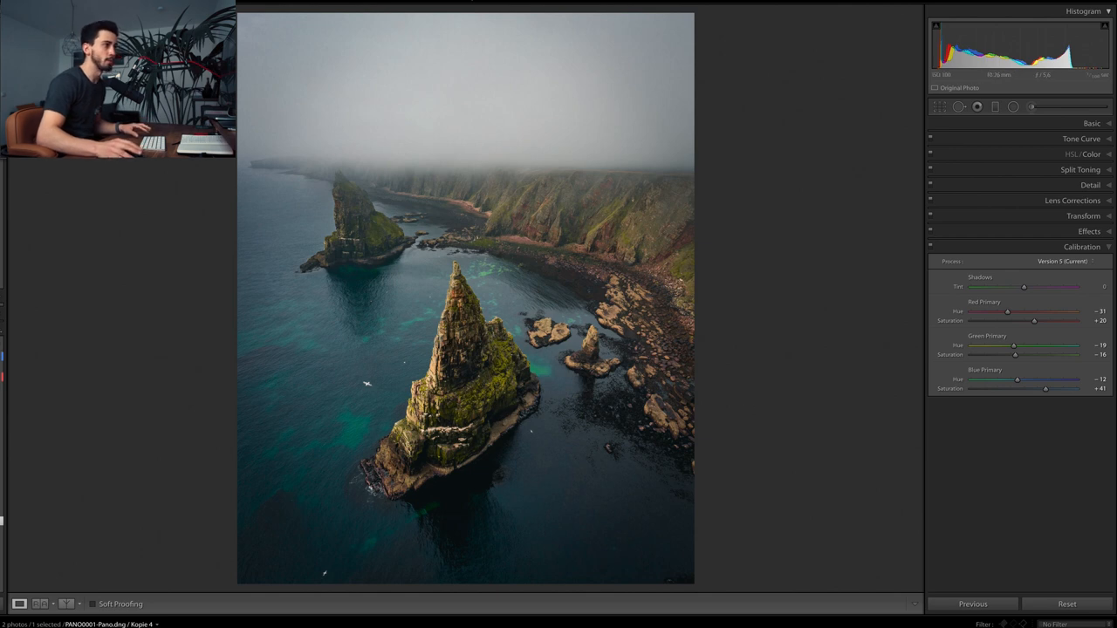
mouse_move(1038, 311)
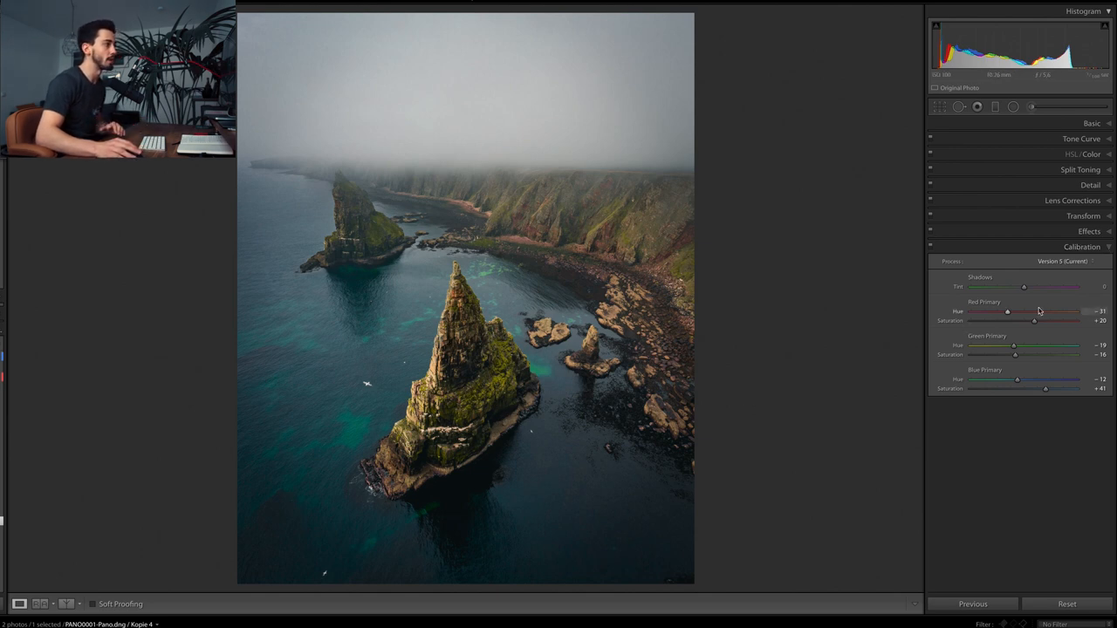
In HSL/Color, drop Yellow saturation to about -66, ending with the Green swatch selected
left_click(1080, 246)
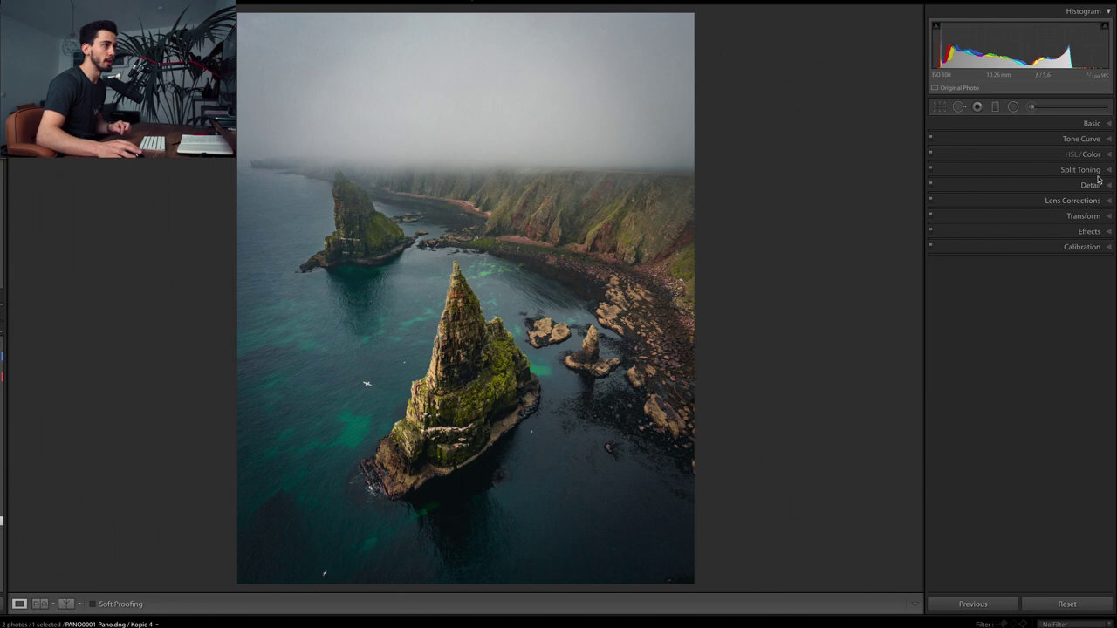
left_click(1088, 154)
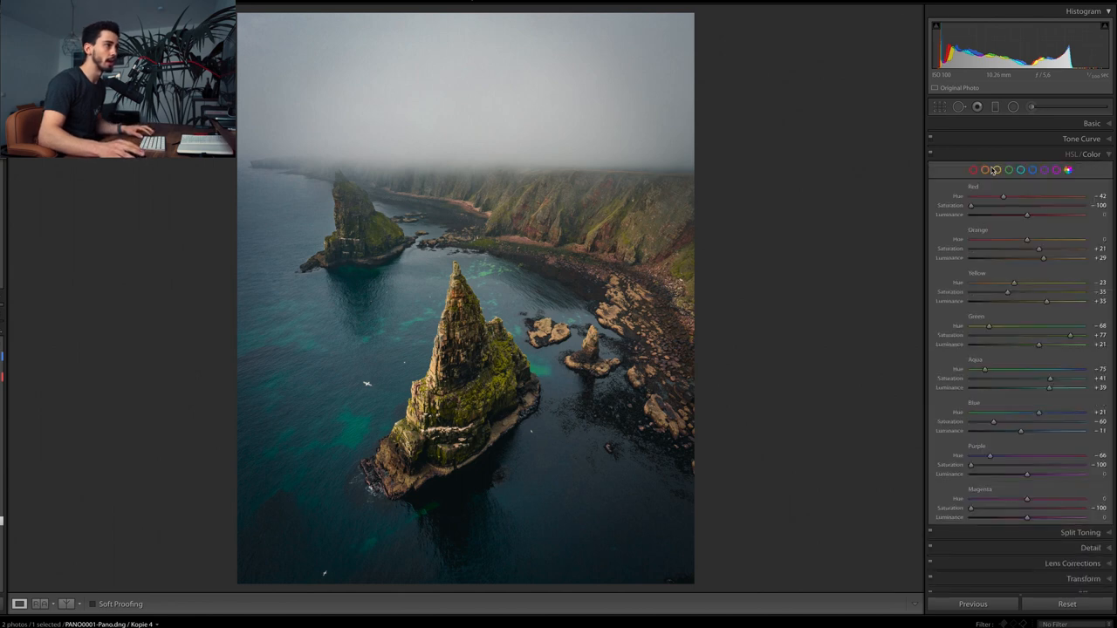
left_click(997, 170)
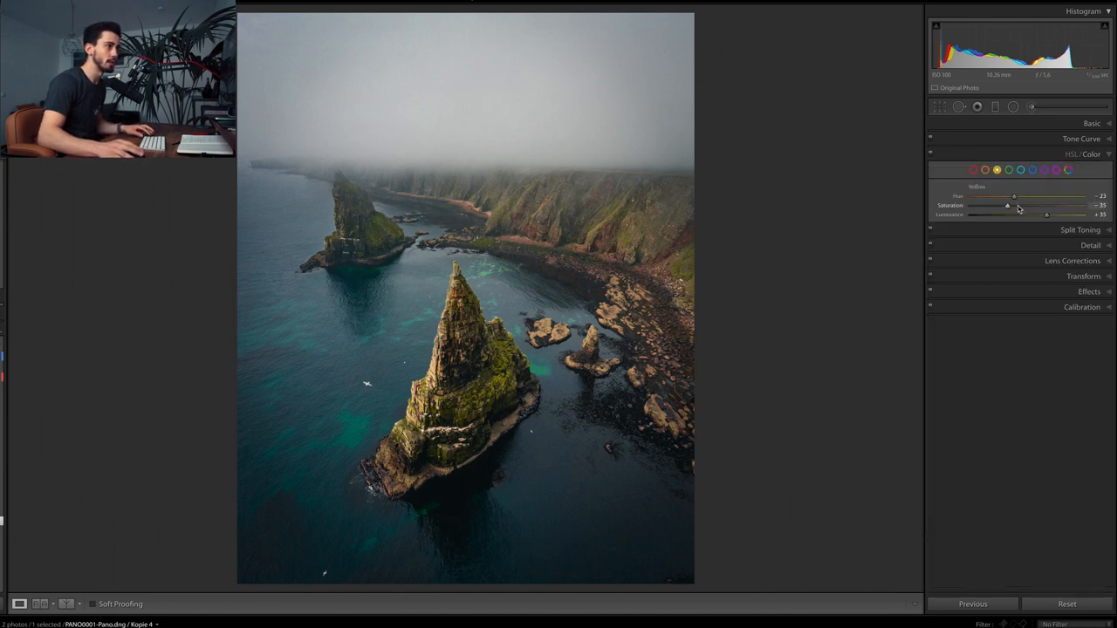
left_click_drag(1006, 205, 982, 205)
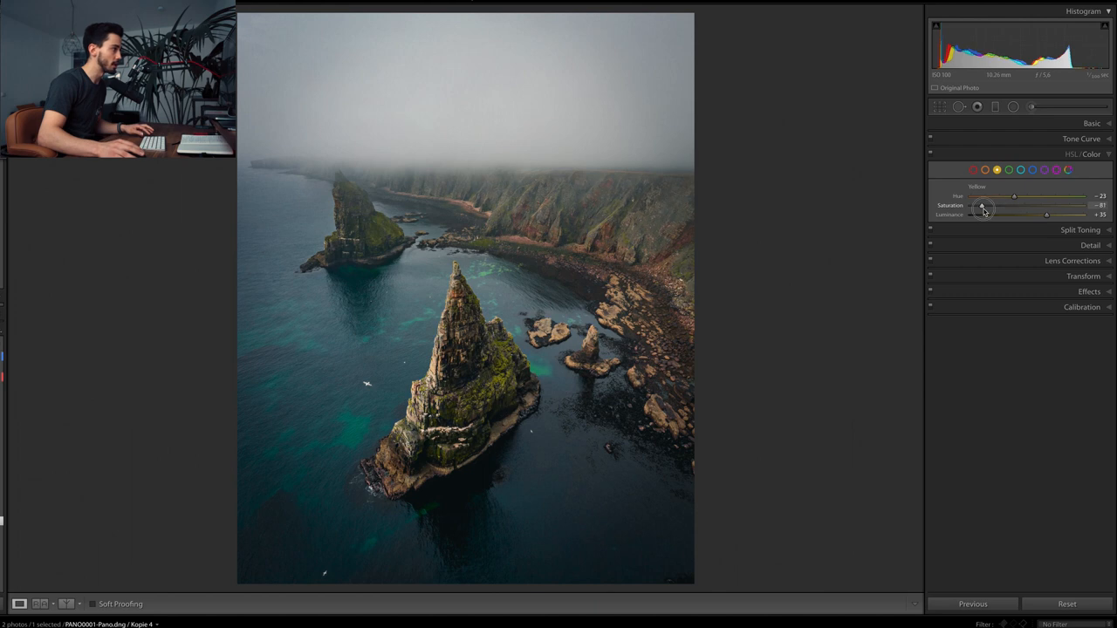
left_click_drag(981, 205, 988, 205)
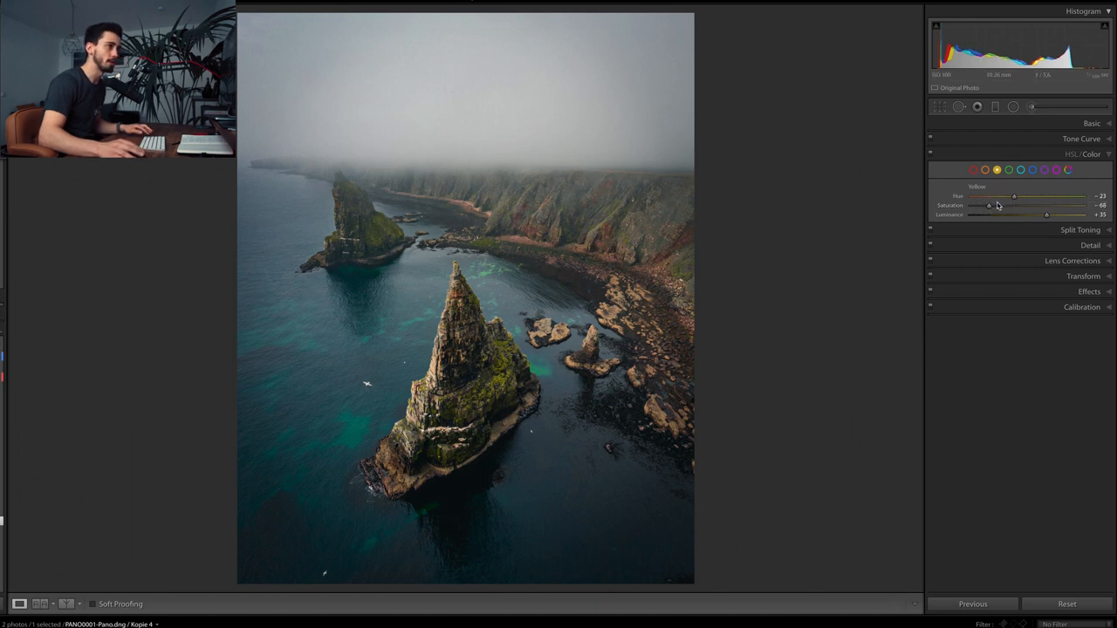
left_click(1008, 171)
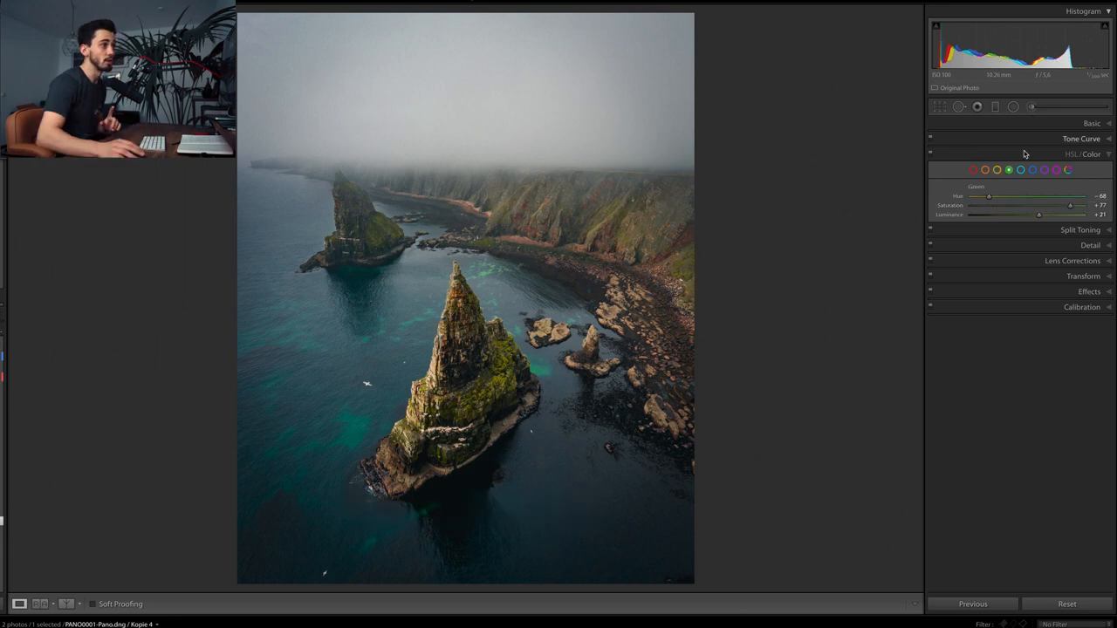
Set the Adjustment Brush saturation to about -41 and paint over the target areas
left_click(1012, 106)
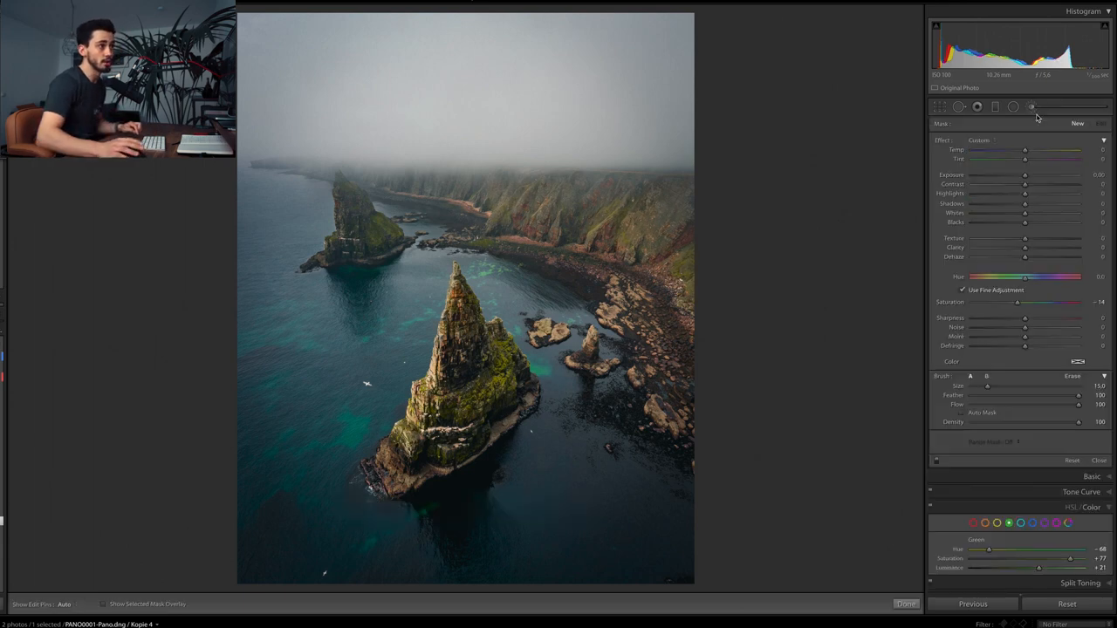
left_click_drag(1016, 302, 1004, 301)
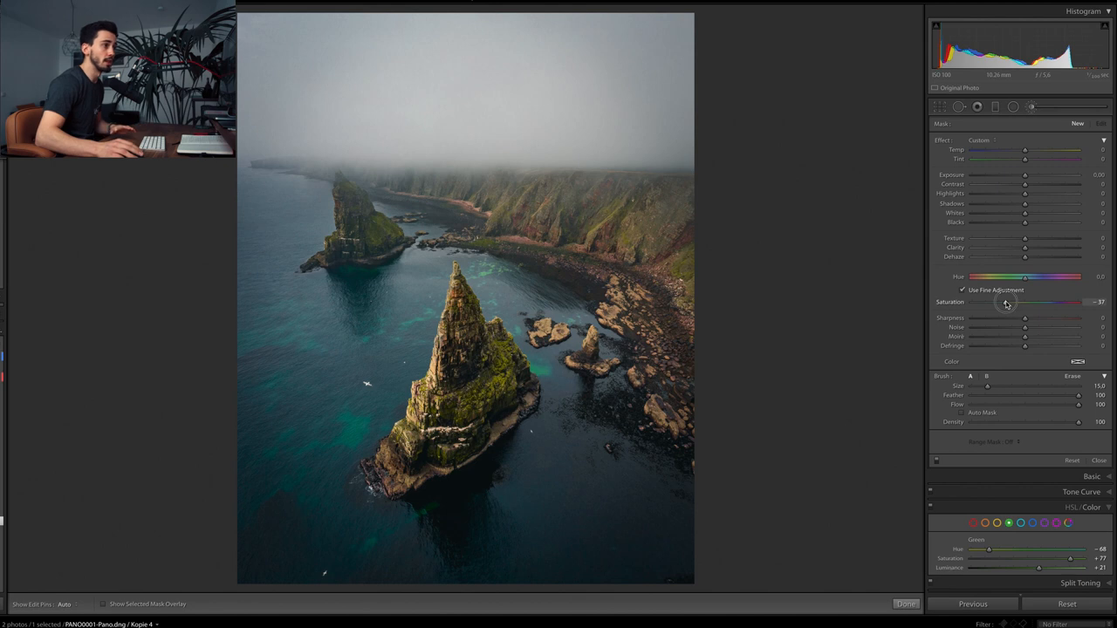
left_click_drag(1005, 302, 1001, 302)
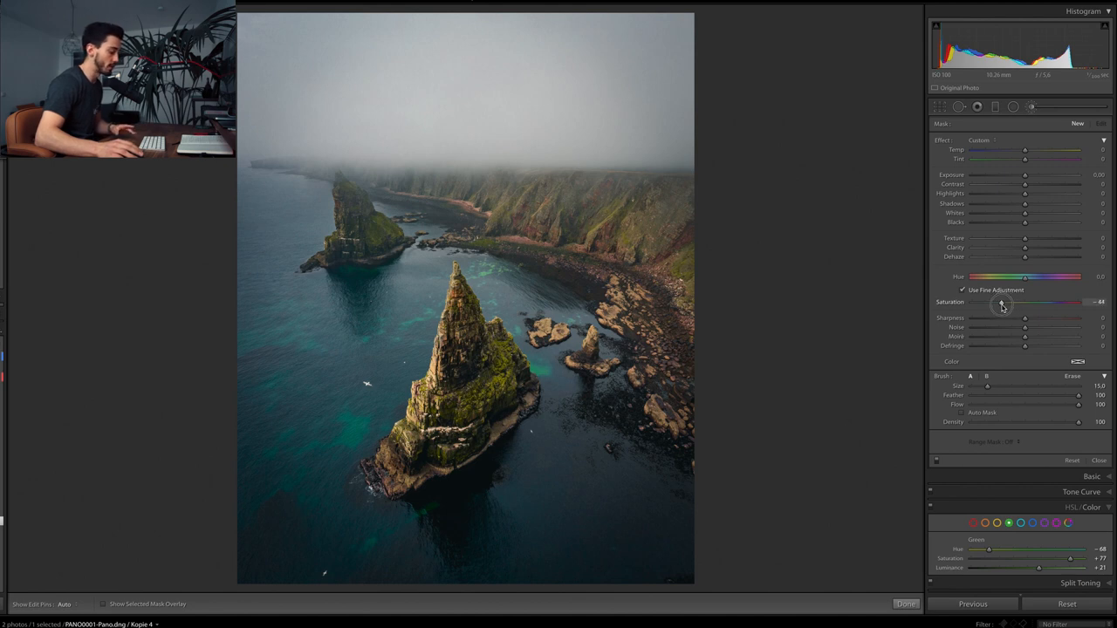
left_click_drag(1002, 302, 1005, 302)
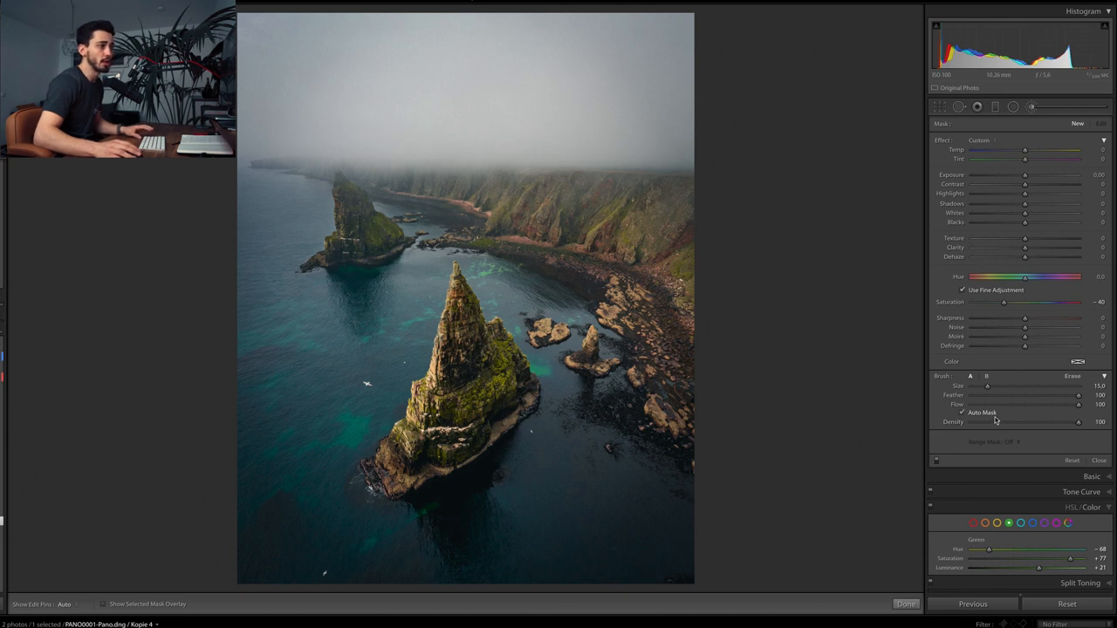
mouse_move(981, 414)
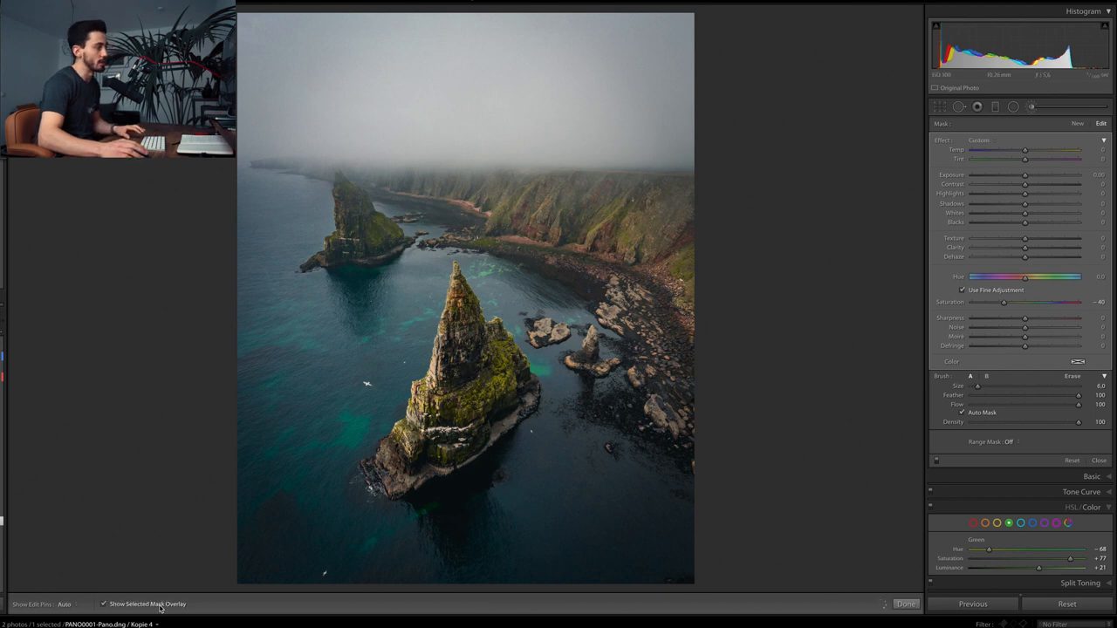
left_click_drag(437, 392, 654, 401)
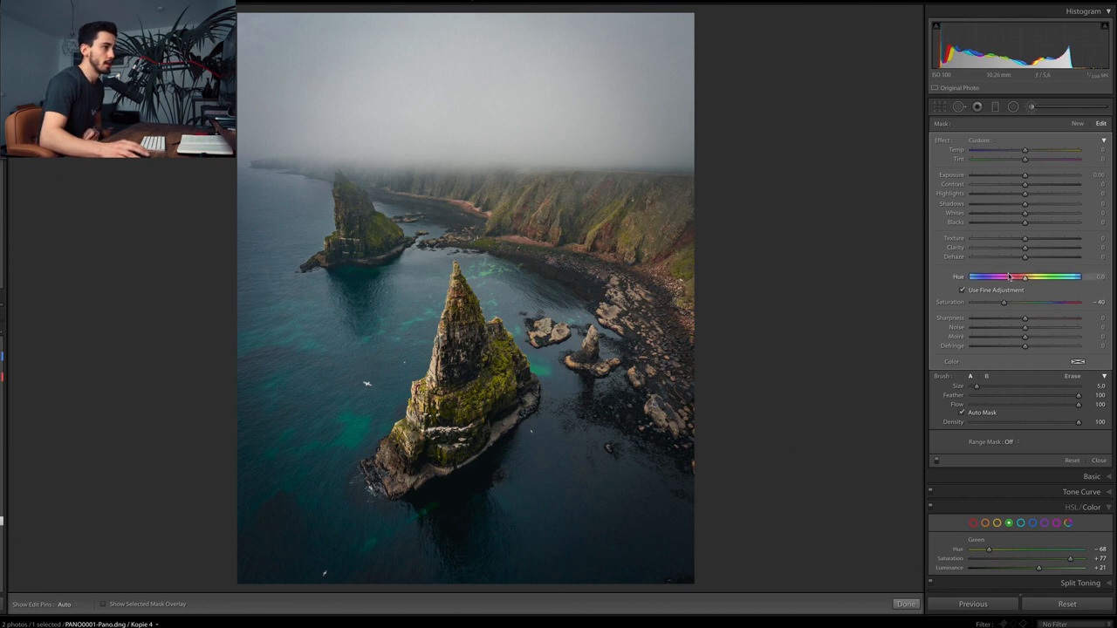
left_click_drag(1003, 302, 1002, 302)
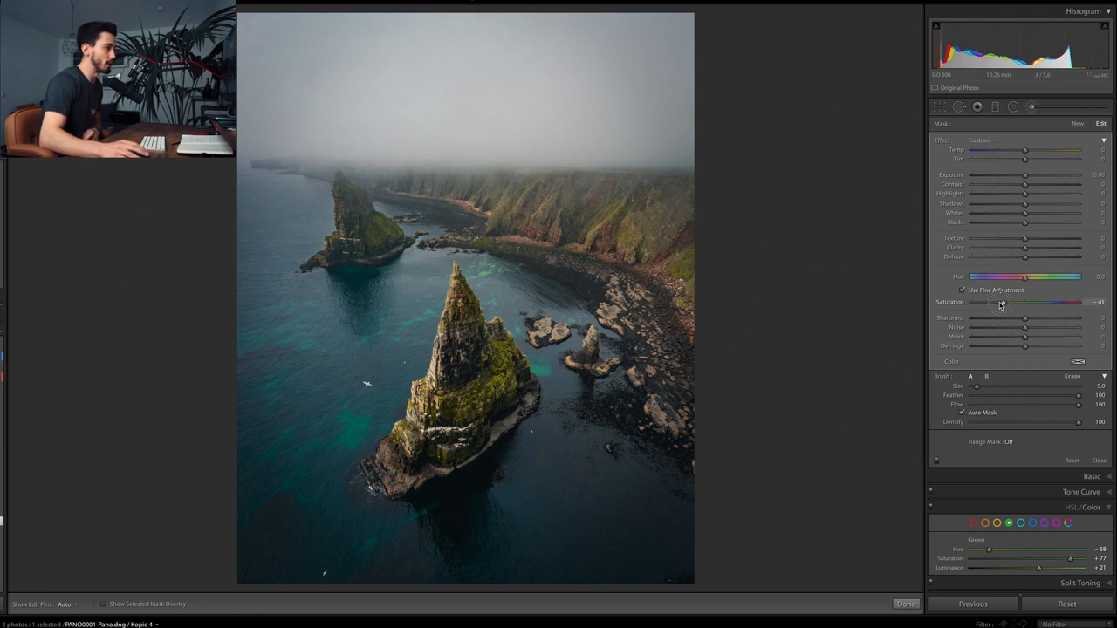
left_click_drag(1001, 302, 997, 304)
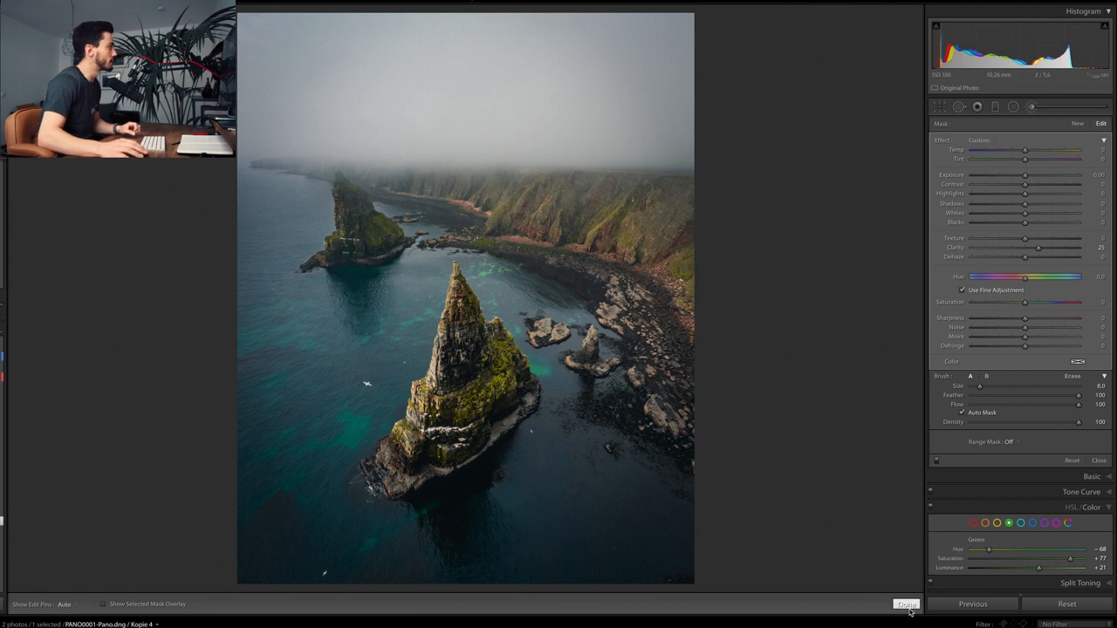
Finish the brush work with Done, keeping the clarity +25 brush adjustment
left_click(907, 601)
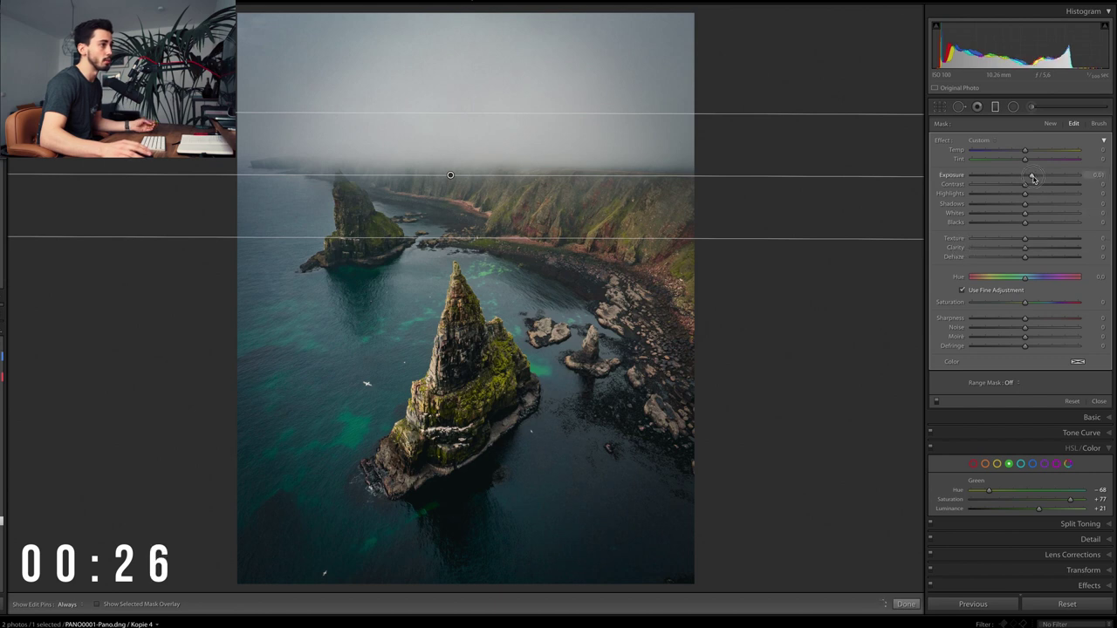
Give the sky filter exposure 0.63, clarity 18, dehaze 37 and noise reduction 0, then finish
left_click_drag(1033, 175, 1033, 175)
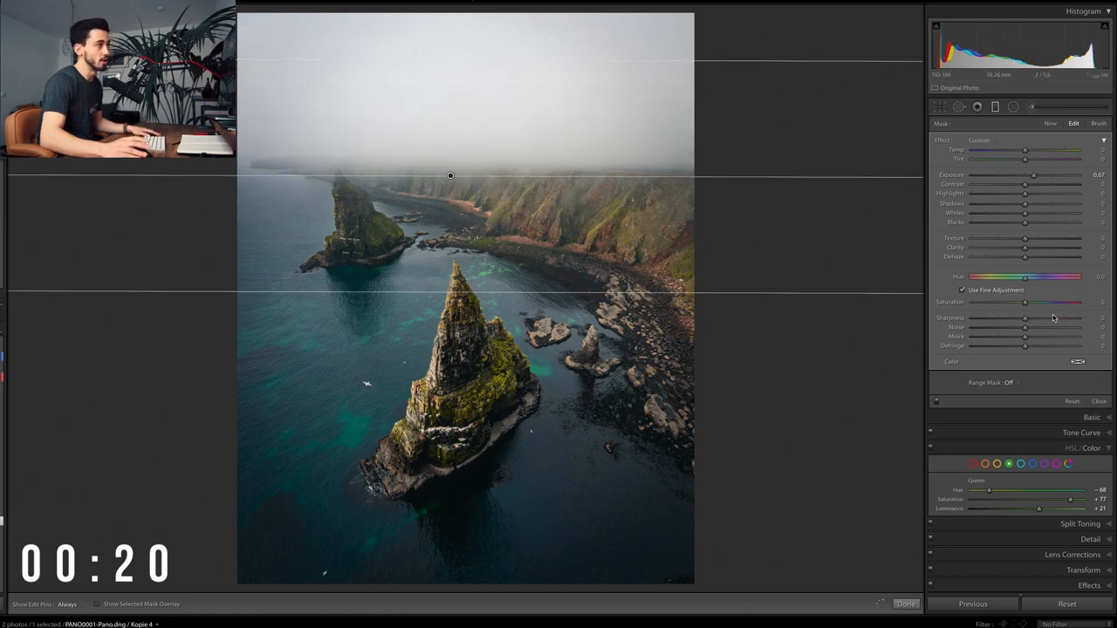
left_click_drag(1025, 256, 1042, 256)
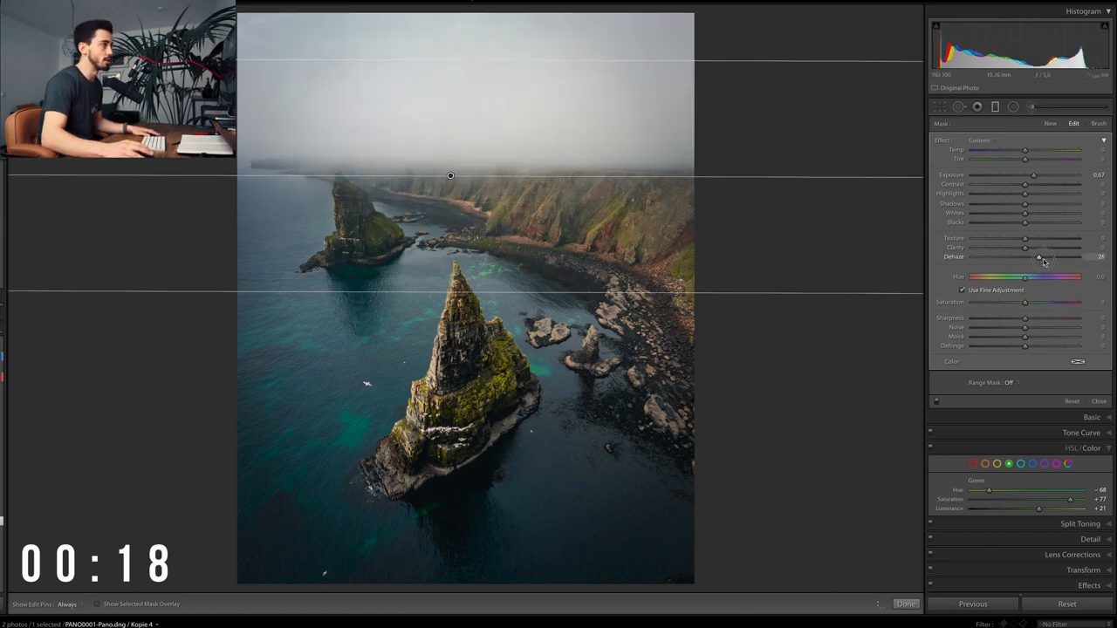
left_click_drag(1026, 256, 1044, 256)
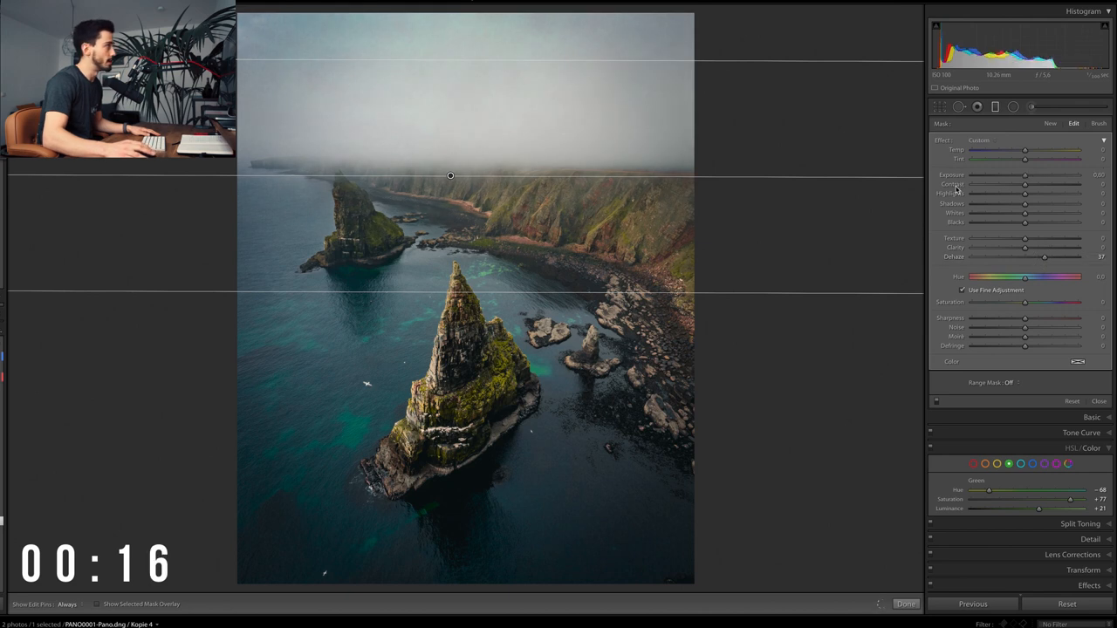
left_click_drag(1025, 248, 1034, 248)
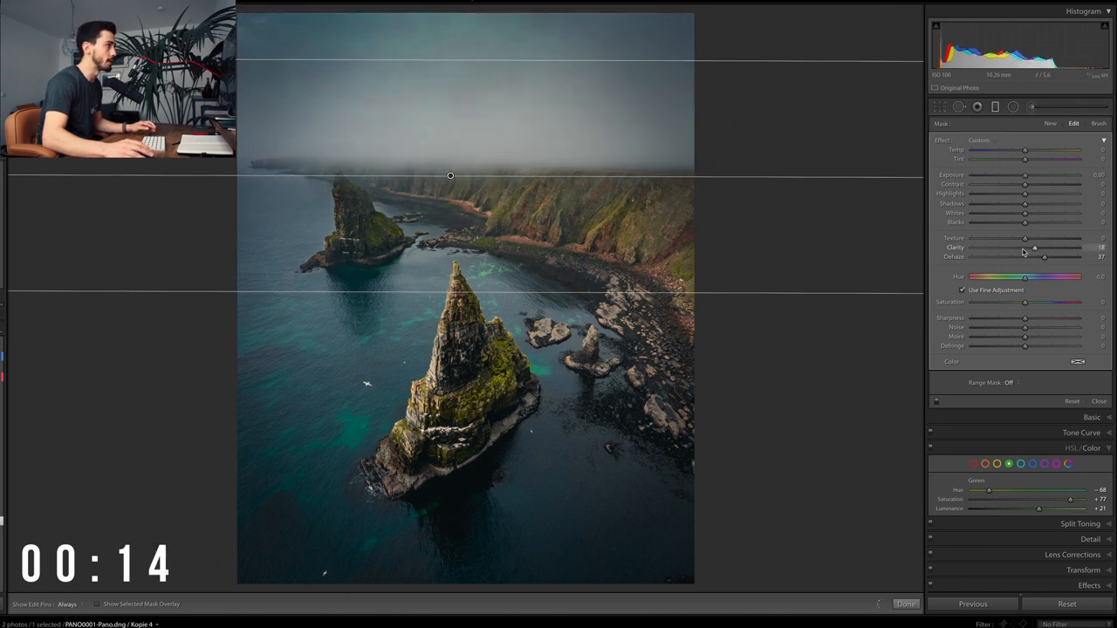
left_click_drag(1025, 327, 1040, 328)
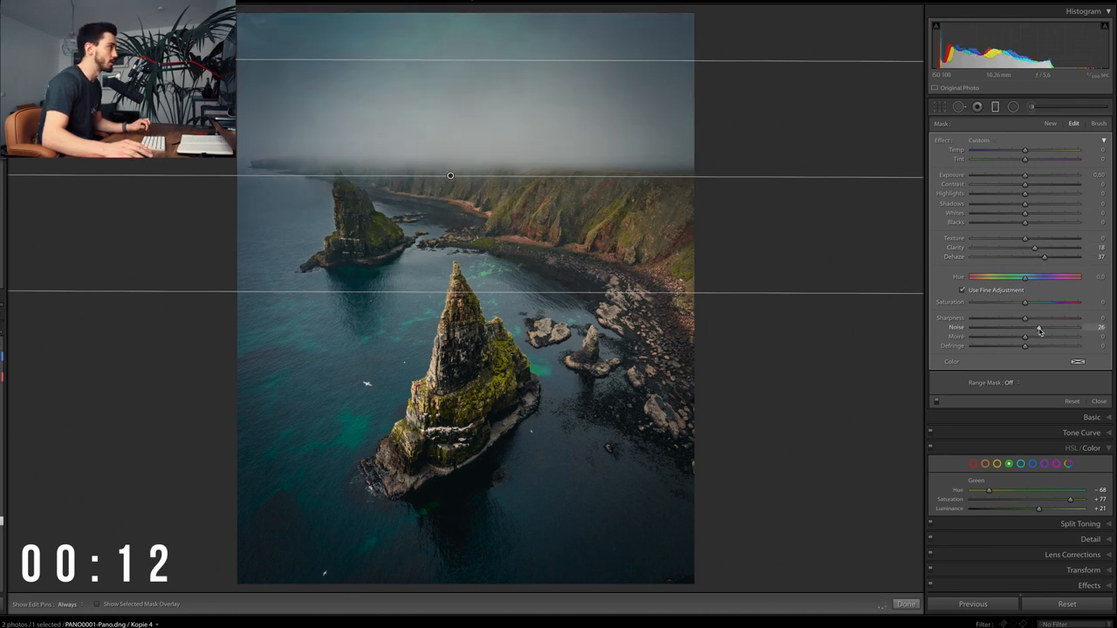
left_click_drag(1024, 327, 1047, 327)
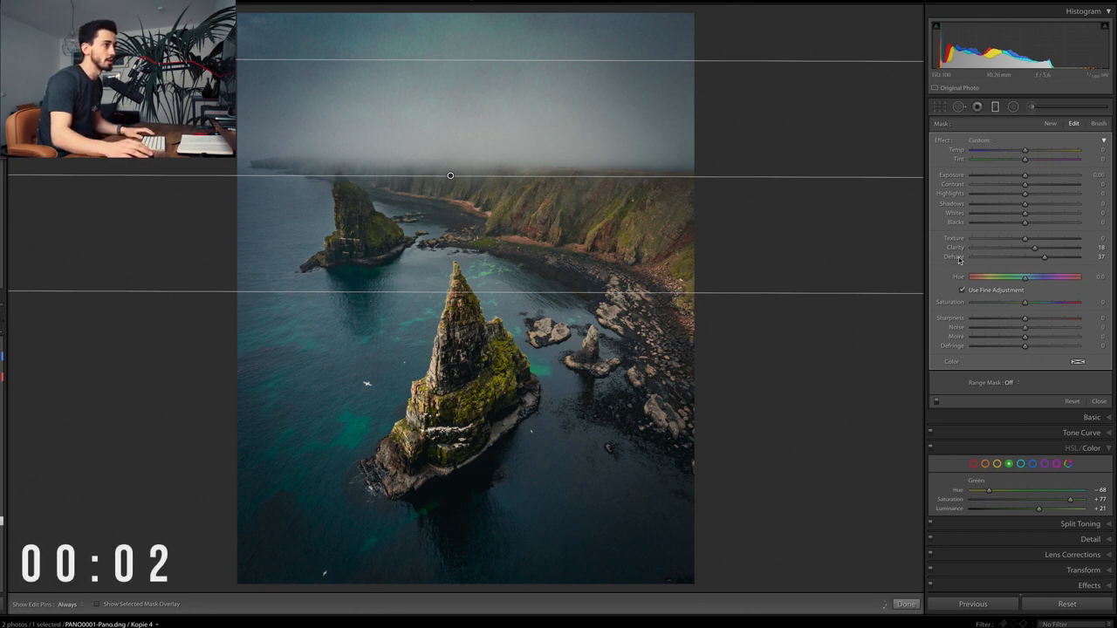
left_click_drag(1025, 174, 1033, 174)
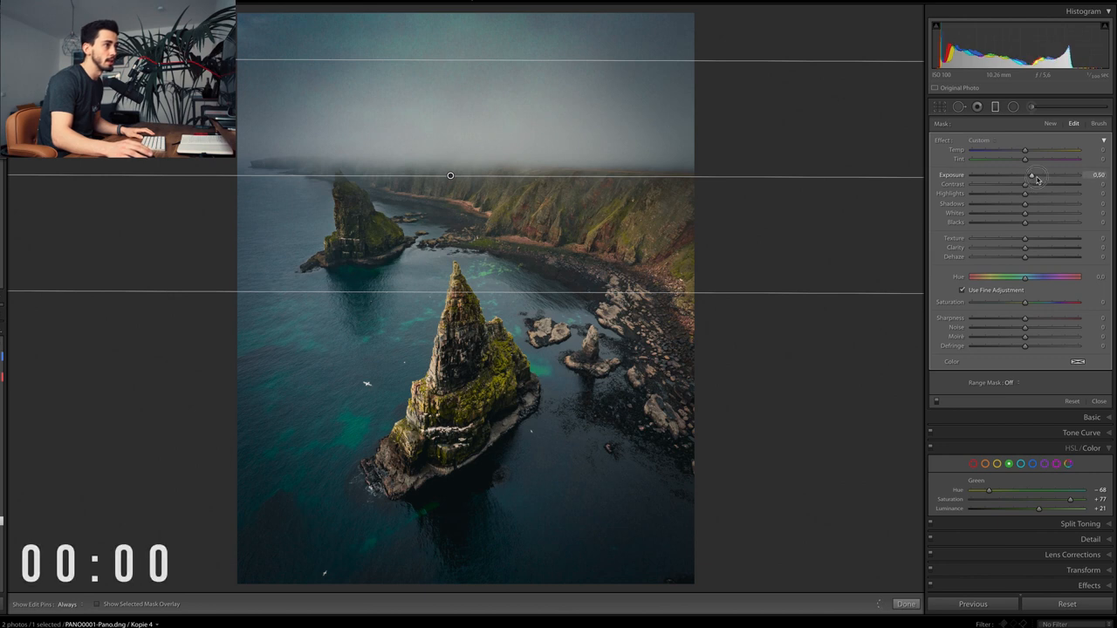
left_click_drag(1025, 175, 1034, 175)
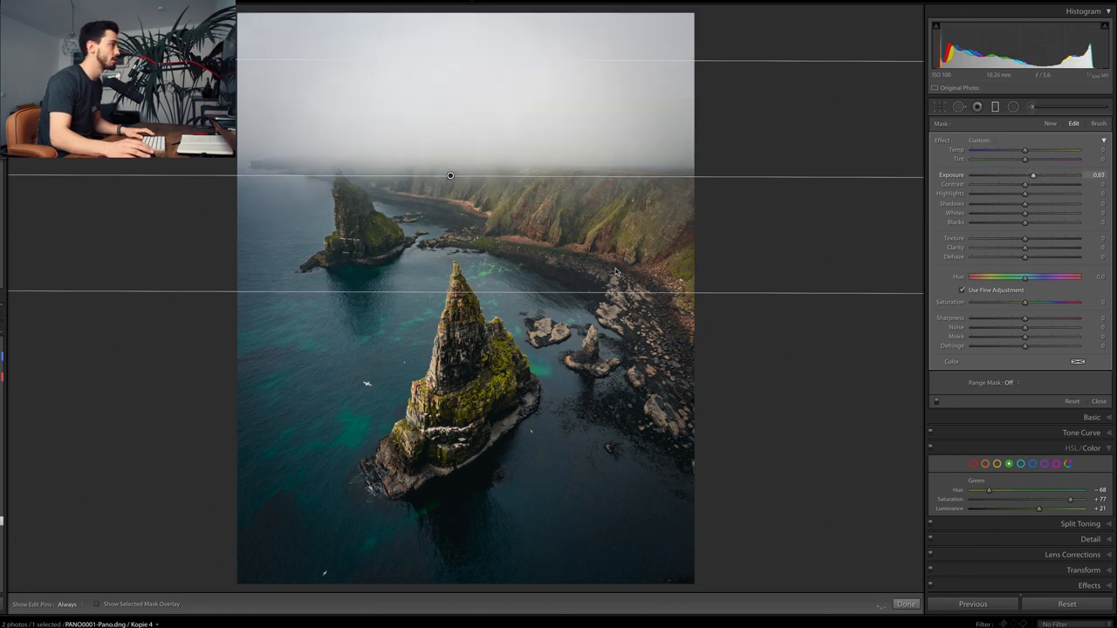
left_click(1096, 400)
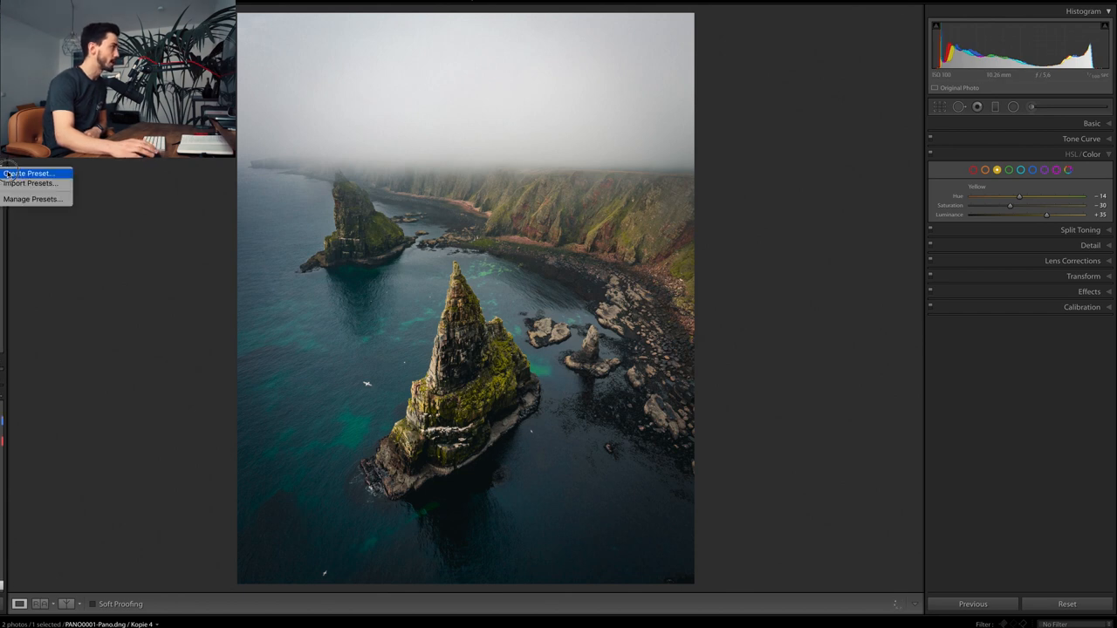
Start a new develop preset named 'Duncansby Head'
left_click(31, 173)
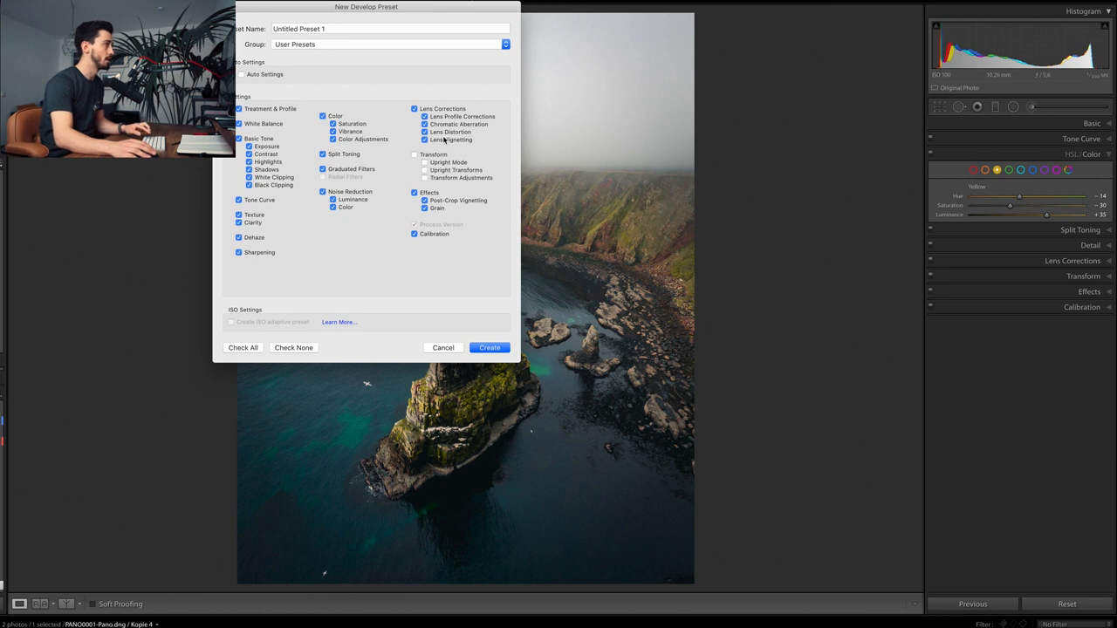
type("Duncansby Head")
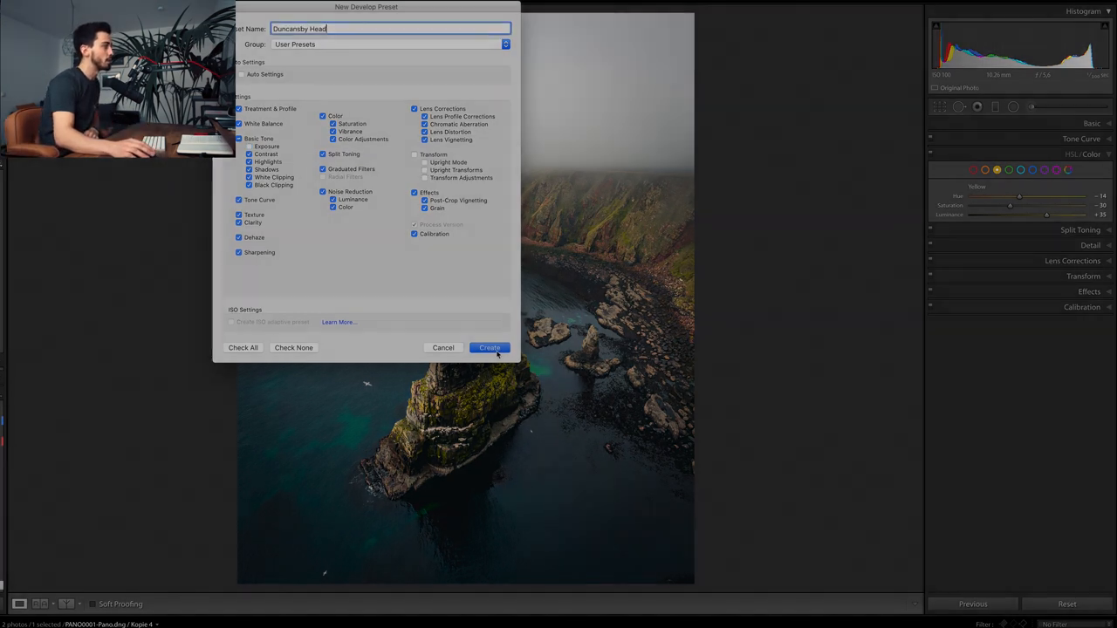